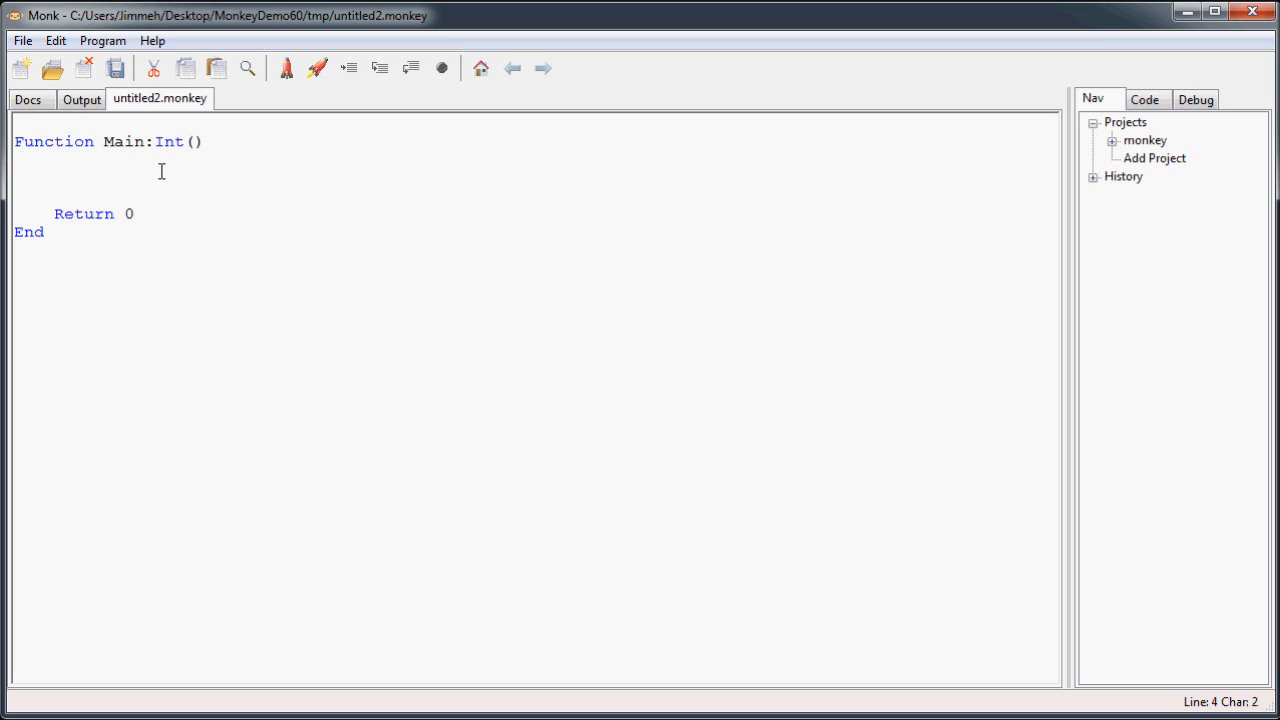
# Insert a blank line above Function Main to make room for new declarations.
pyautogui.click(56, 176)
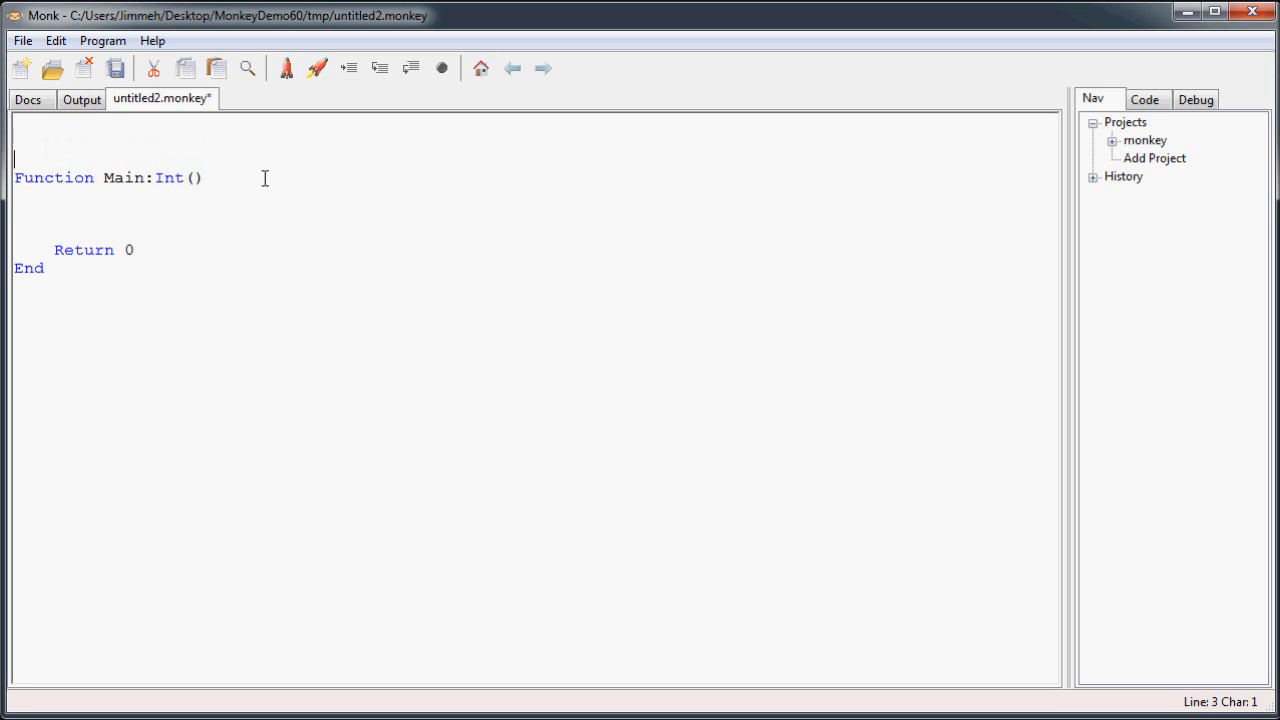
# Declare 'Interface Perishable' on its own line above Main.
pyautogui.write('Inter')
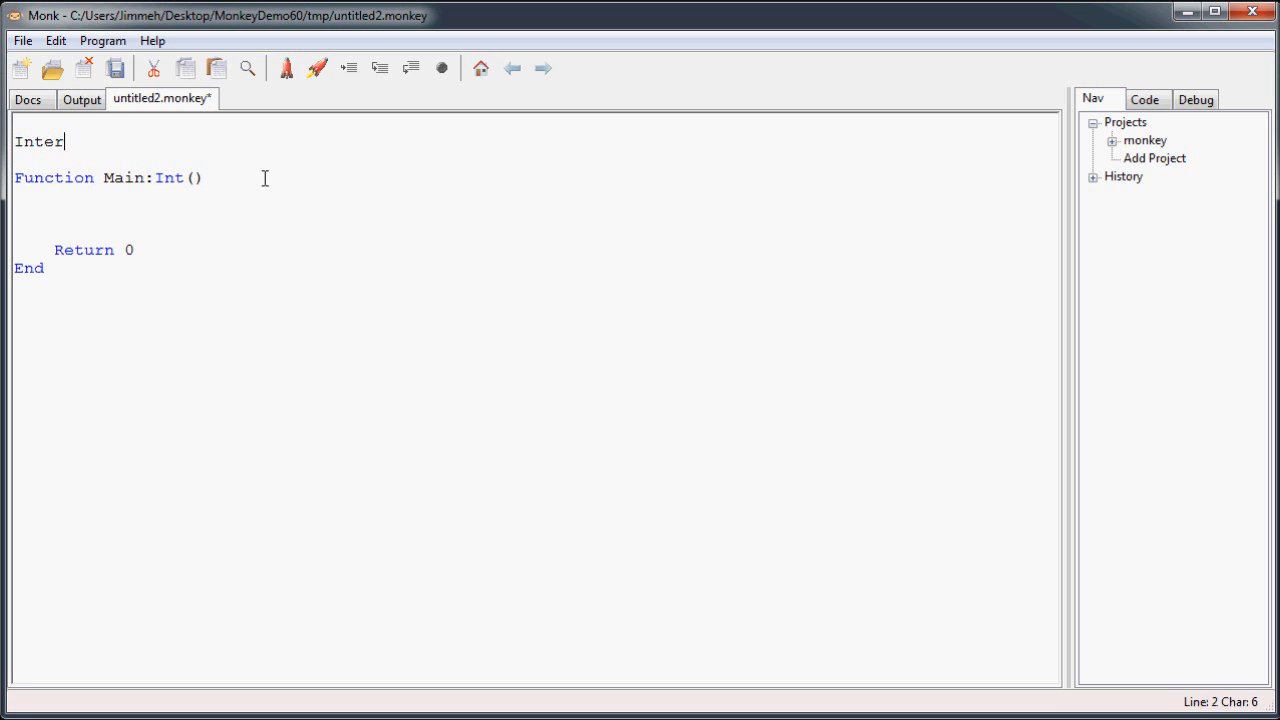
pyautogui.write('face')
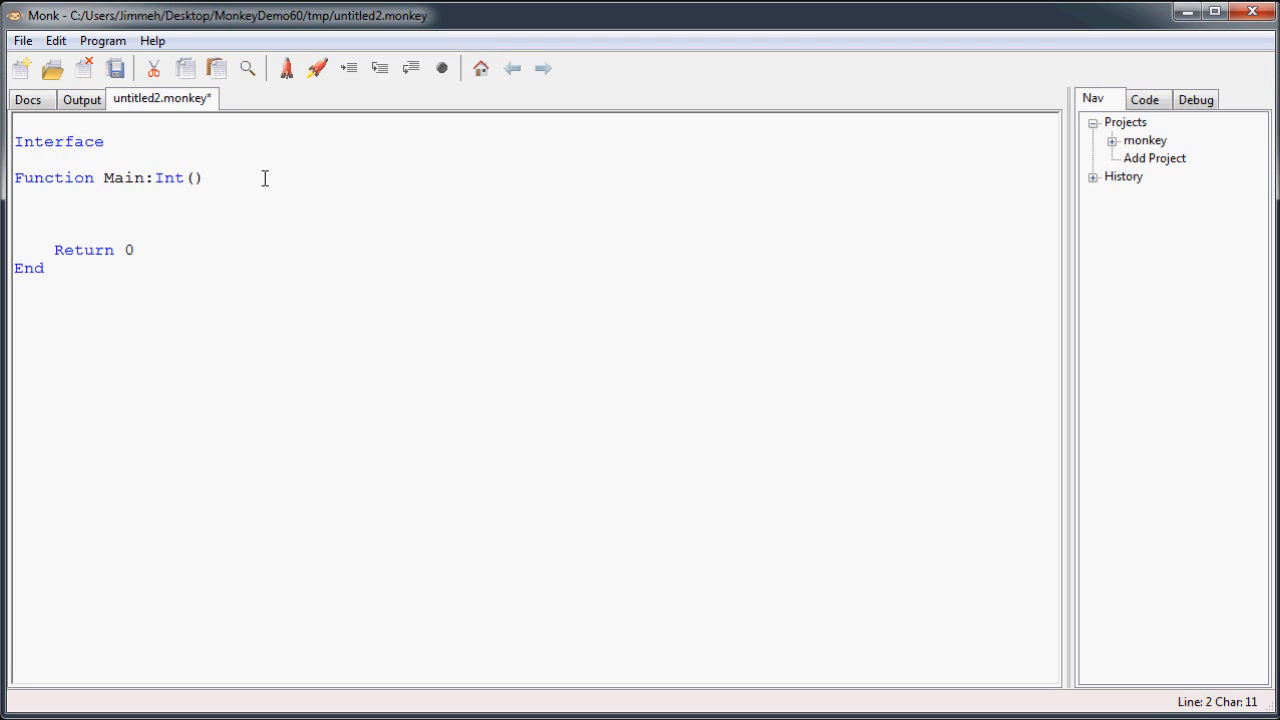
pyautogui.click(110, 140)
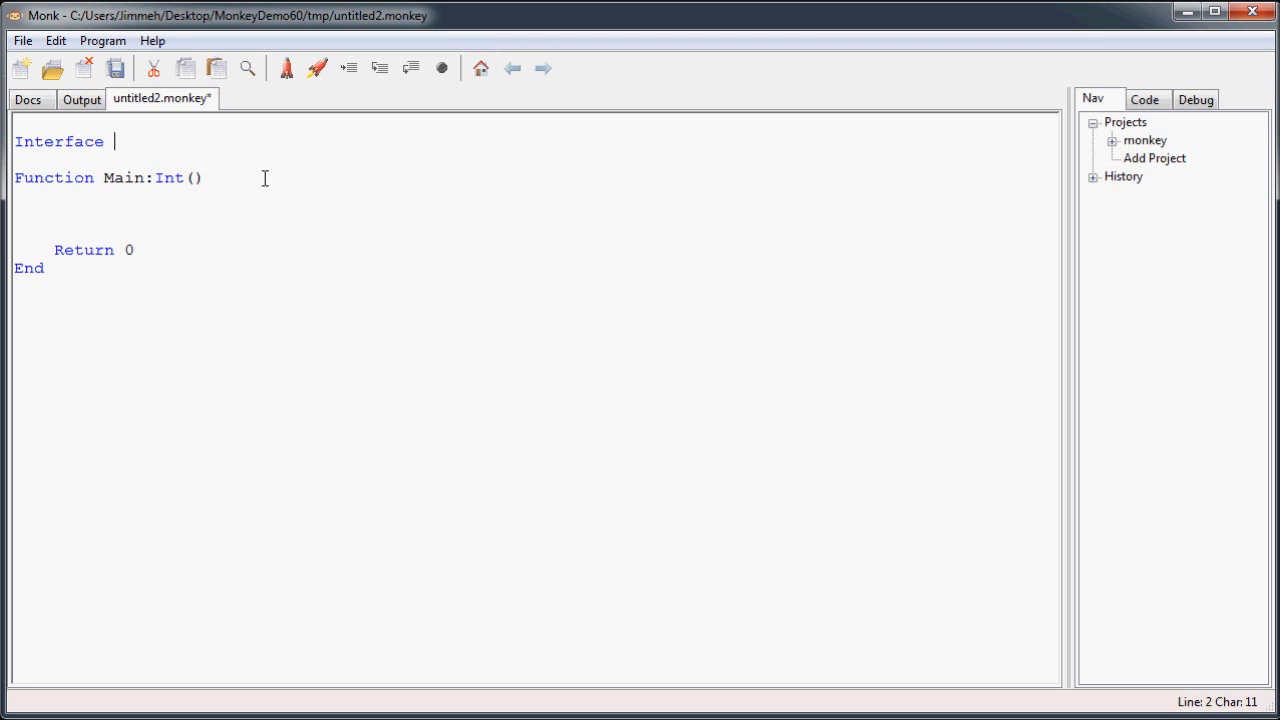
pyautogui.write('P')
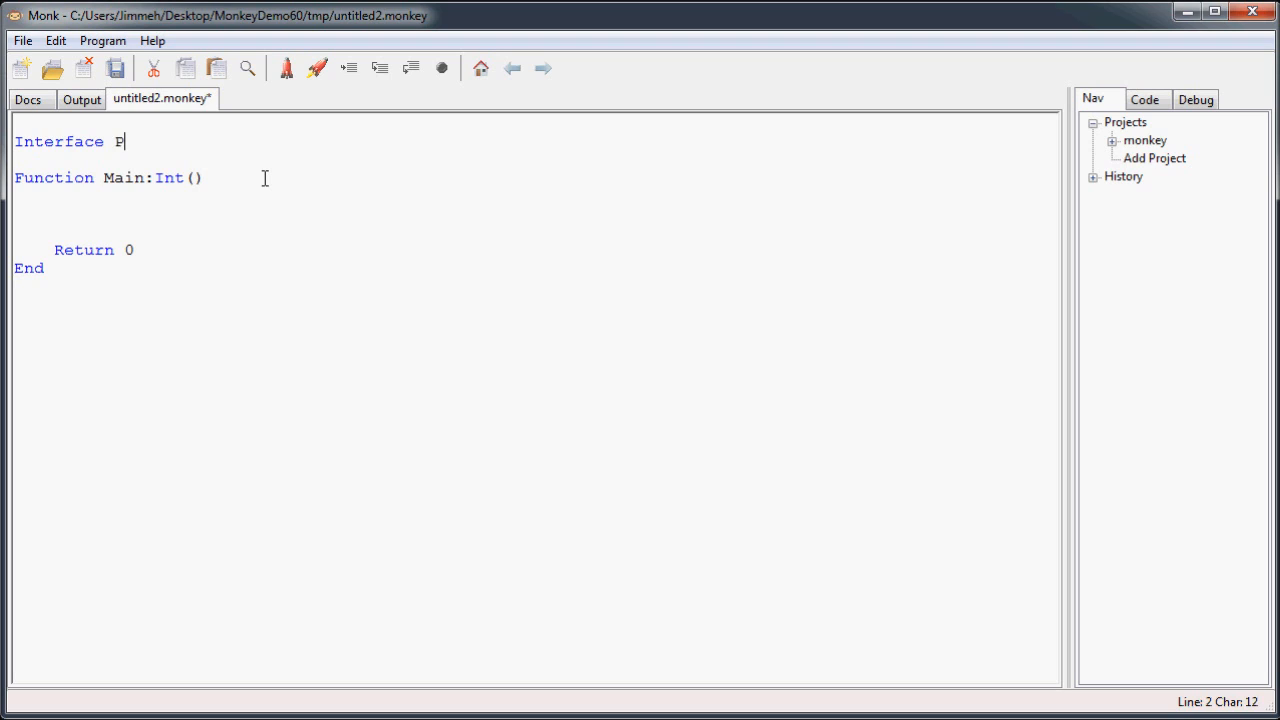
pyautogui.write('erishabl')
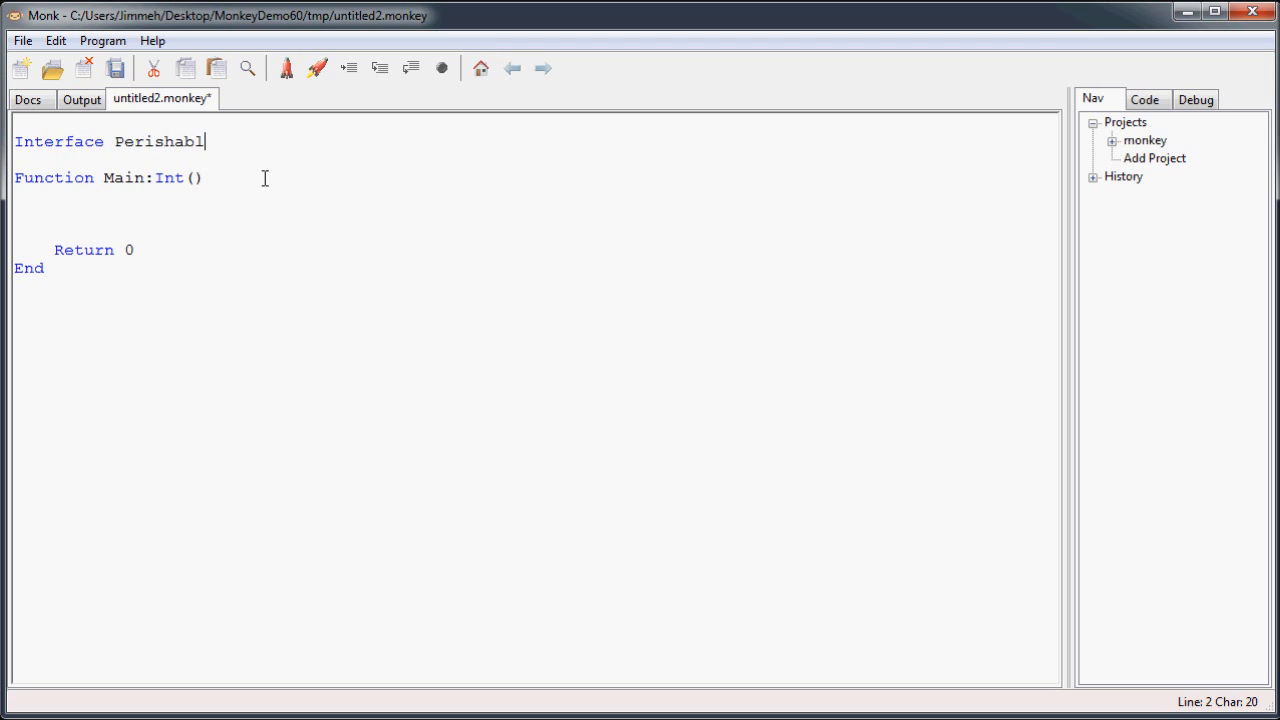
pyautogui.write('e')
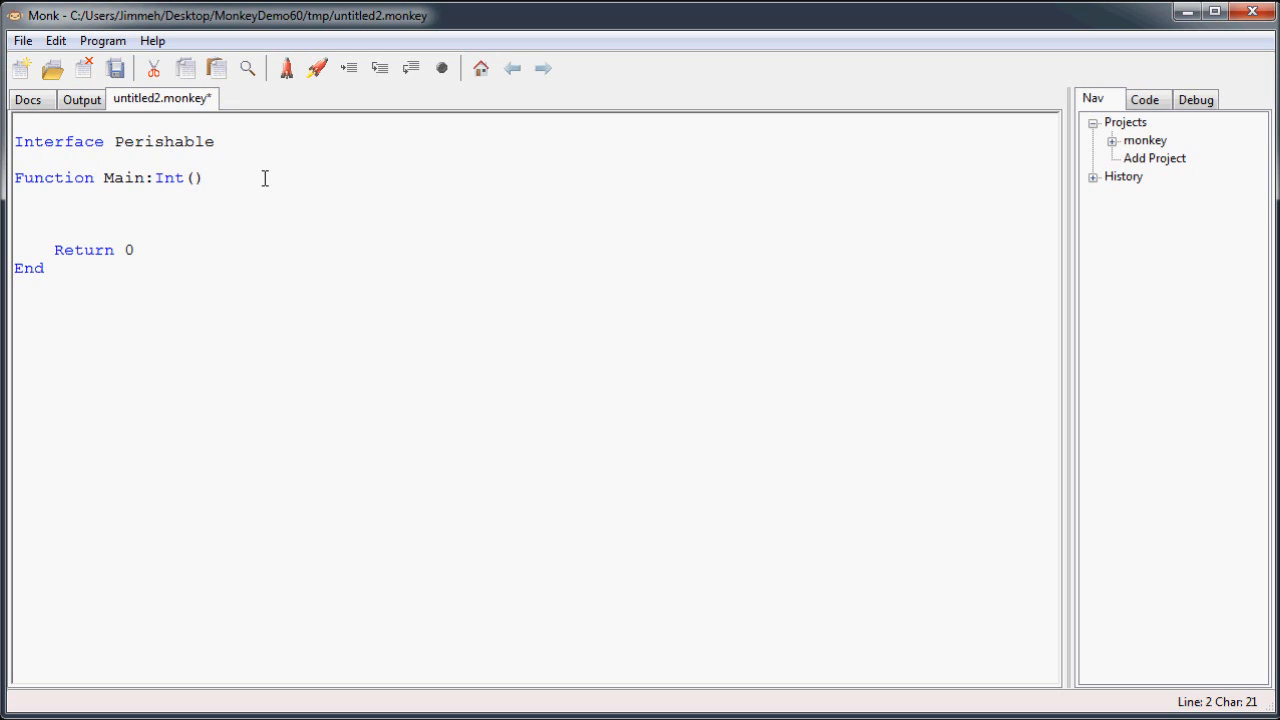
pyautogui.press('Return')
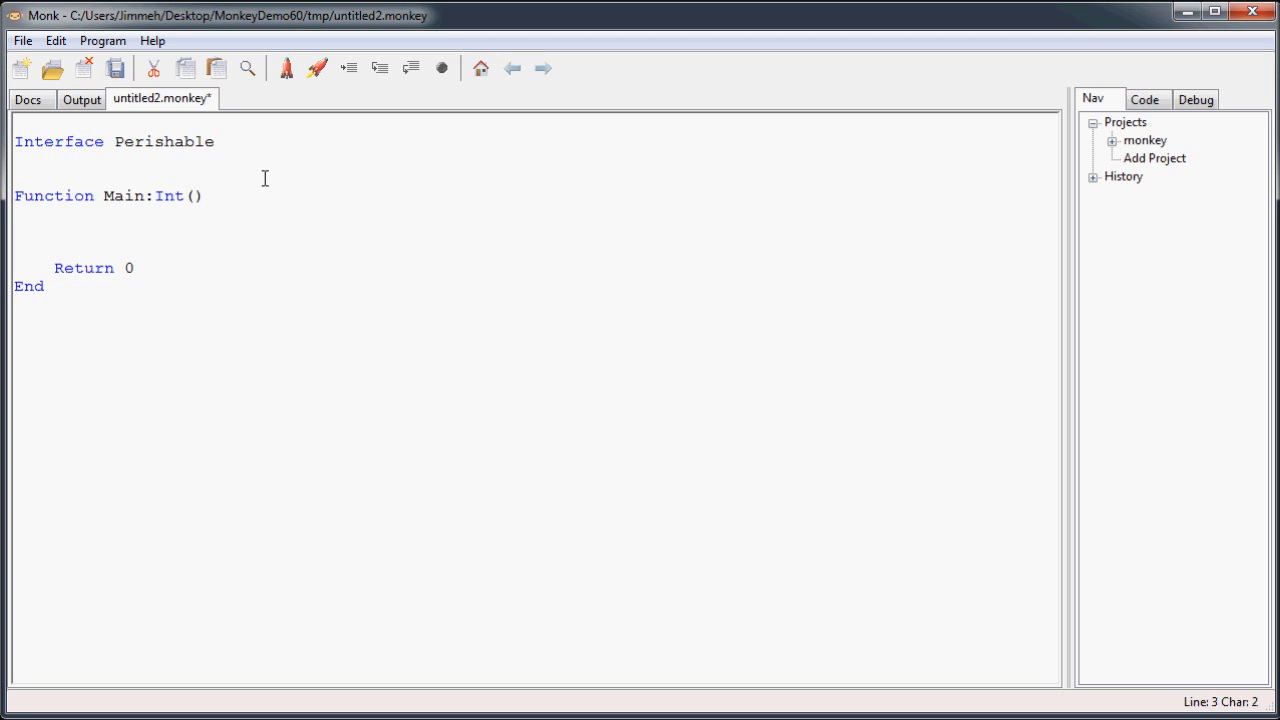
# Add 'Method KillMe()' inside the interface and close it with End.
pyautogui.write('Method')
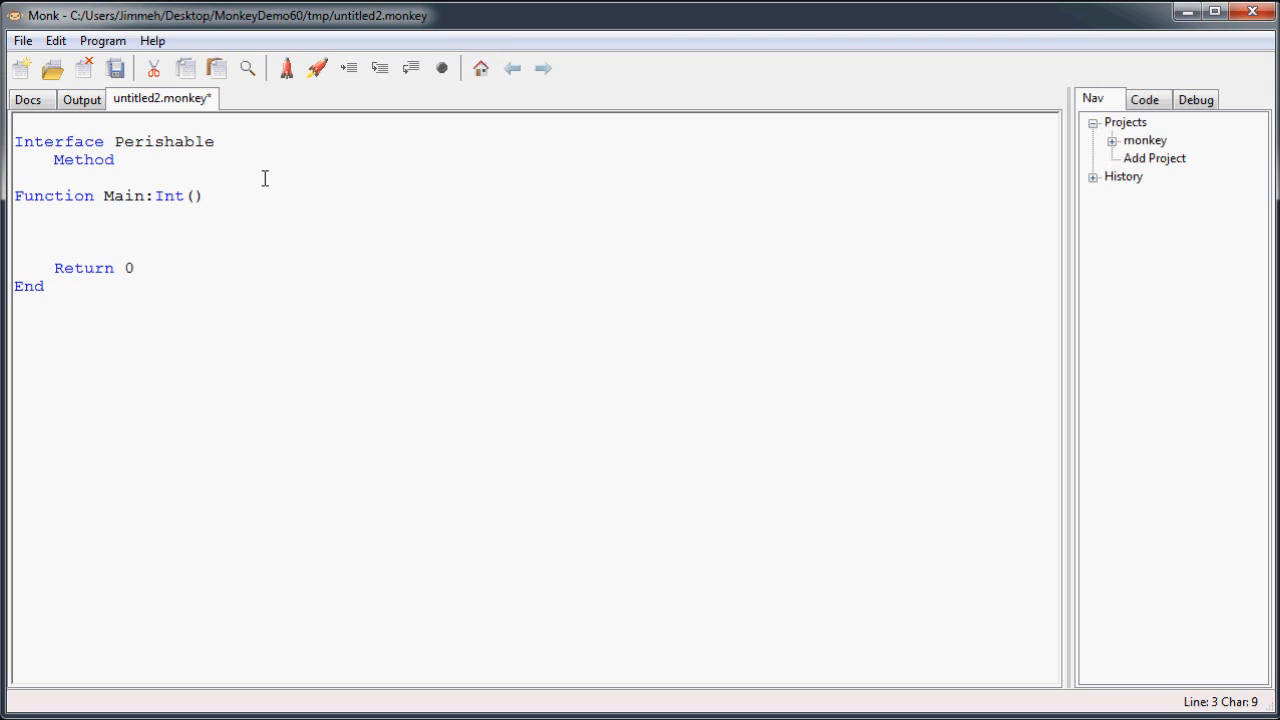
pyautogui.click(124, 160)
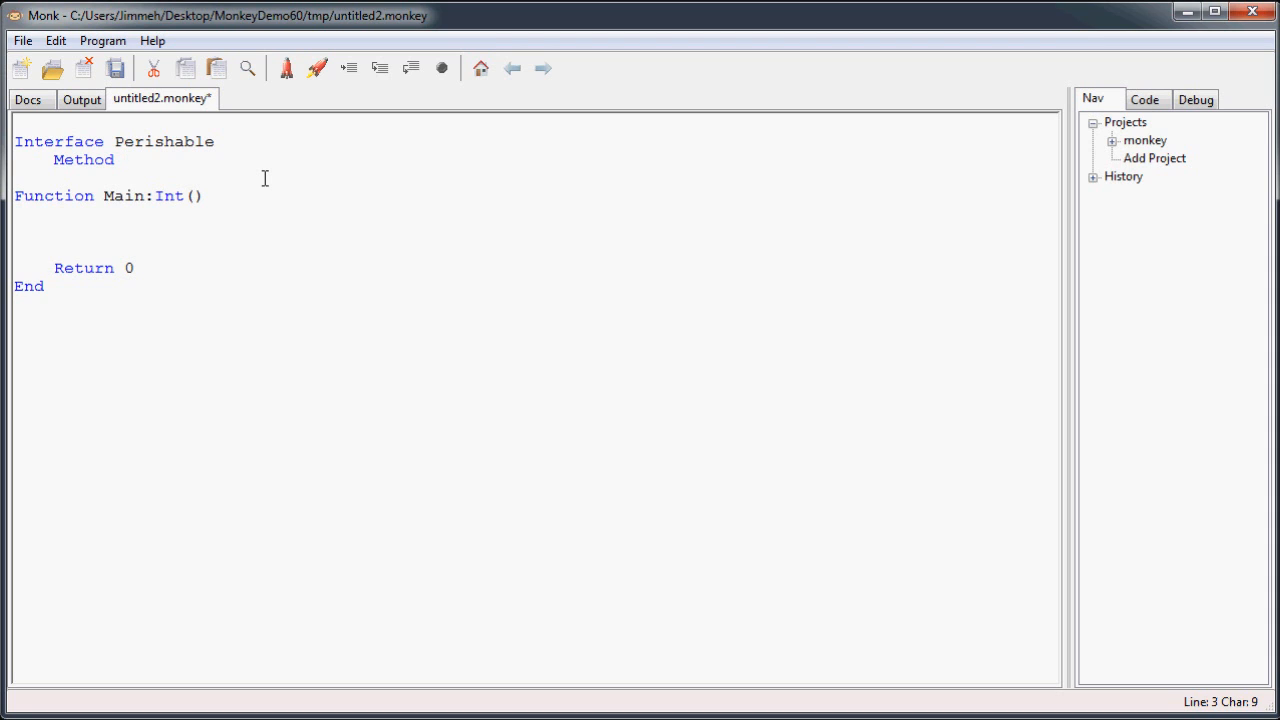
pyautogui.write('KillMe')
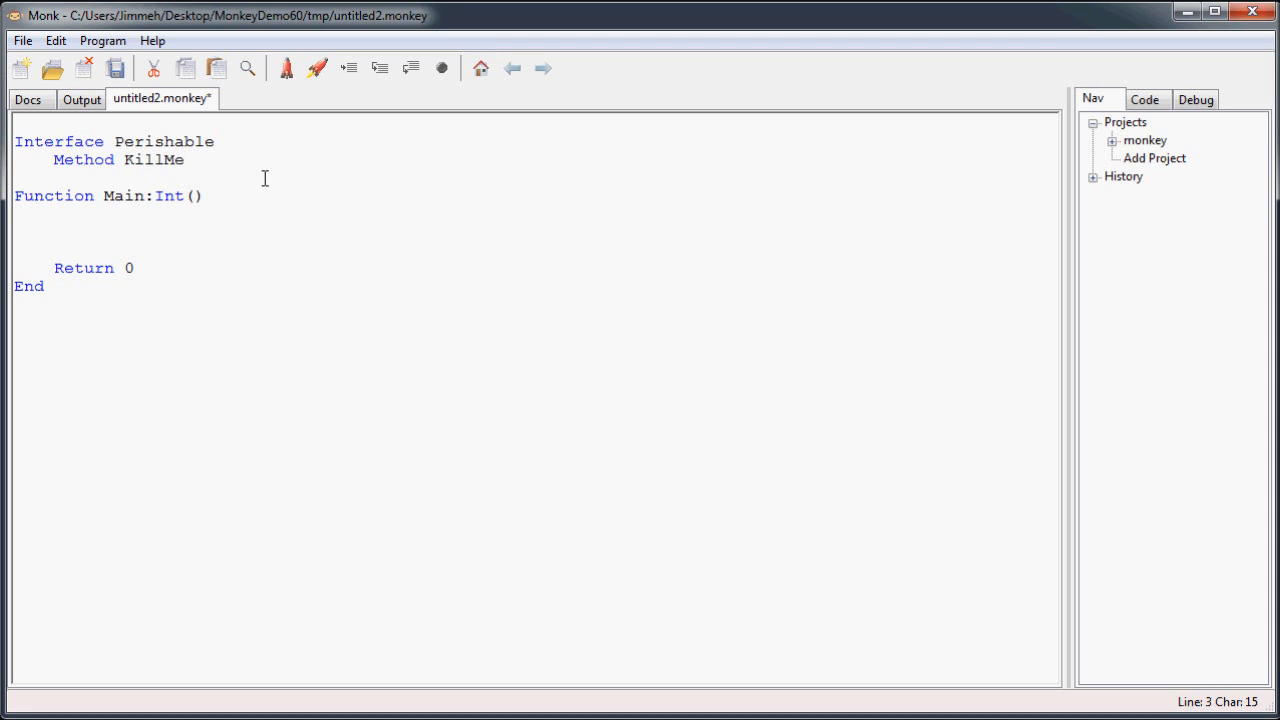
pyautogui.click(184, 160)
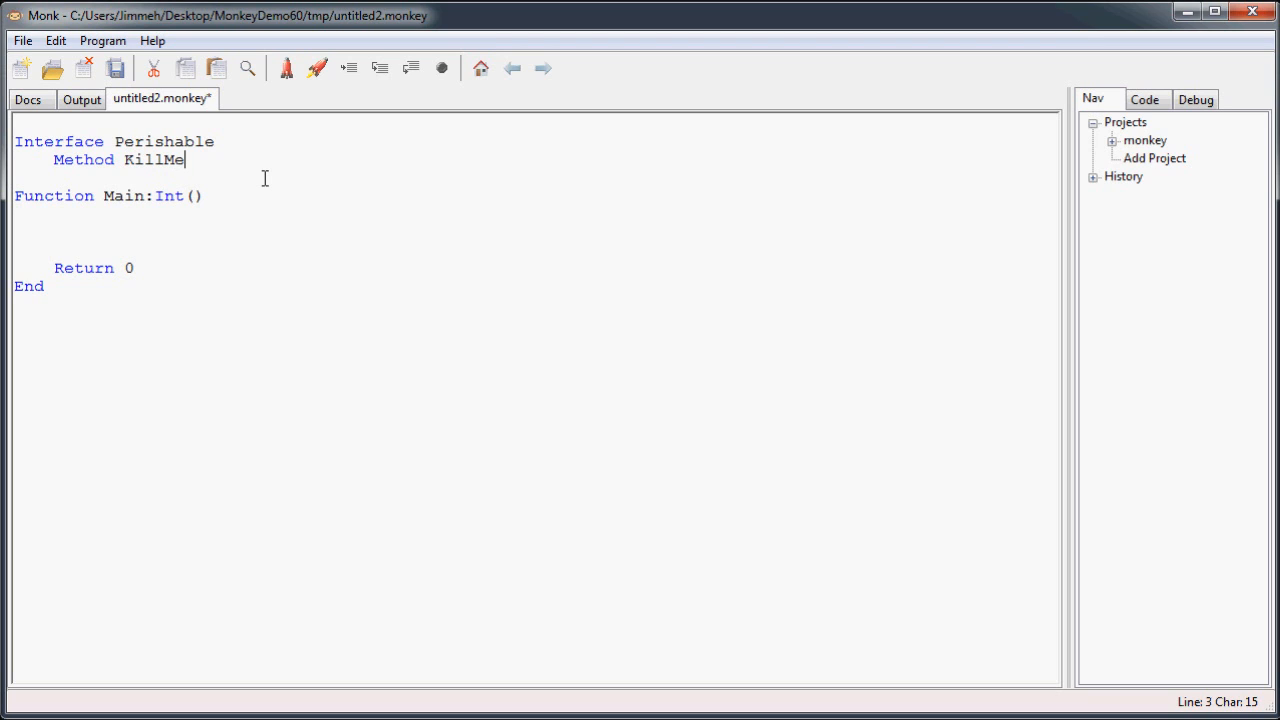
pyautogui.write('()')
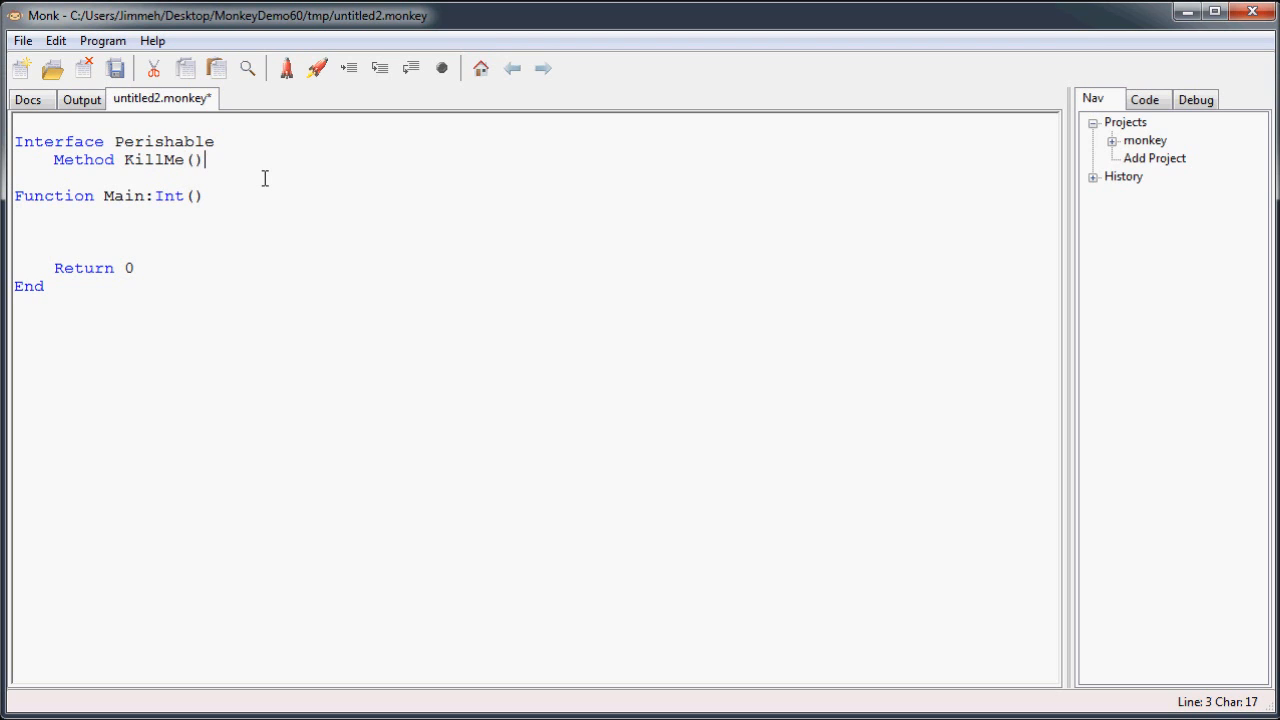
pyautogui.press('Return')
pyautogui.write('End')
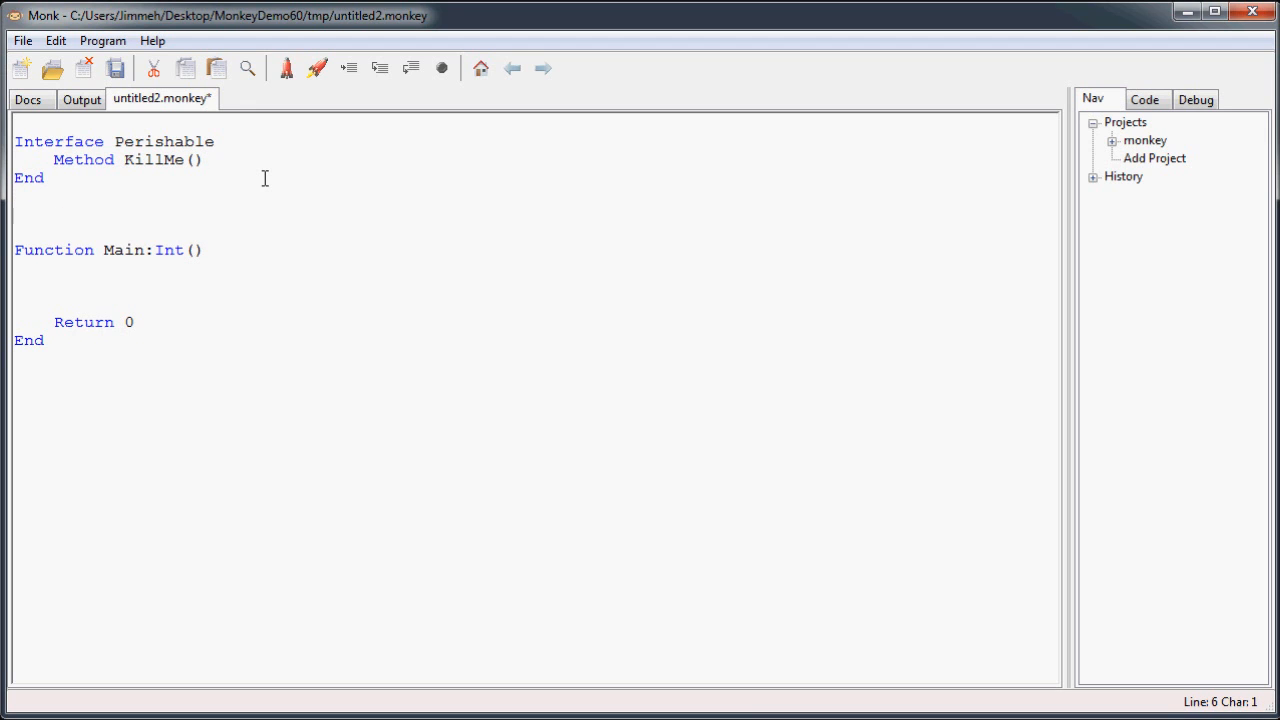
# Declare 'Class Player Implements Perishable' below the interface, closed with End.
pyautogui.click(16, 212)
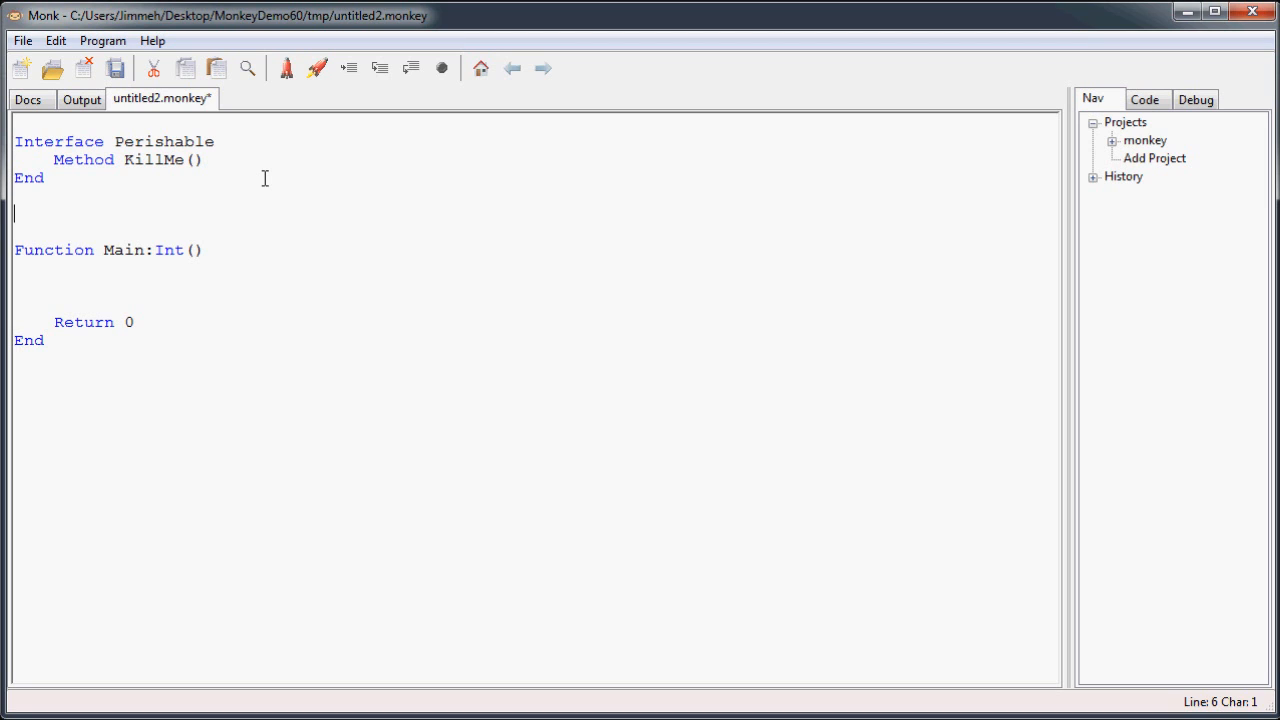
pyautogui.write('Class')
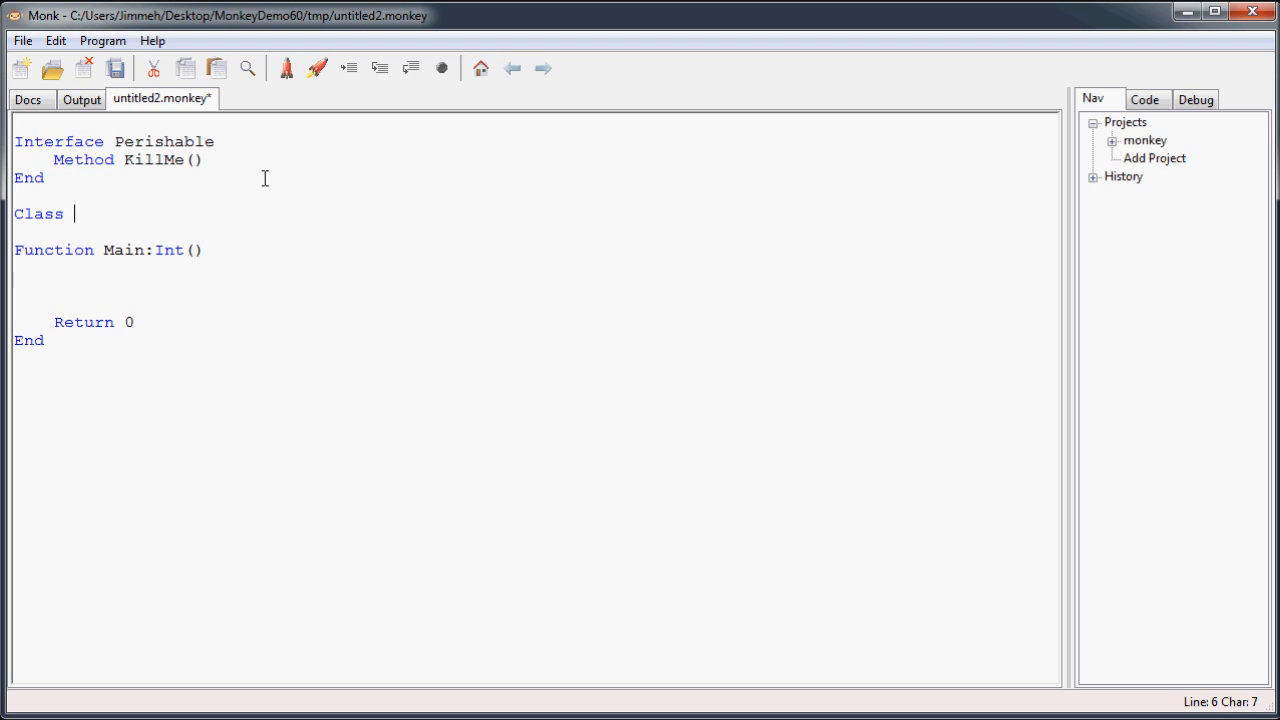
pyautogui.write('Player')
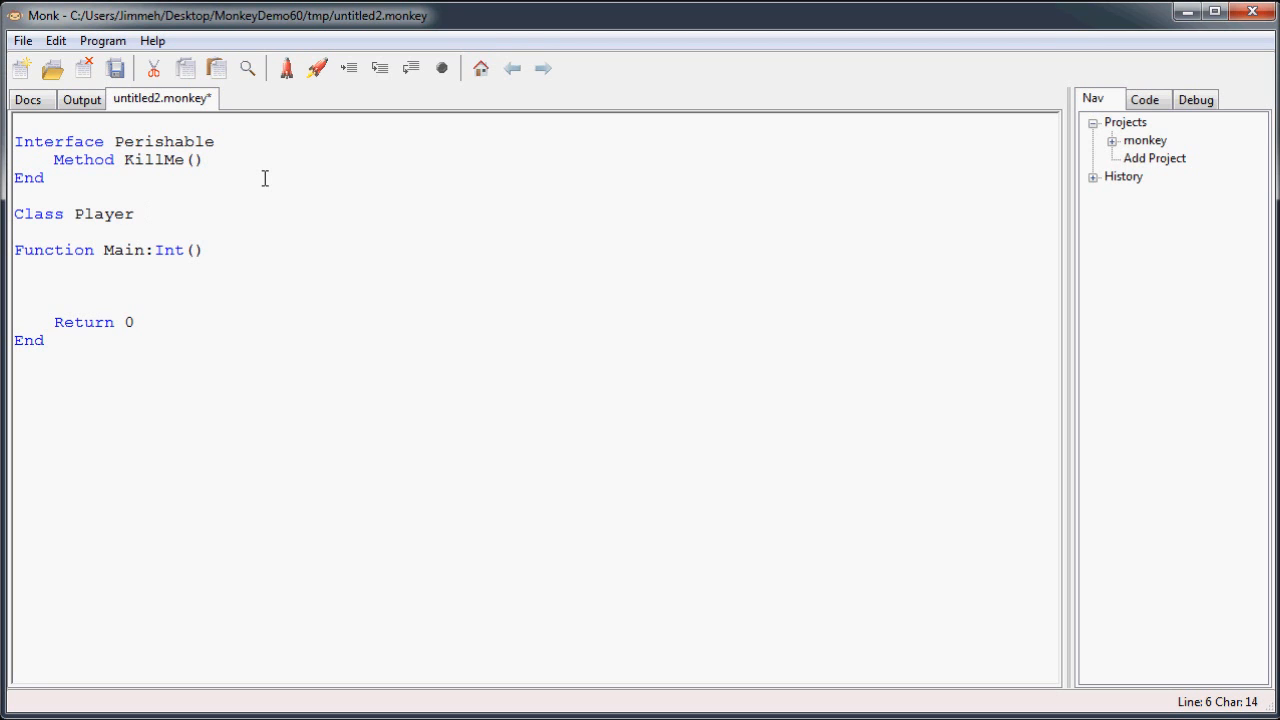
pyautogui.click(140, 212)
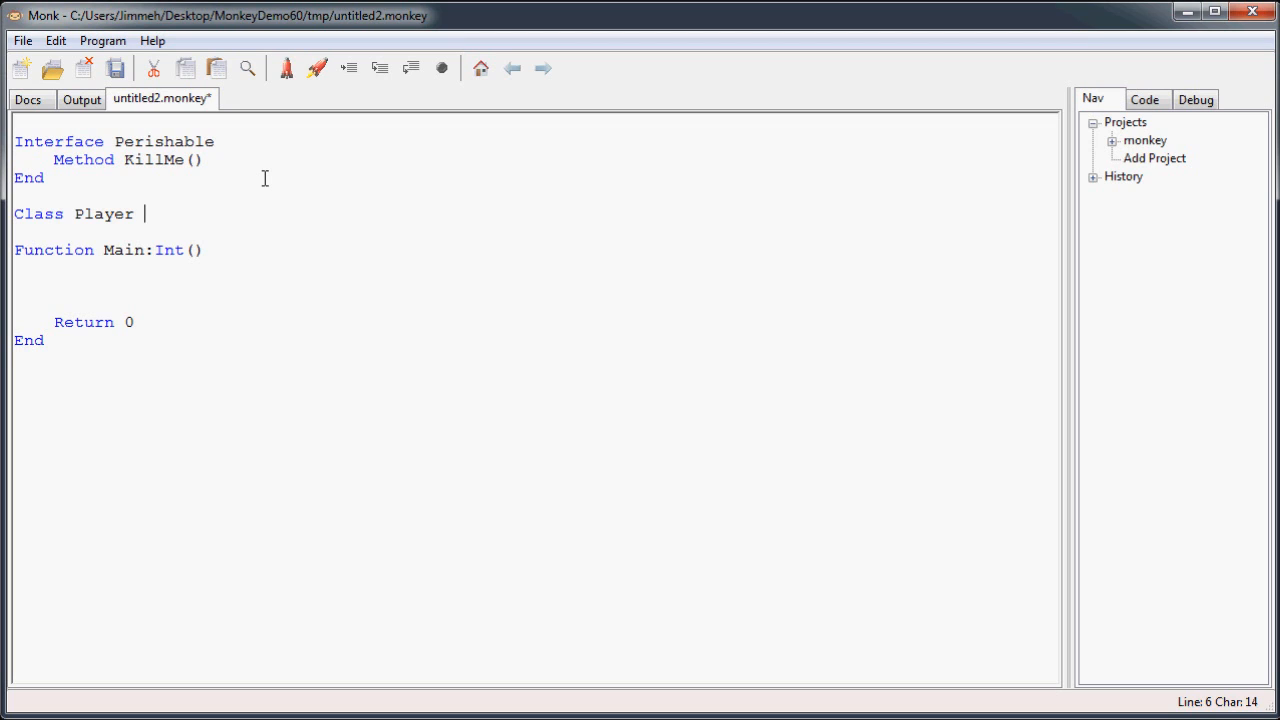
pyautogui.write('Implements')
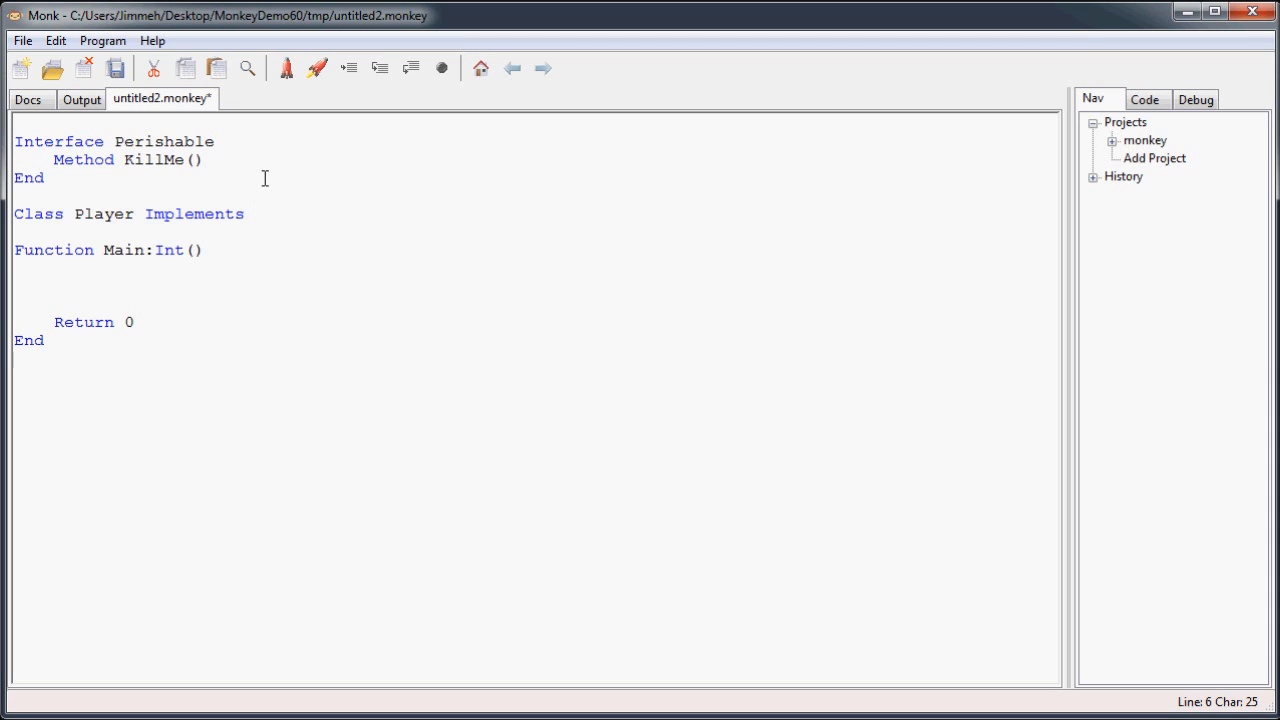
pyautogui.write('Per')
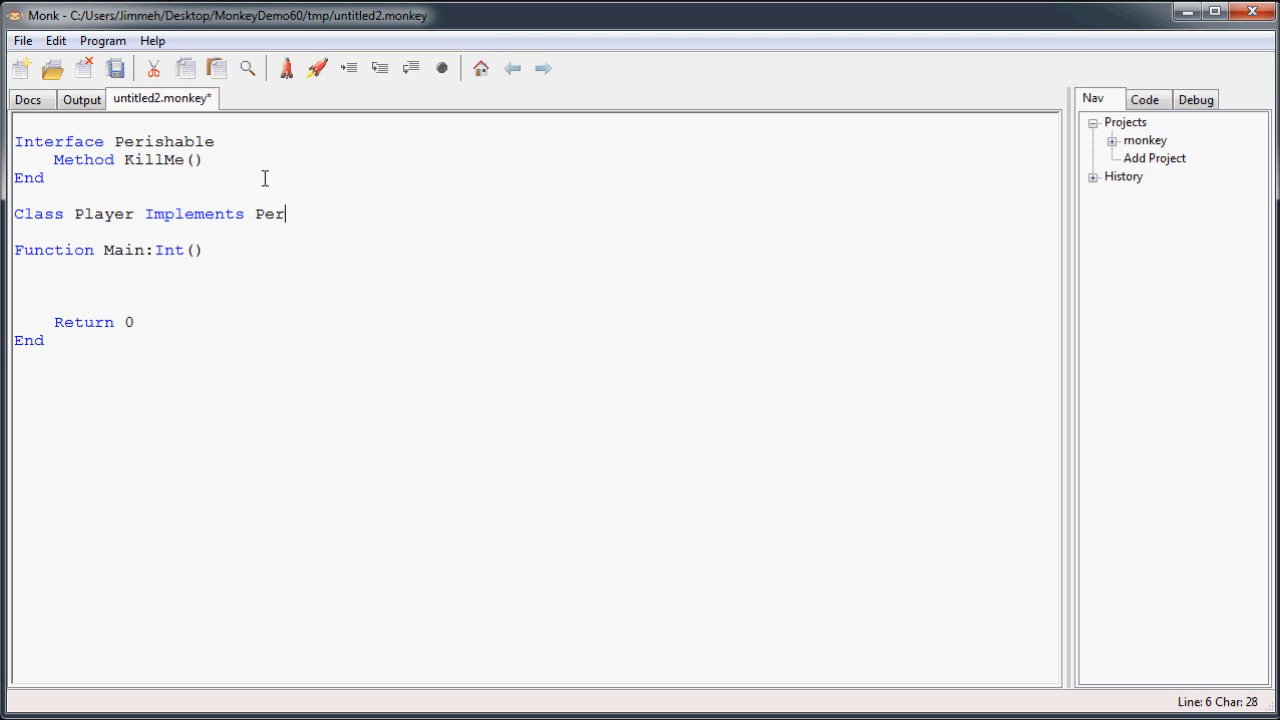
pyautogui.write('ishable')
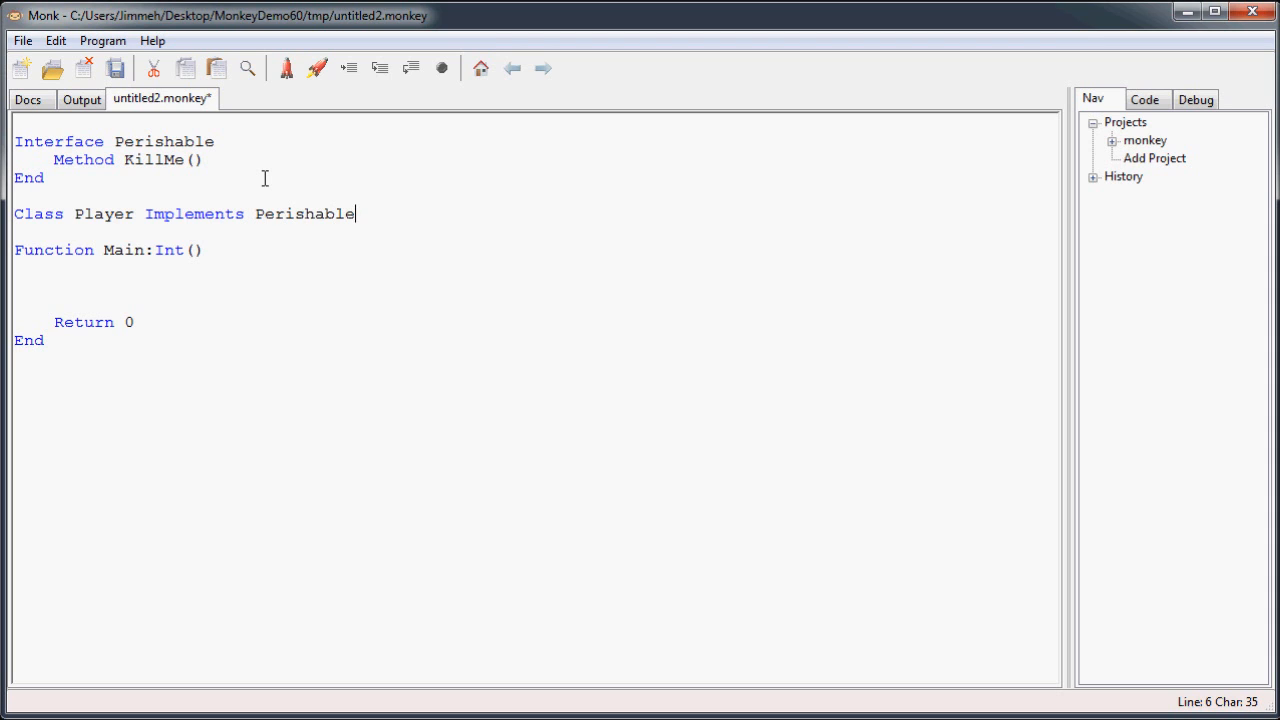
pyautogui.write('End')
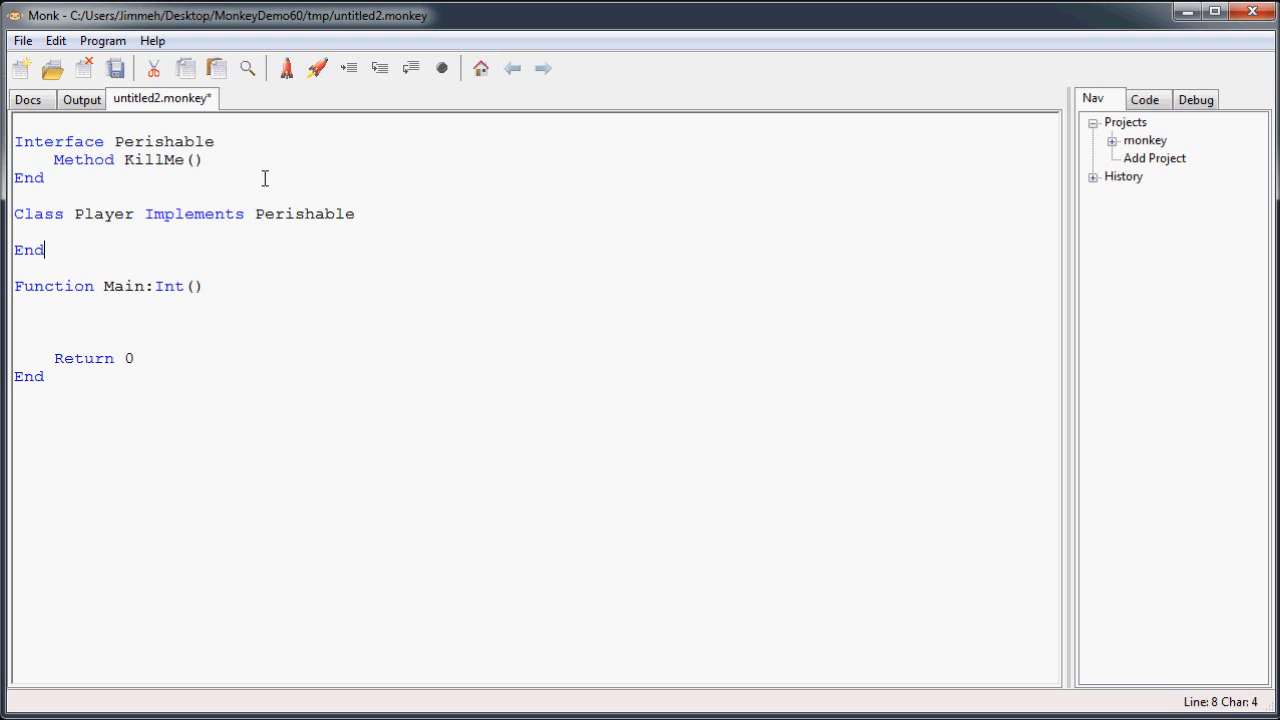
# Give Player a KillMe() method that prints "Player is dead.".
pyautogui.write('M')
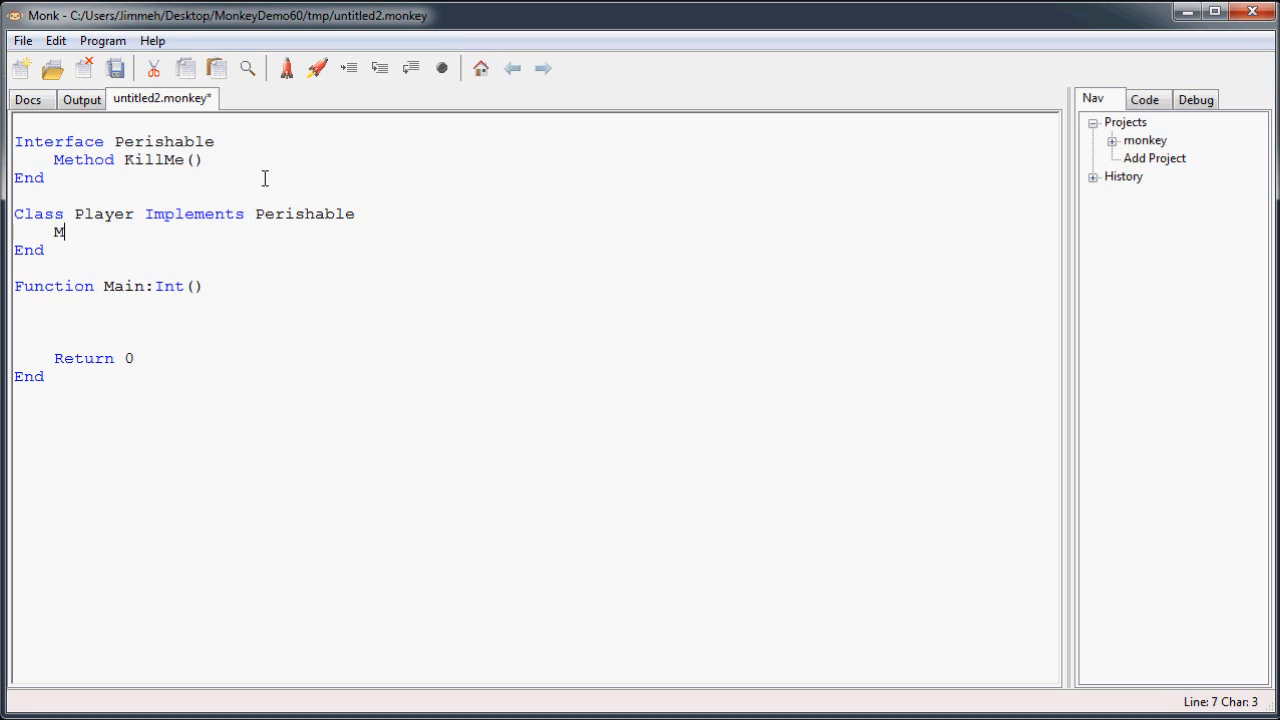
pyautogui.write('ethod KillM')
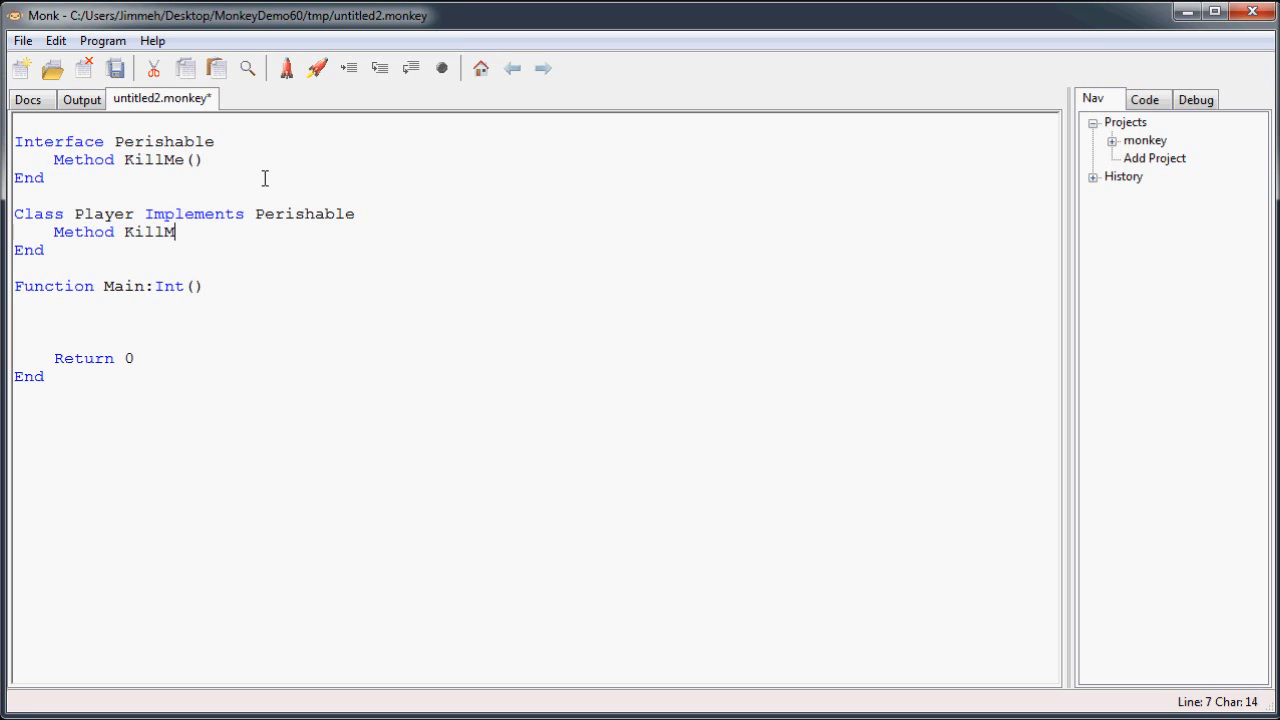
pyautogui.write('e()')
pyautogui.write('End')
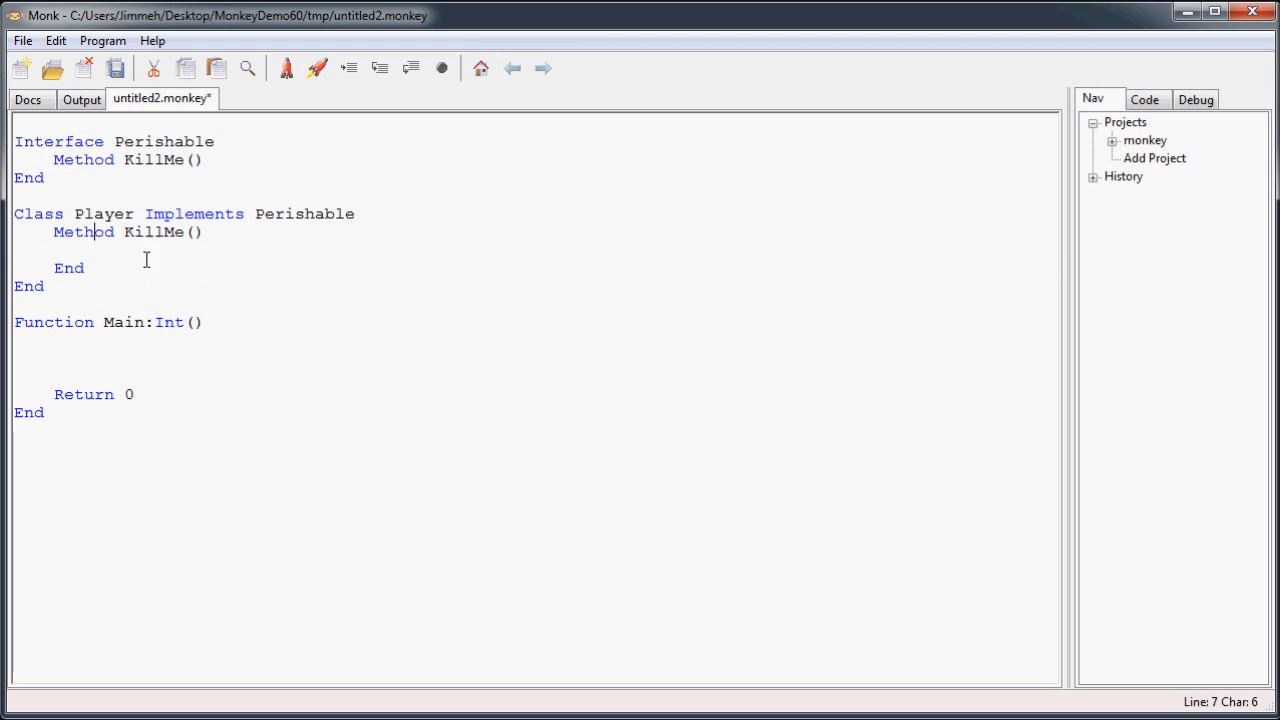
pyautogui.click(90, 214)
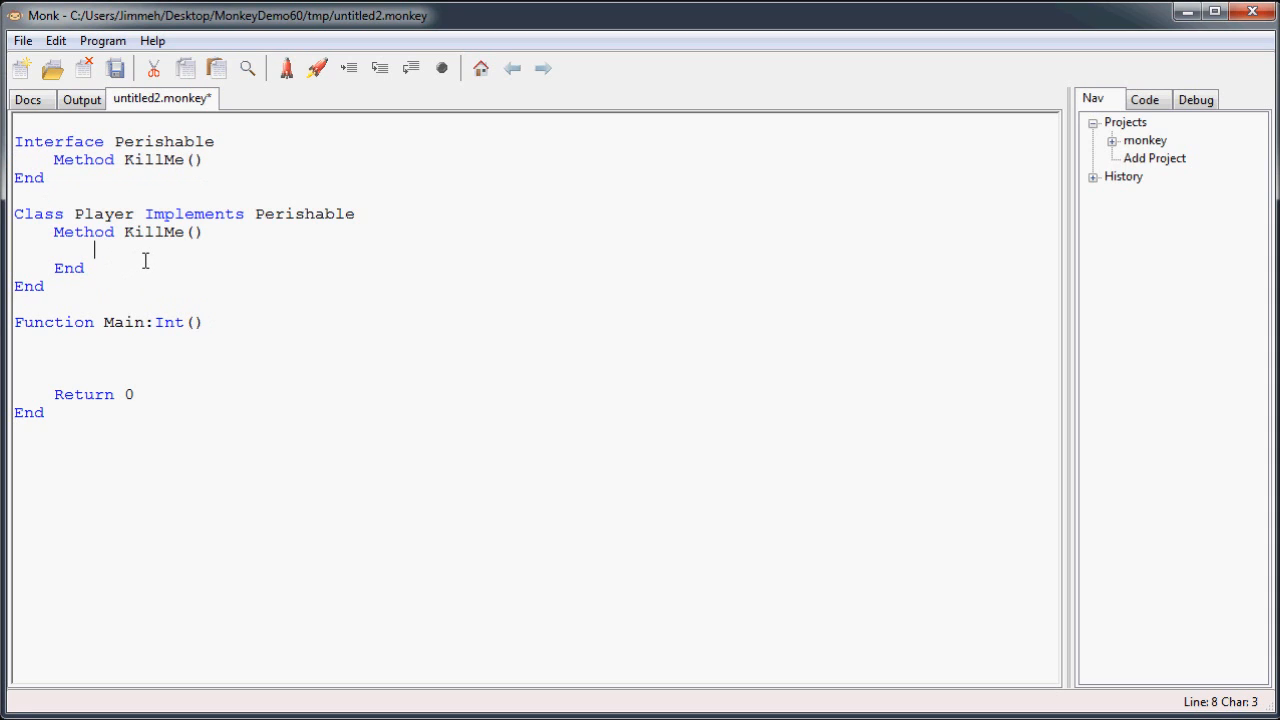
pyautogui.write('Print("Play')
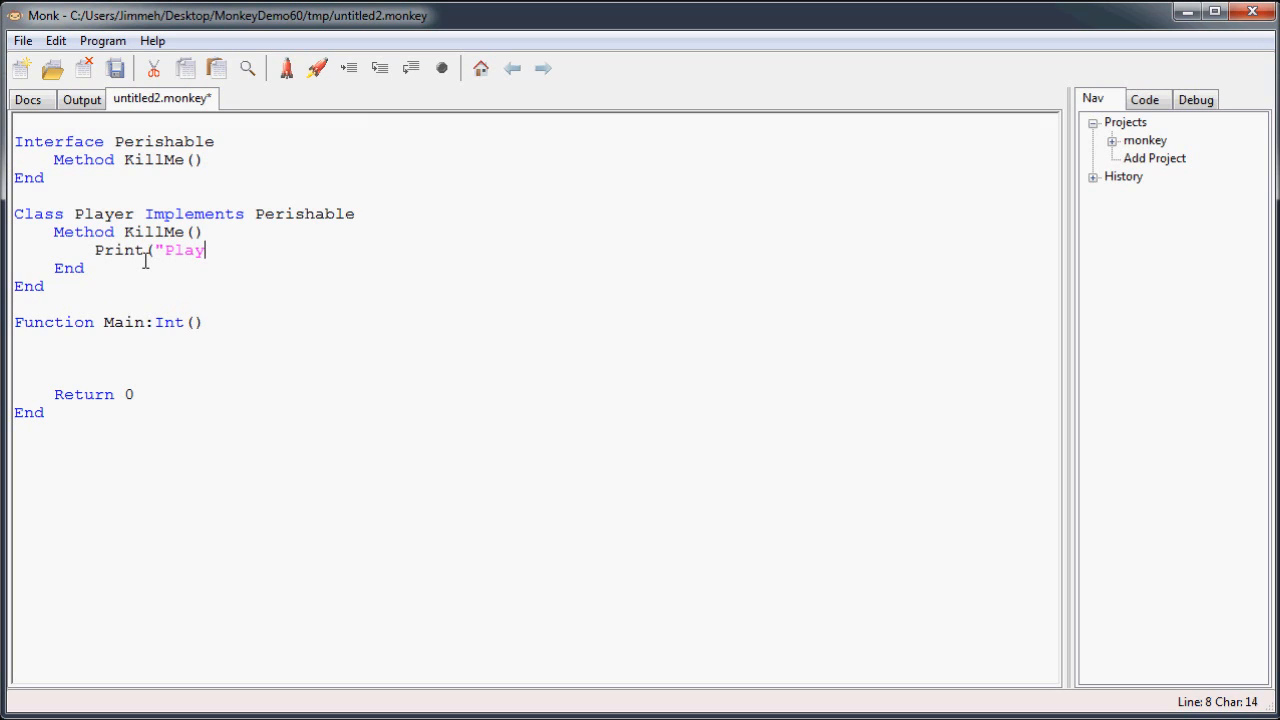
pyautogui.write('er')
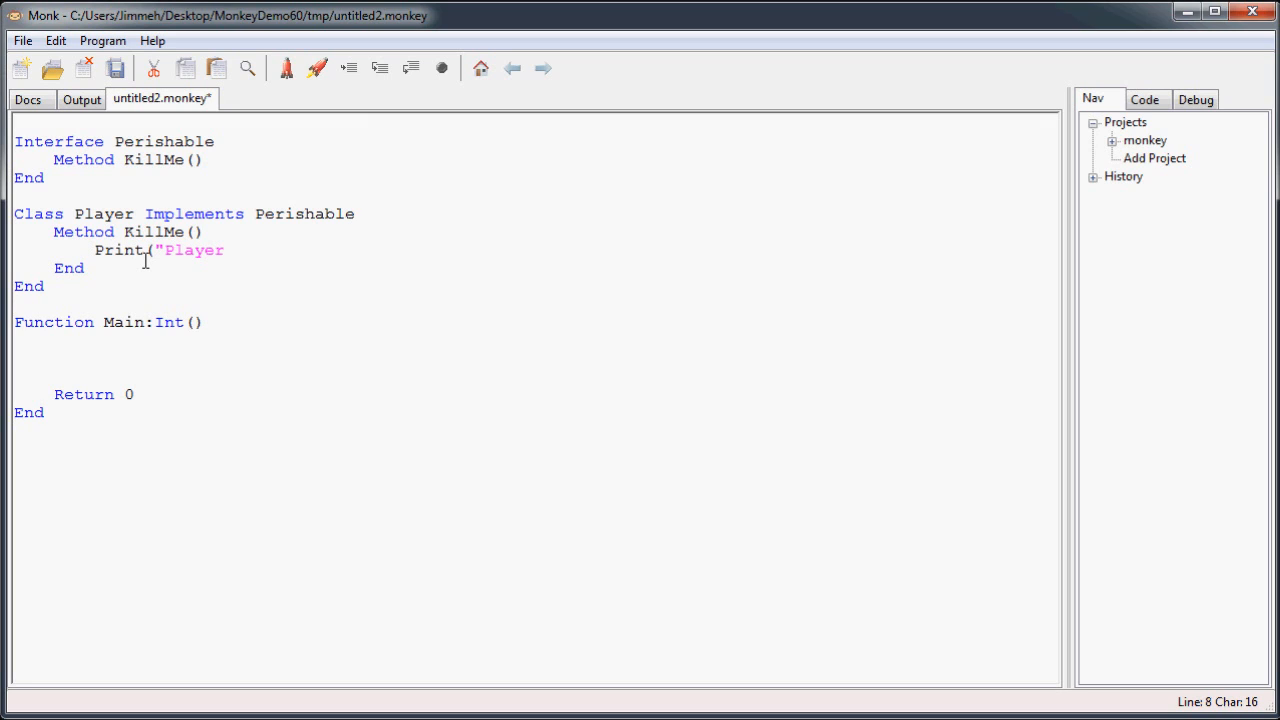
pyautogui.click(226, 250)
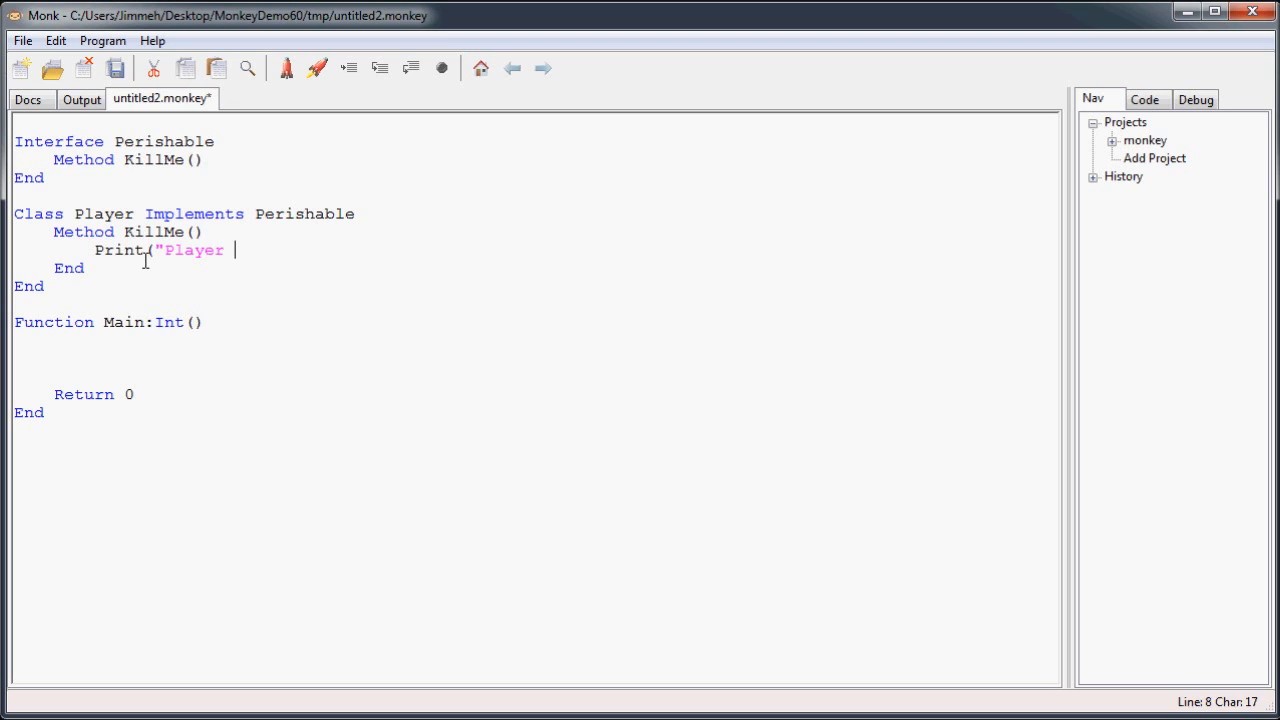
pyautogui.write('is dead.")')
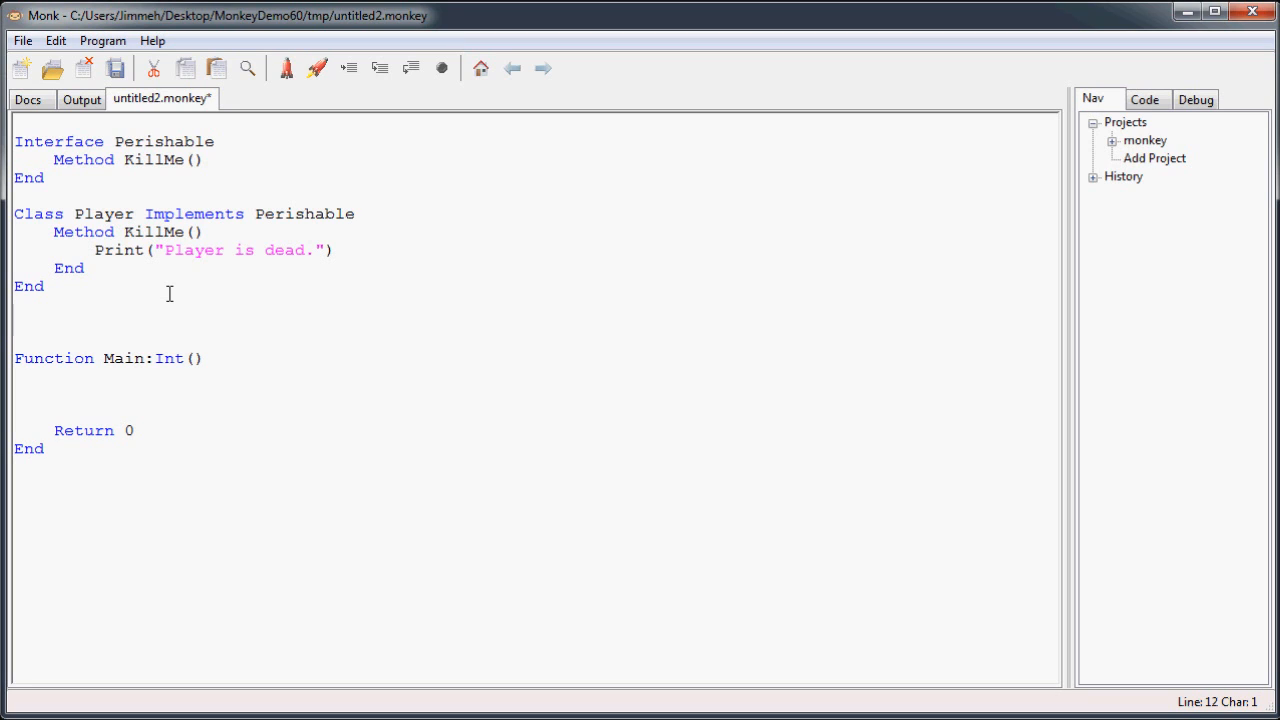
pyautogui.click(16, 322)
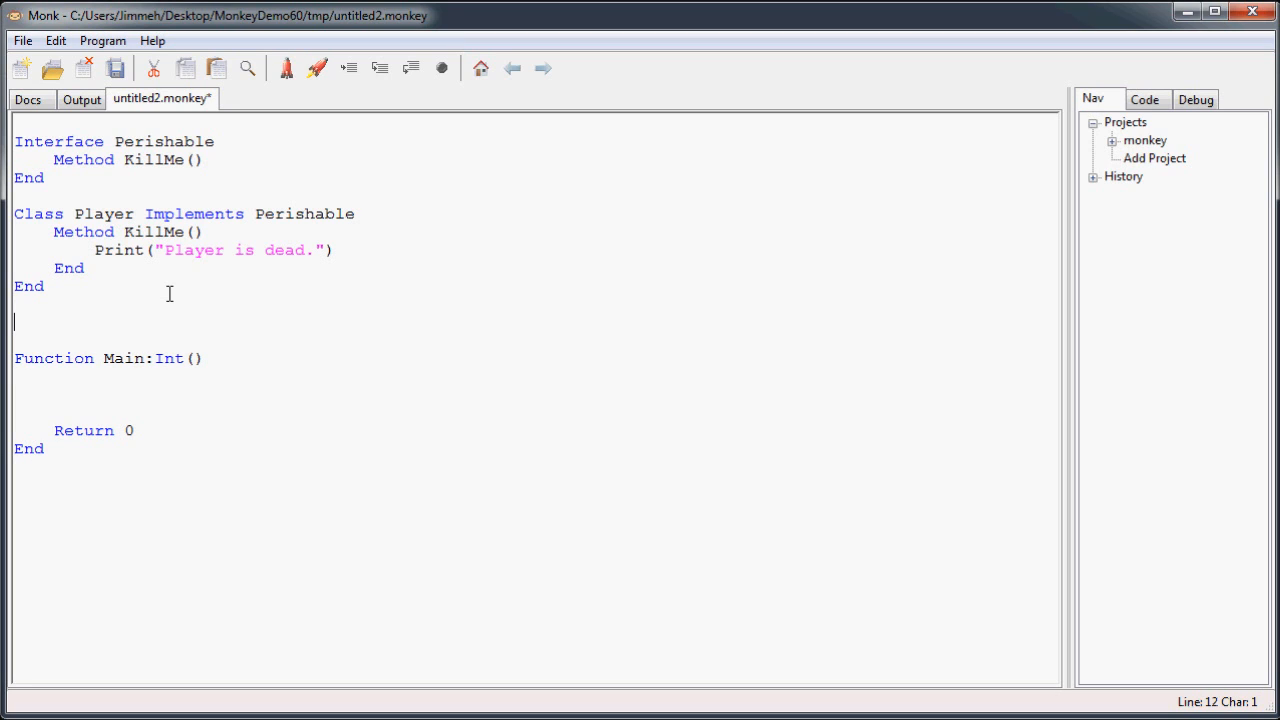
# Declare 'Class Enemy Implements Perishable' with a KillMe() method header.
pyautogui.write('Class')
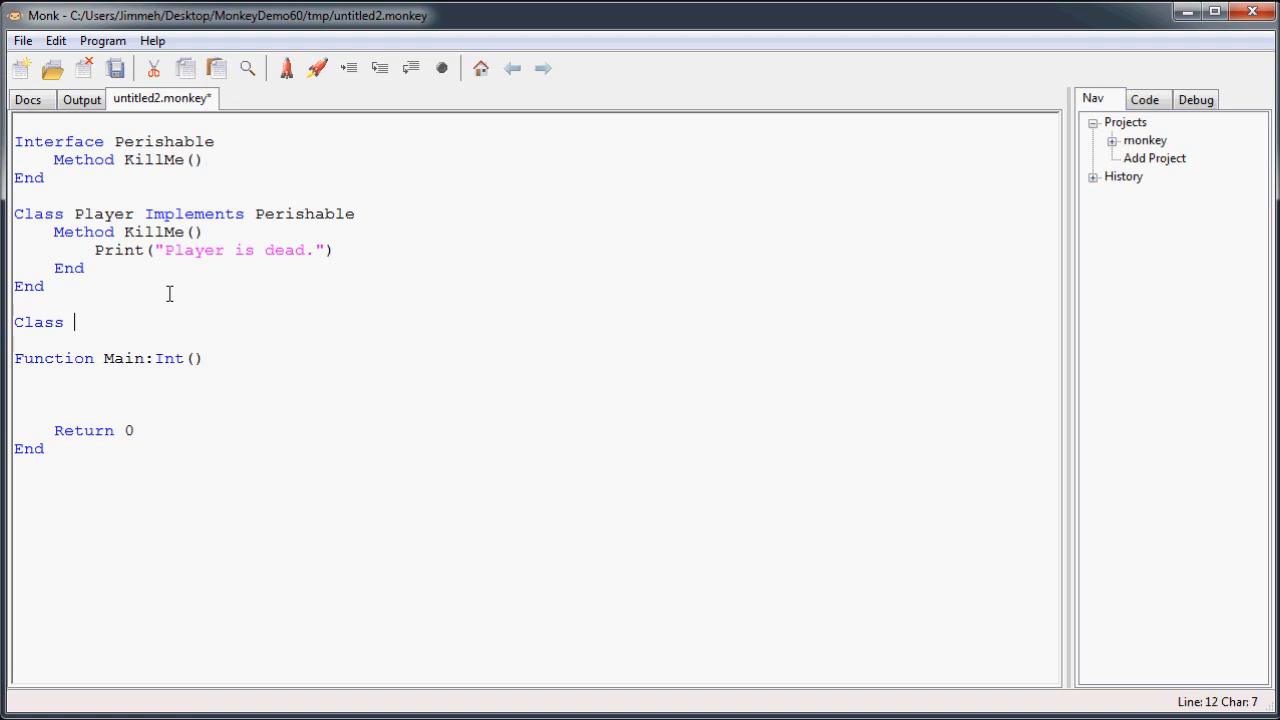
pyautogui.write('Enemy Im')
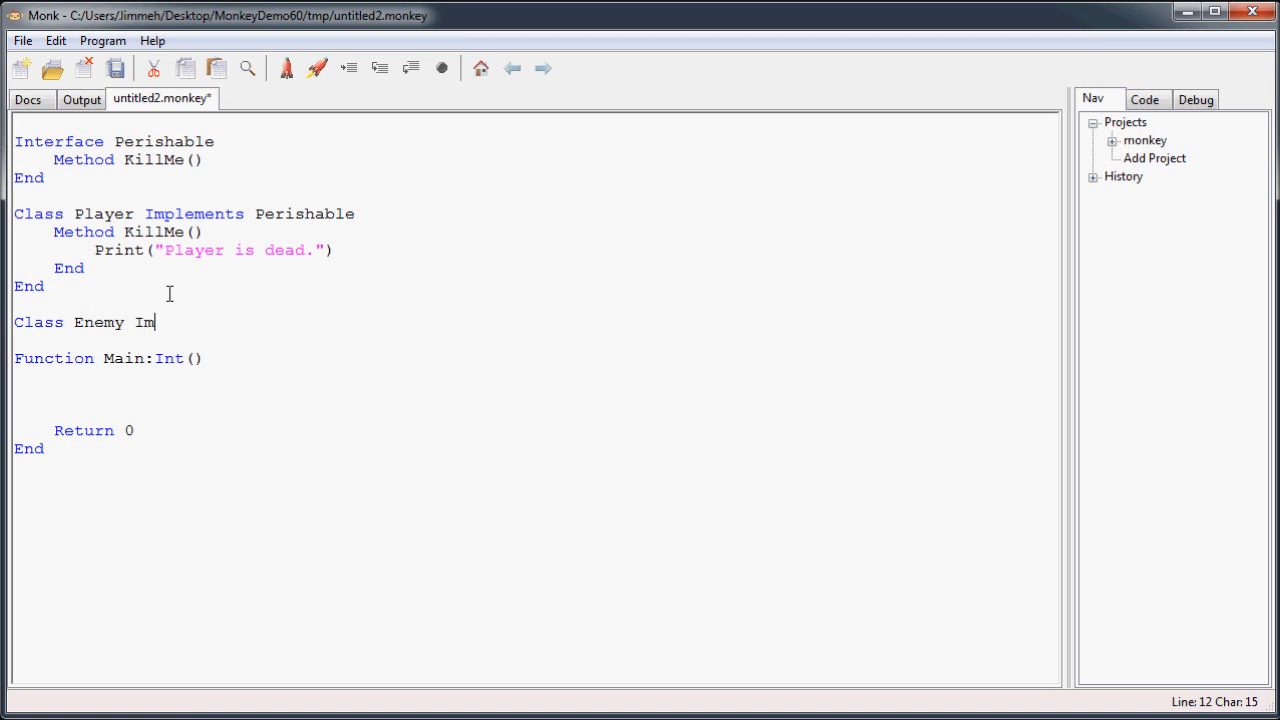
pyautogui.write('plements')
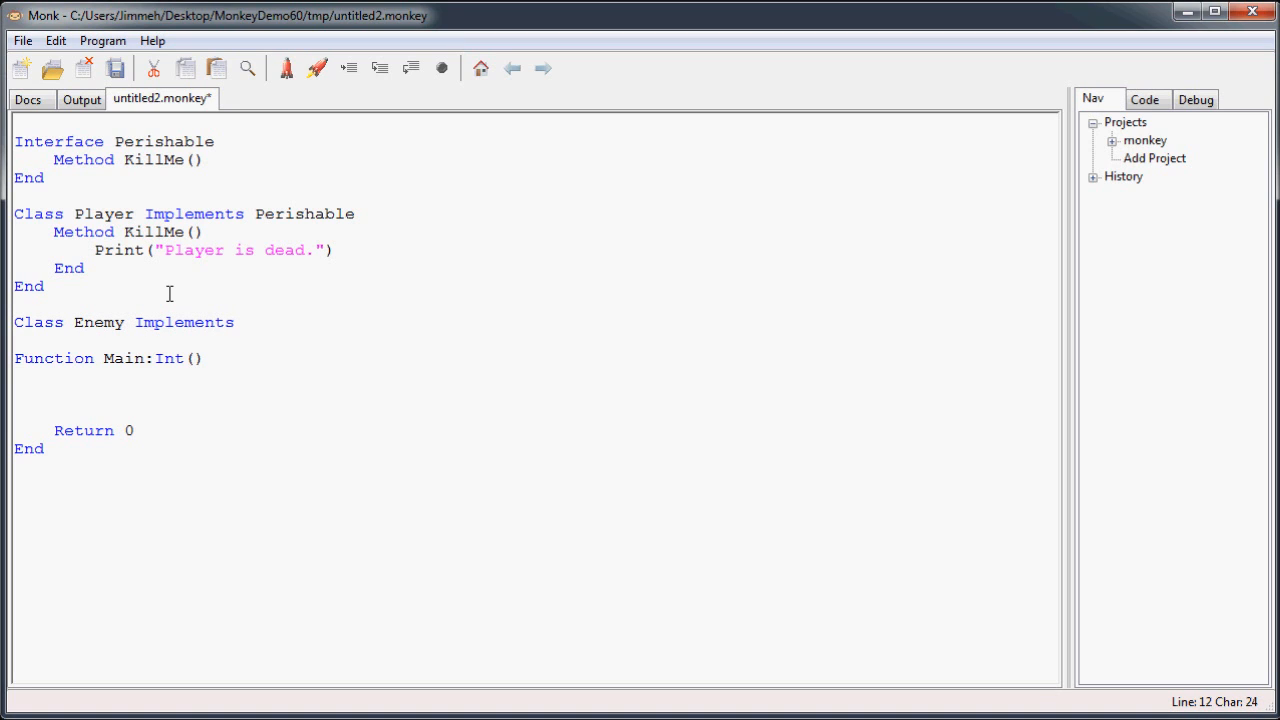
pyautogui.write('Perishable')
pyautogui.write('Metho')
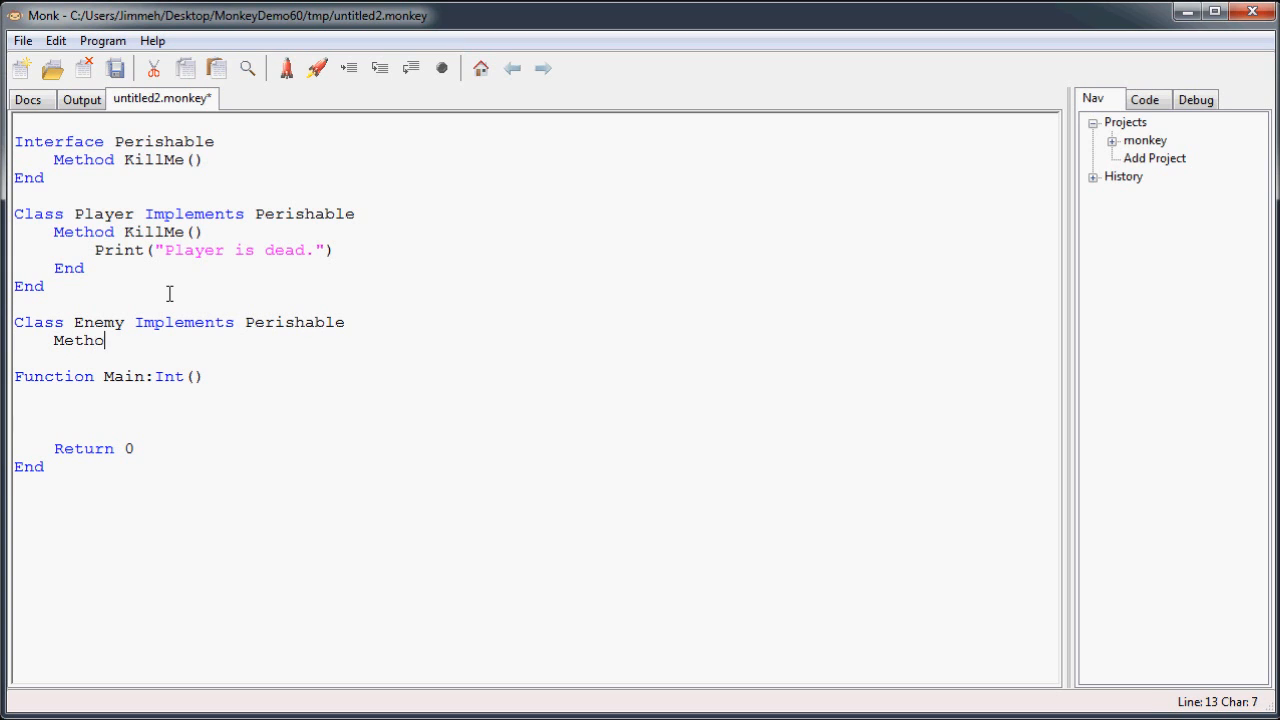
pyautogui.write('d KillMe()')
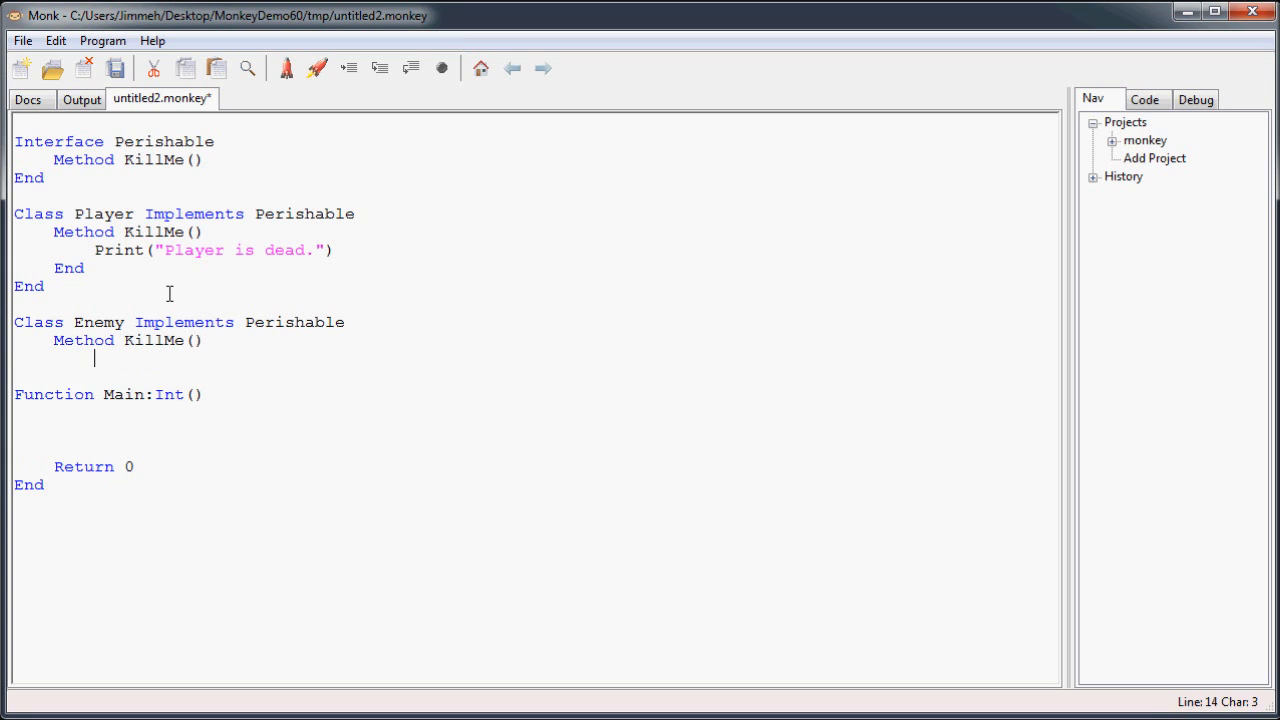
# Make Enemy's KillMe print "Enemy has been killed by Player.".
pyautogui.write('Print(')
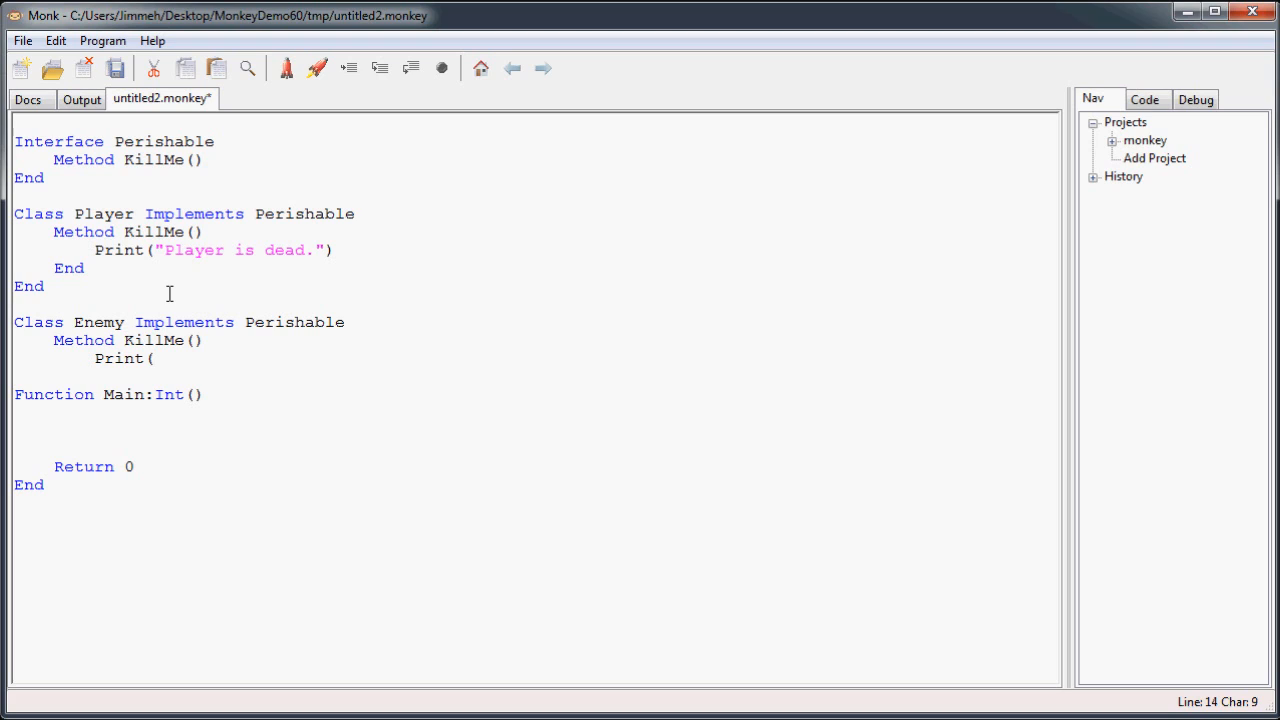
pyautogui.write('"')
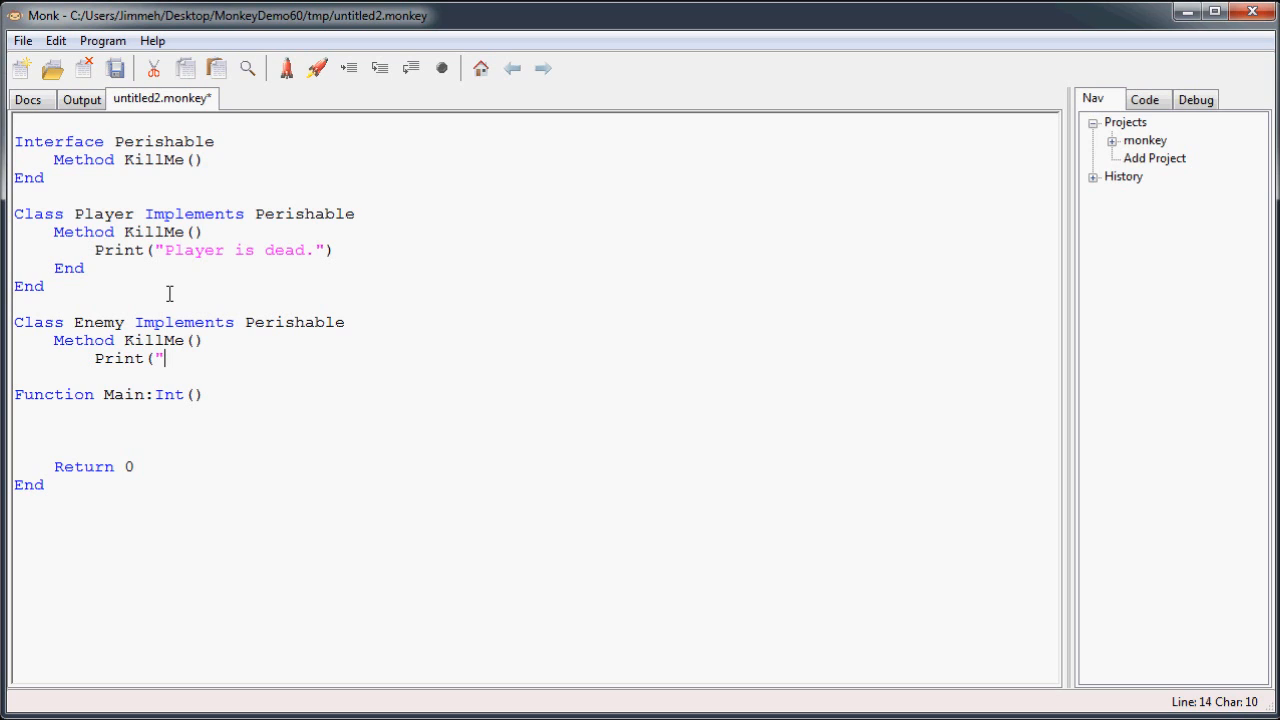
pyautogui.write('Enemy has bee')
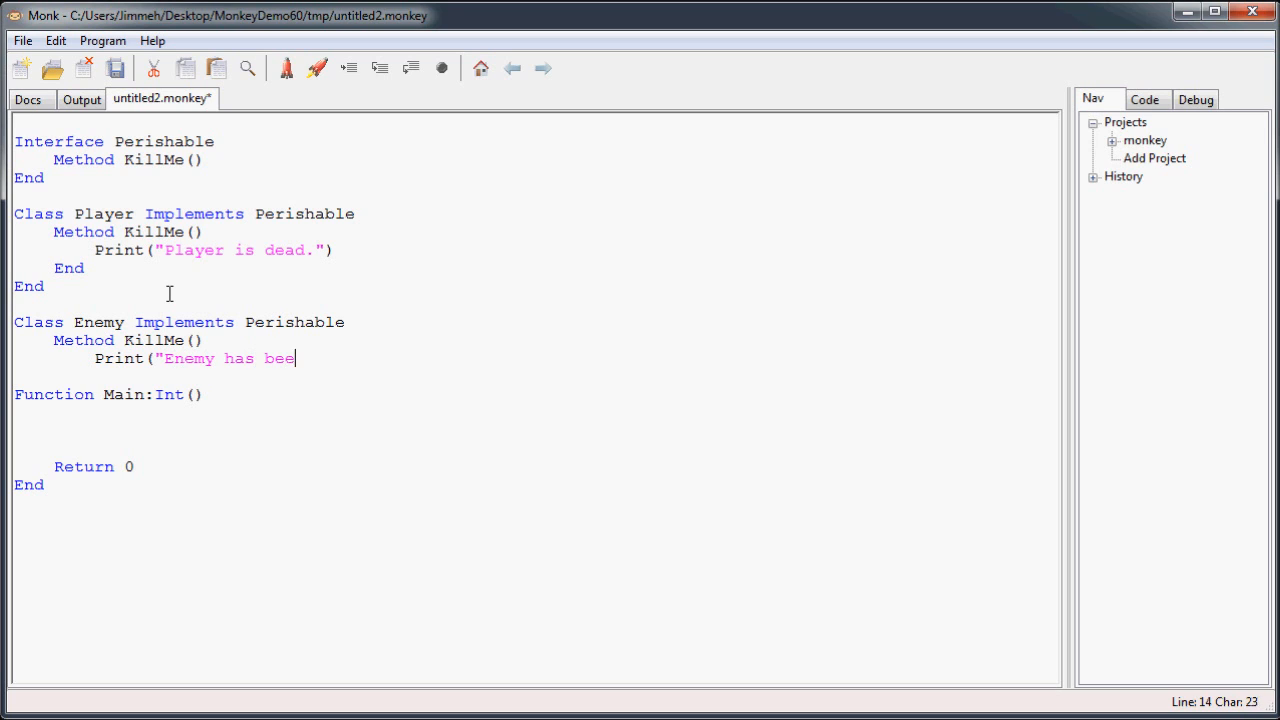
pyautogui.write('n killed by Player.')
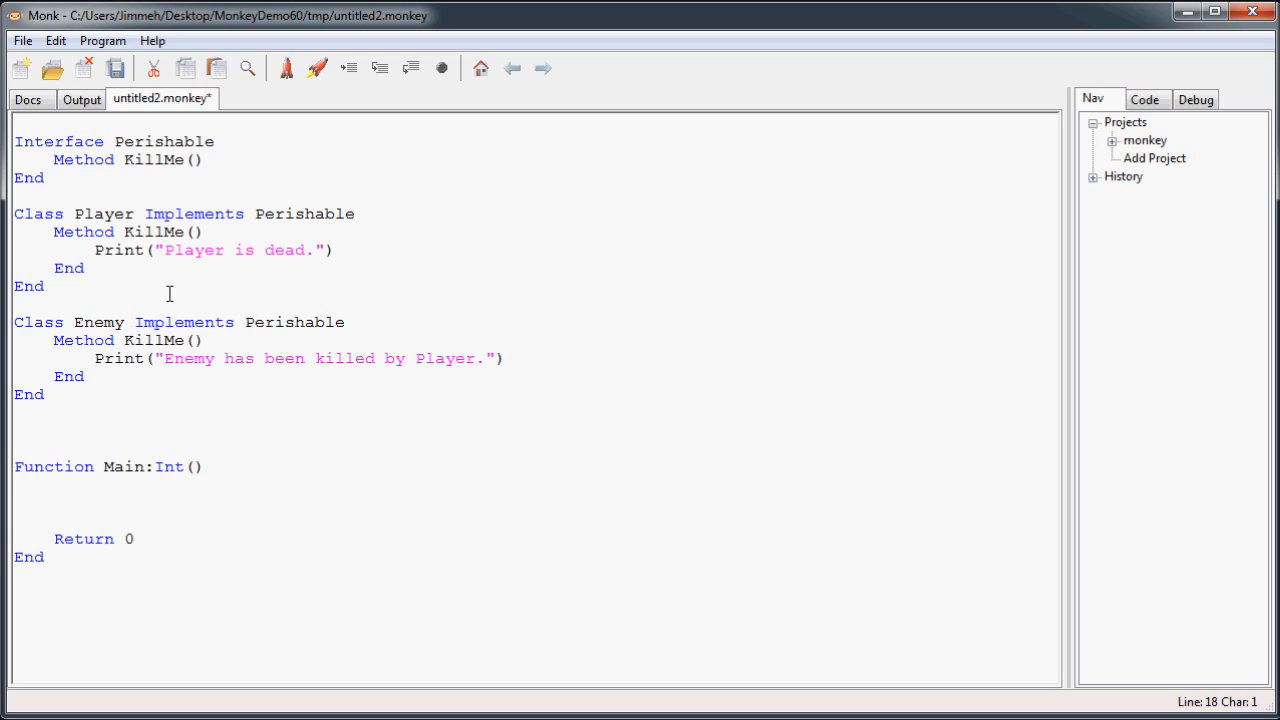
pyautogui.click(14, 430)
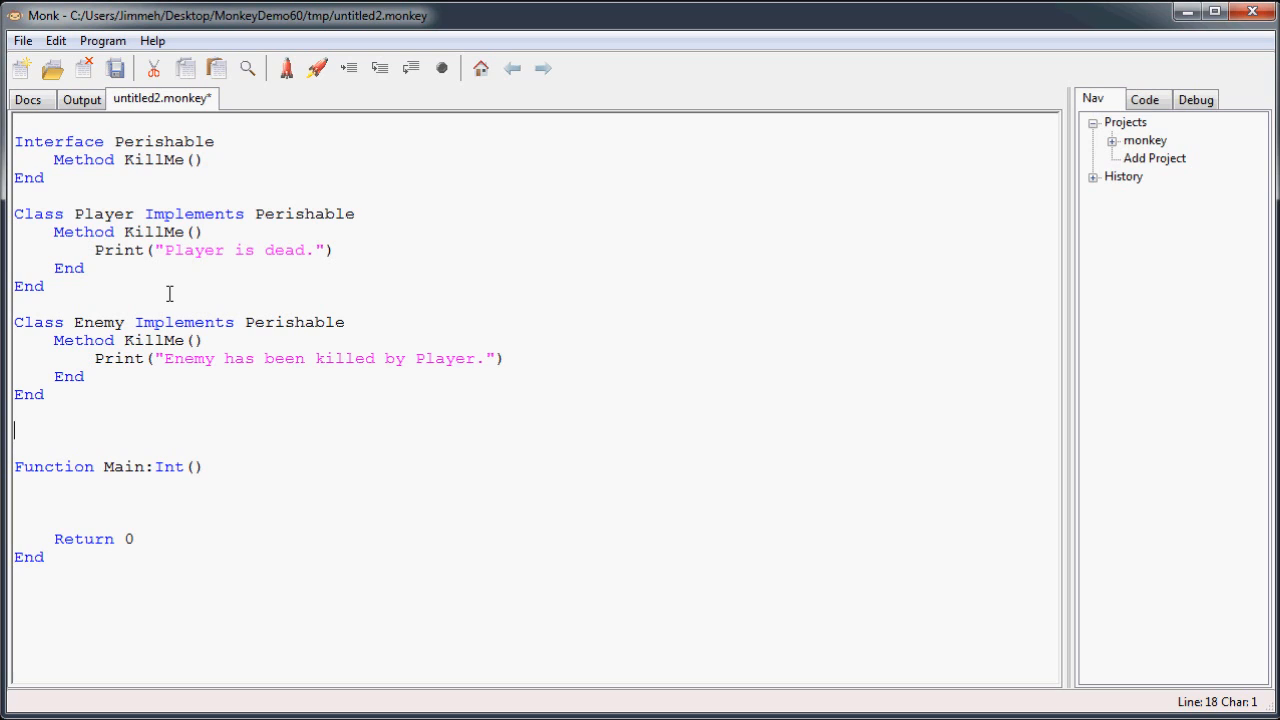
# Declare 'Function KillThing(perish:Perishable)' above Main.
pyautogui.write('Function')
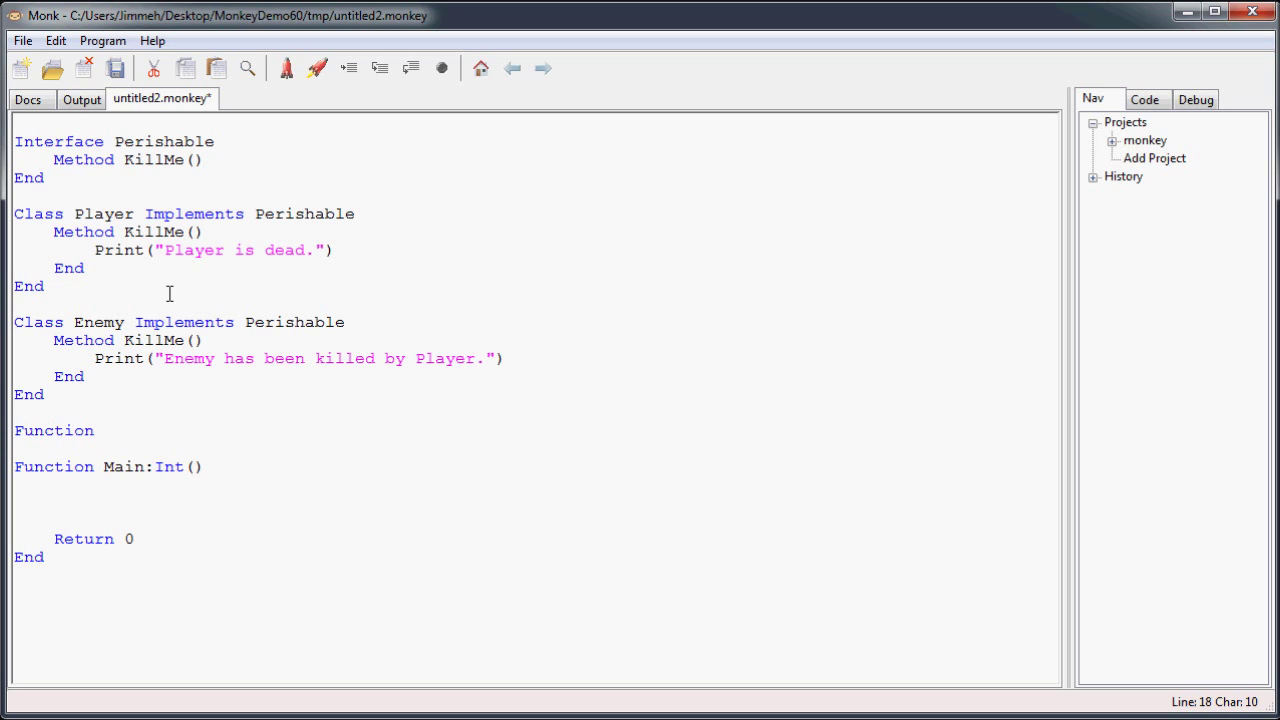
pyautogui.write('Kill')
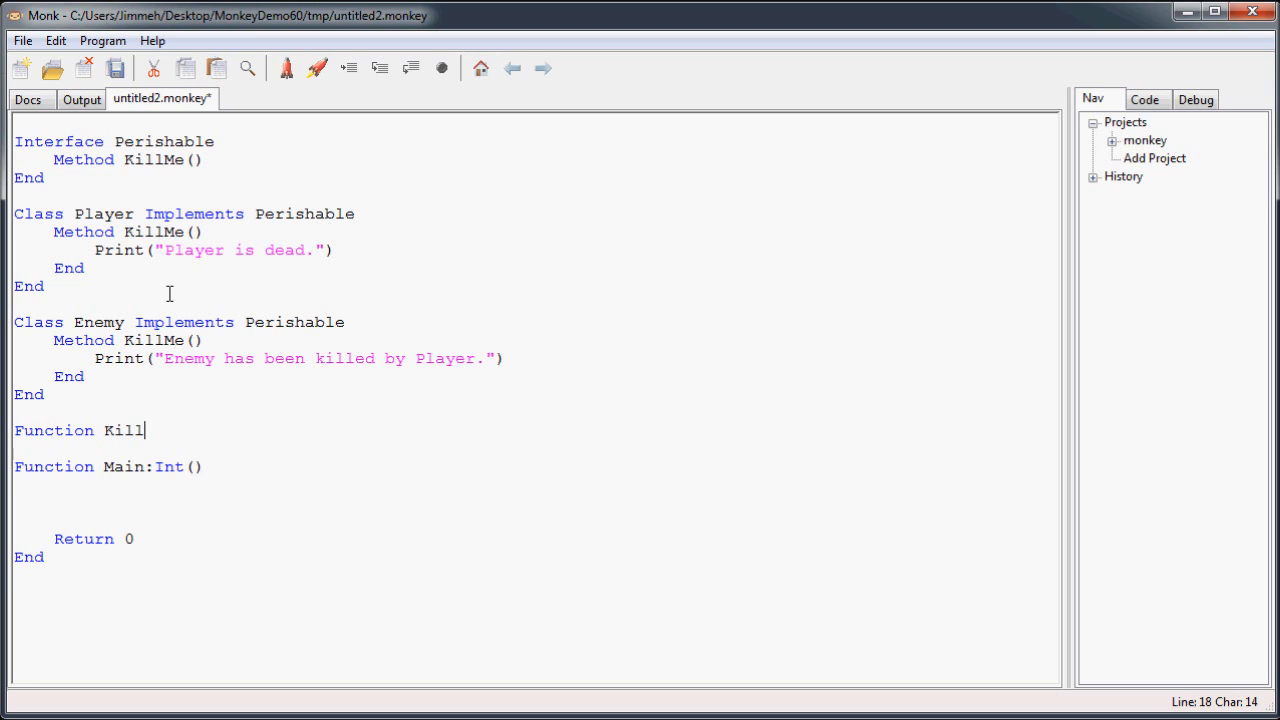
pyautogui.write('Thin')
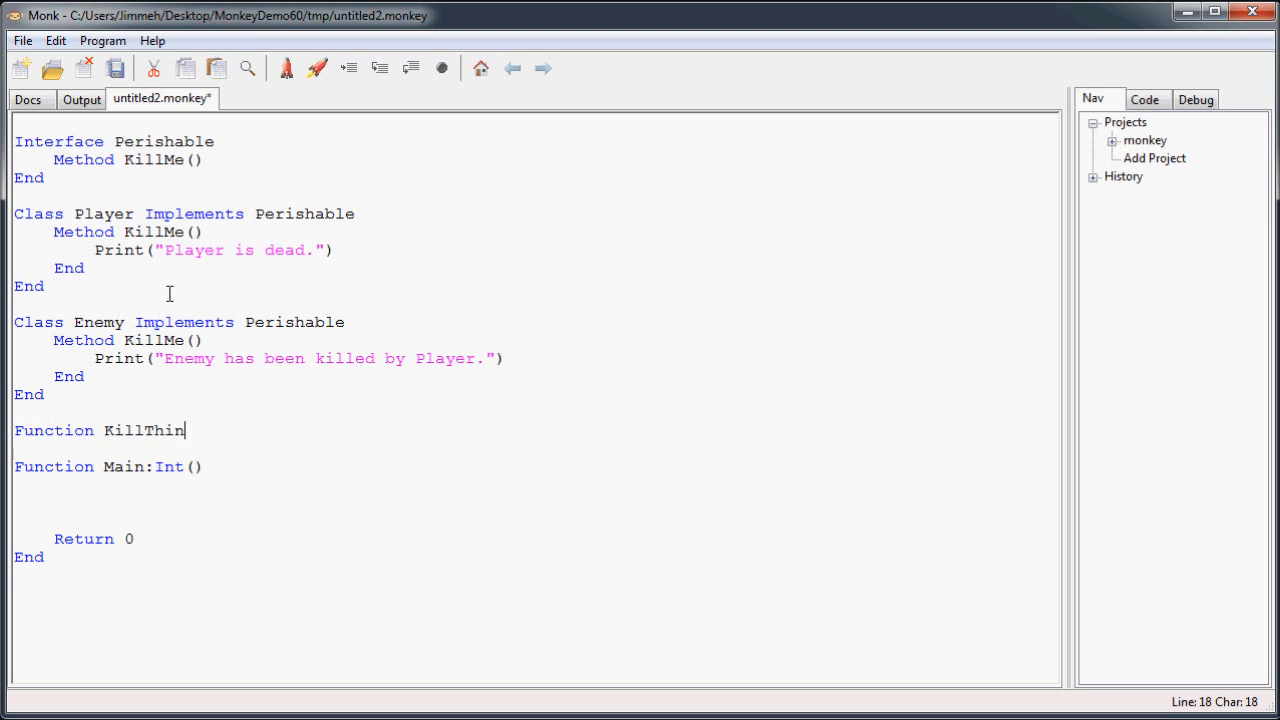
pyautogui.write('g')
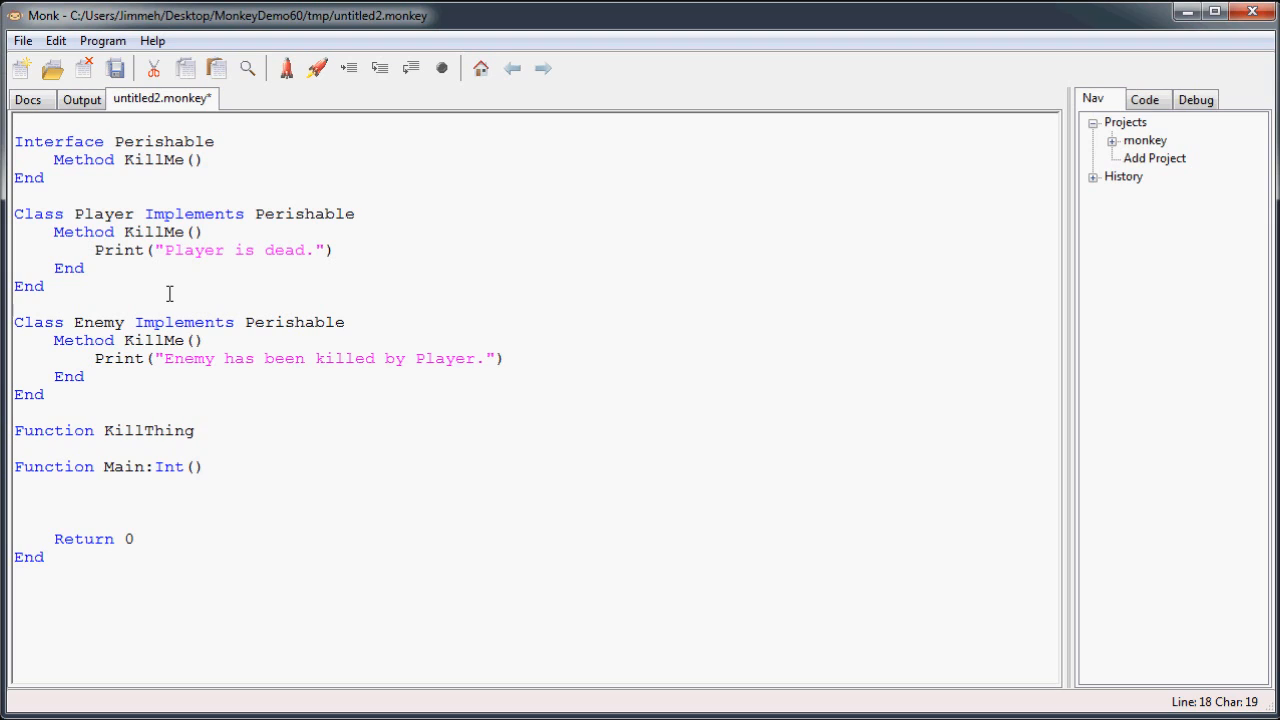
pyautogui.write('(')
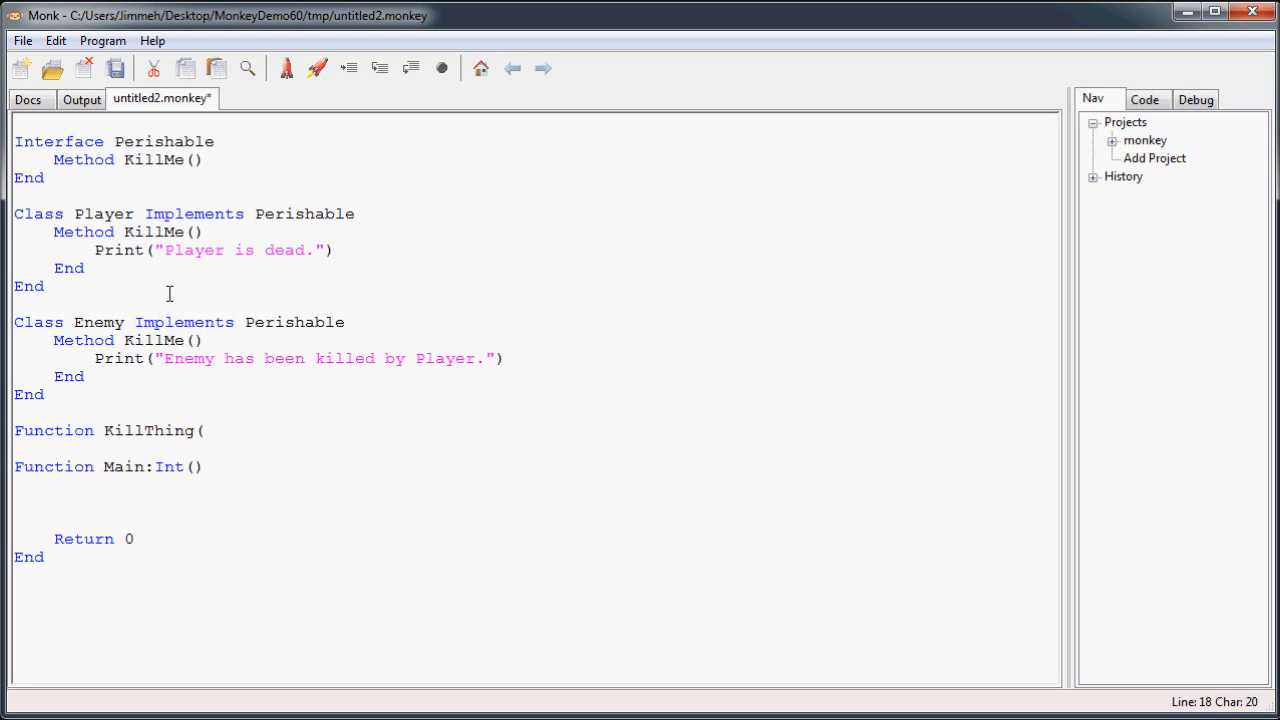
pyautogui.moveTo(516, 460)
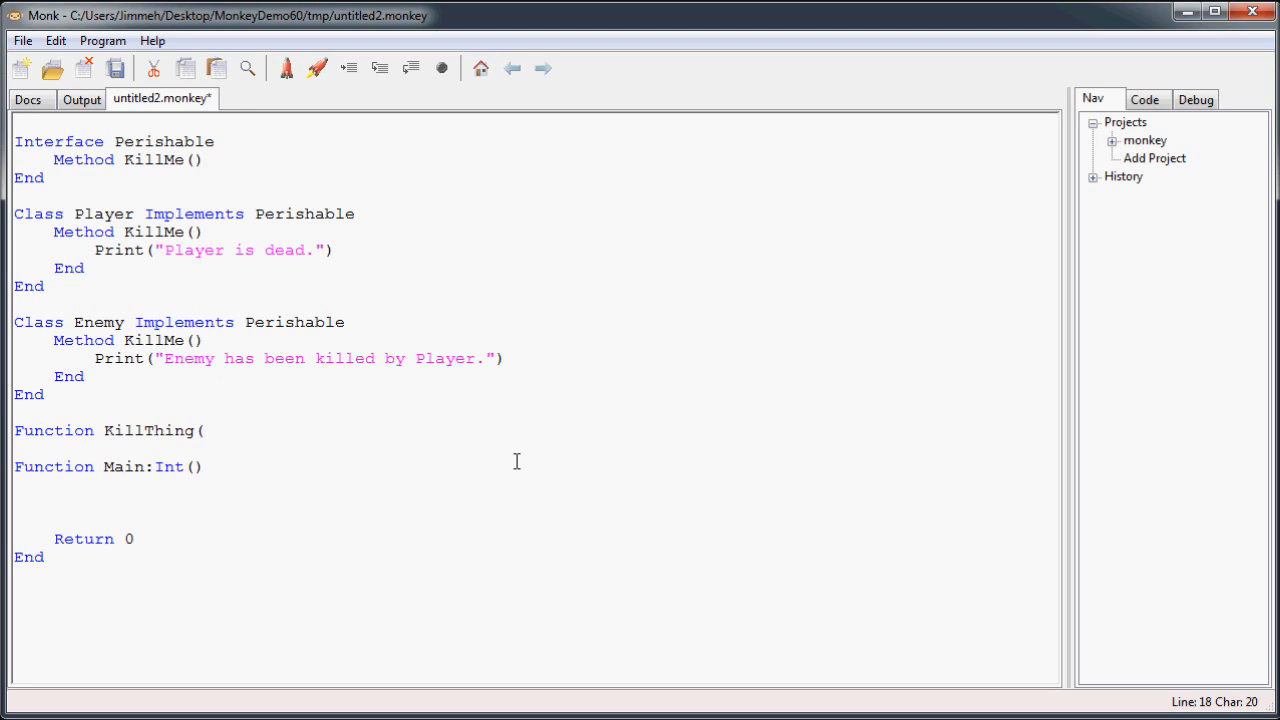
pyautogui.write('p')
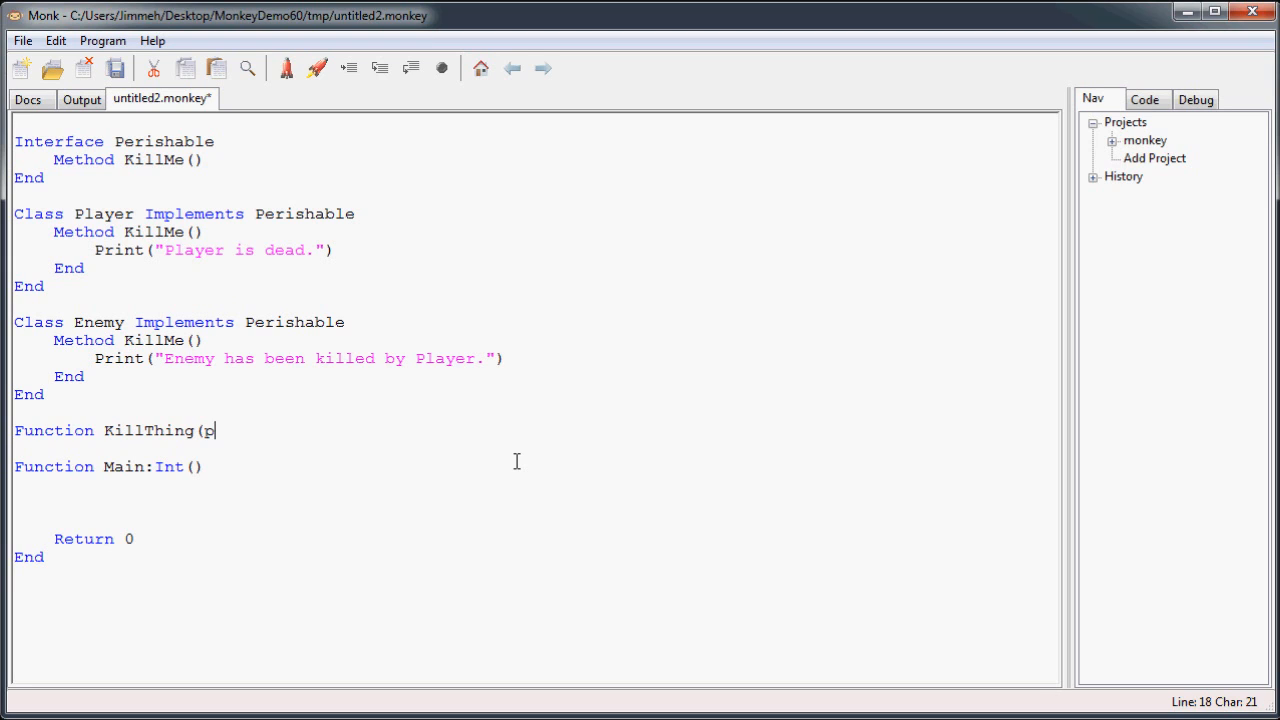
pyautogui.write('erish')
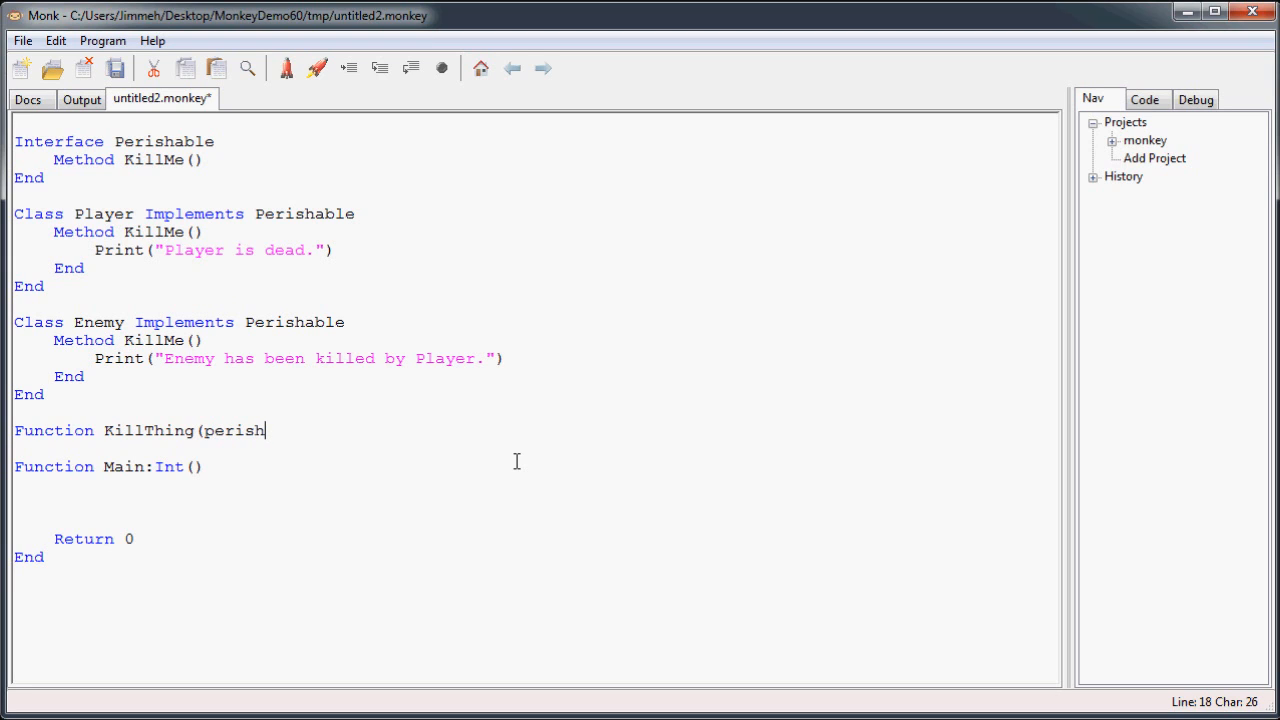
pyautogui.write(':')
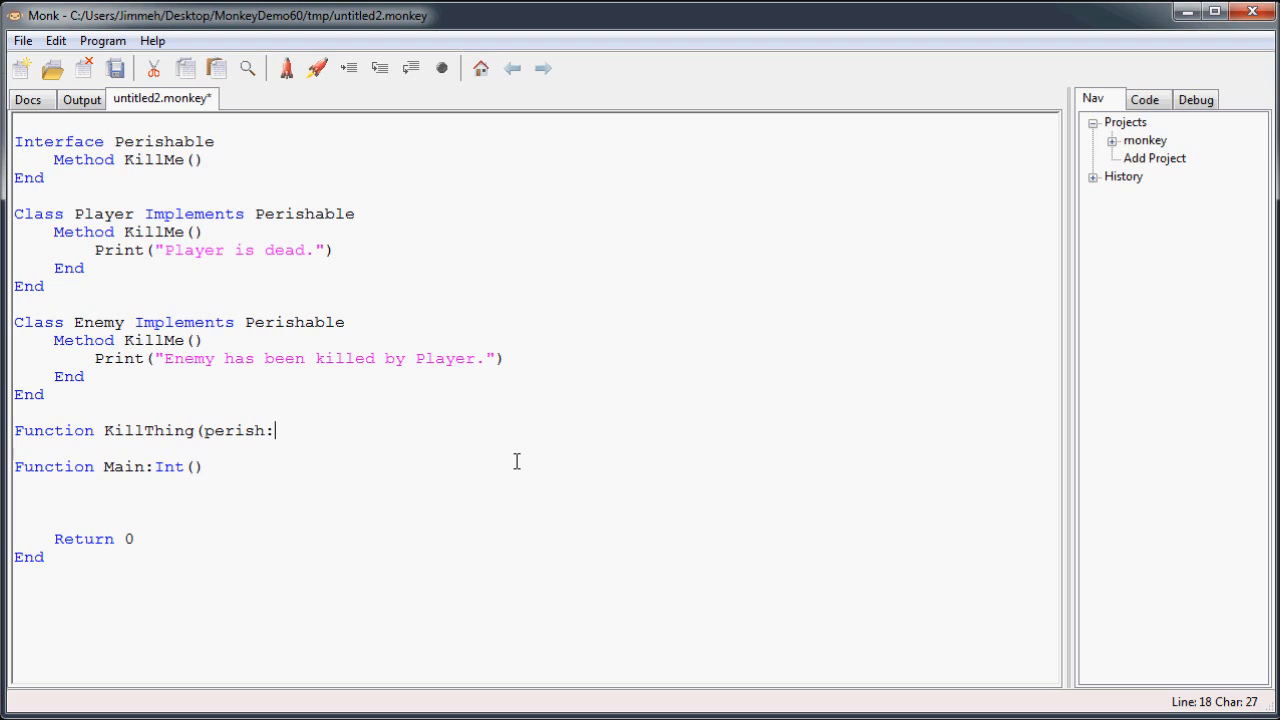
pyautogui.write('Perisb')
pyautogui.write('En')
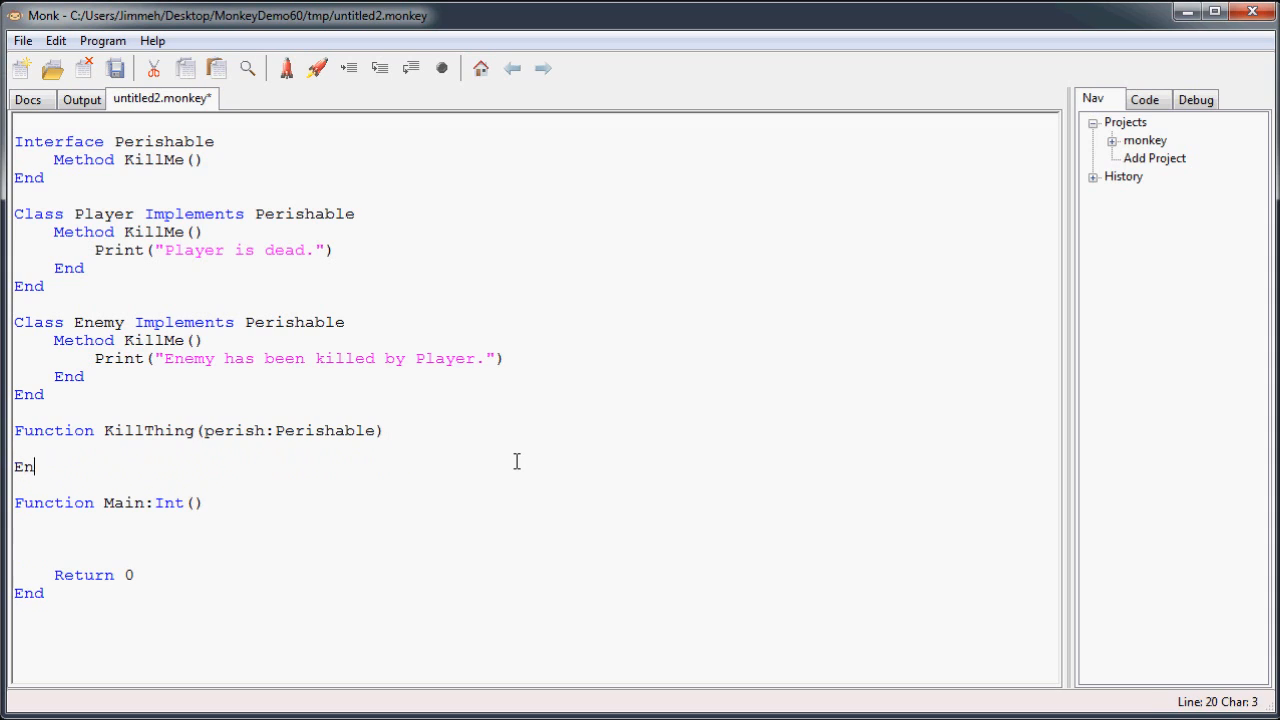
# Have KillThing call perish.KillMe() and close it with End.
pyautogui.write('perish')
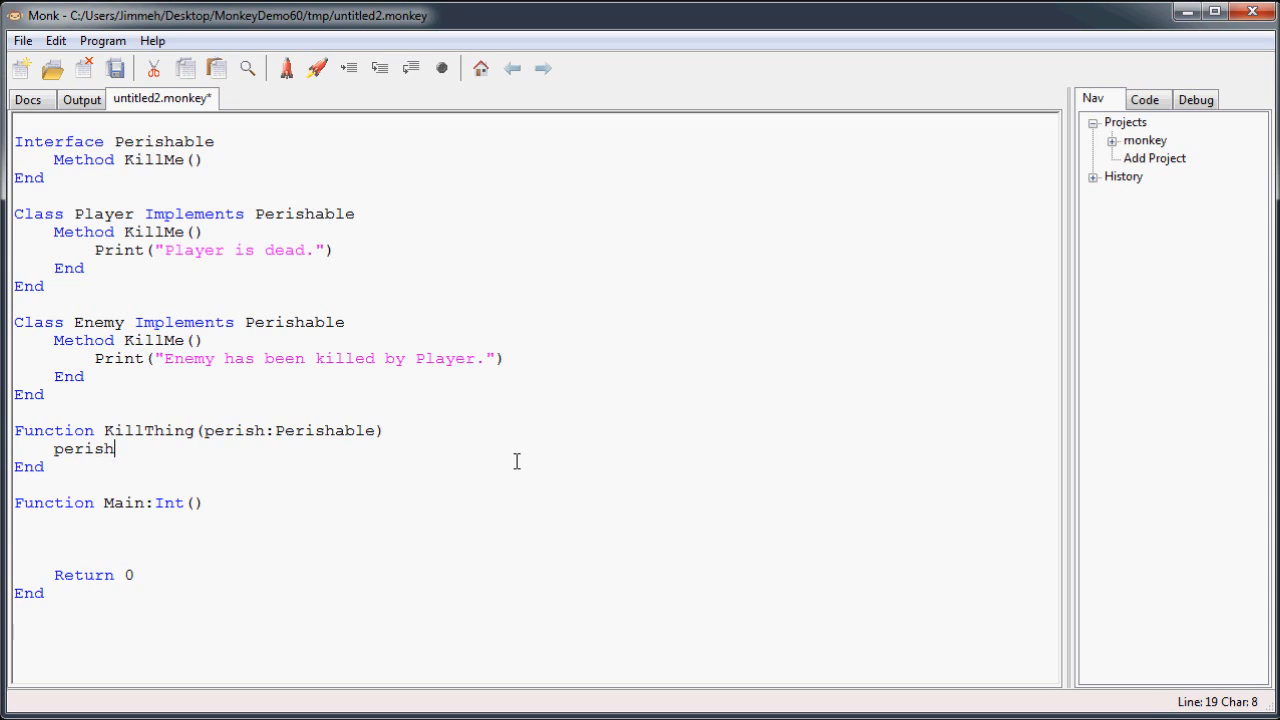
pyautogui.write('.Ki')
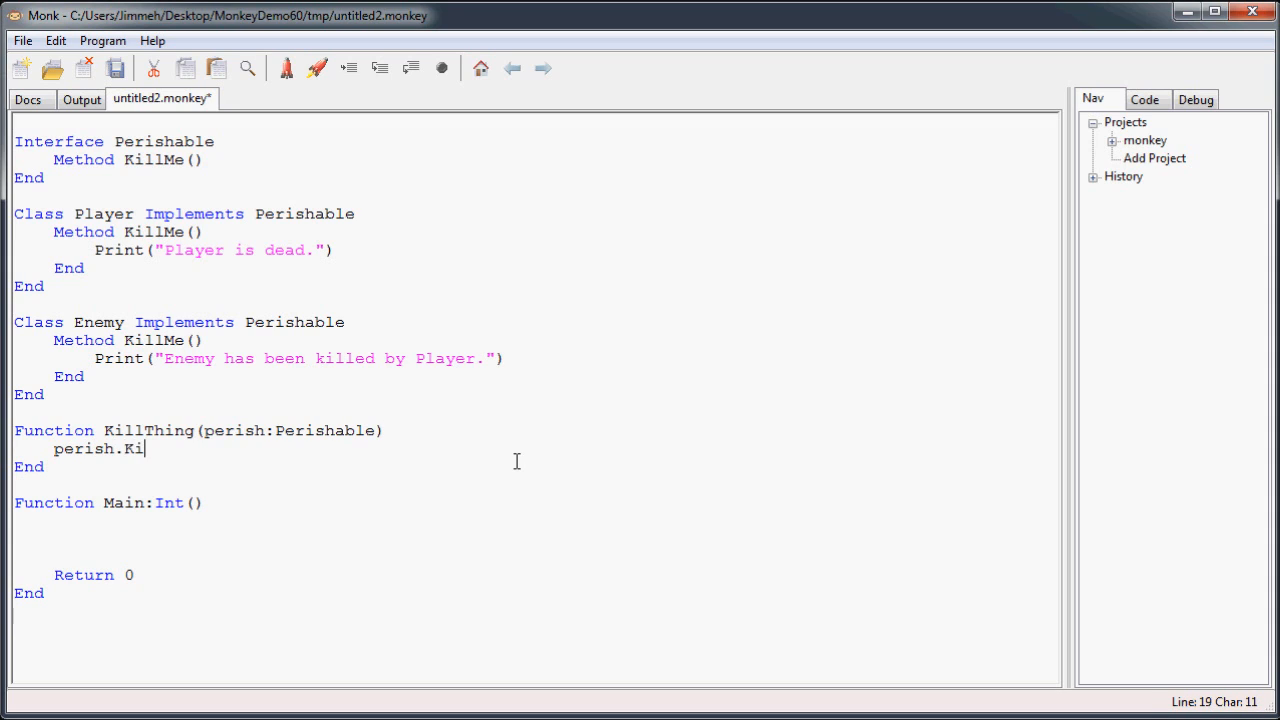
pyautogui.write('llMe()')
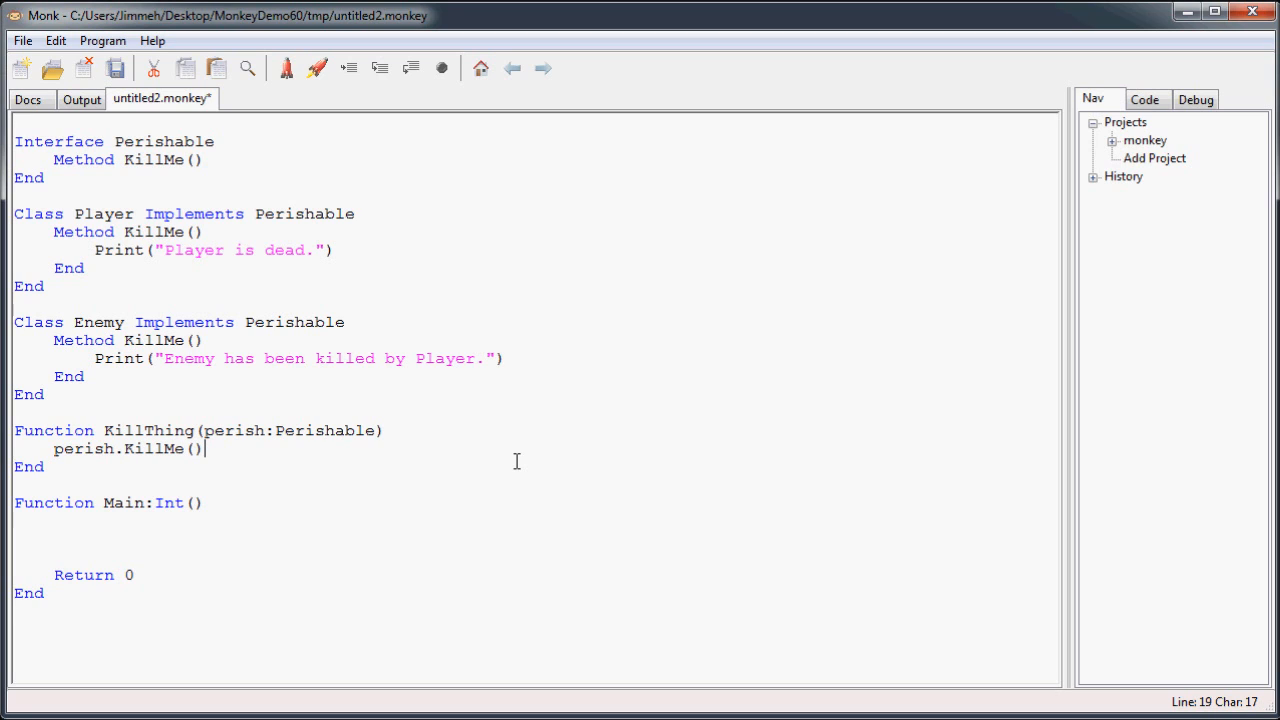
pyautogui.moveTo(160, 448)
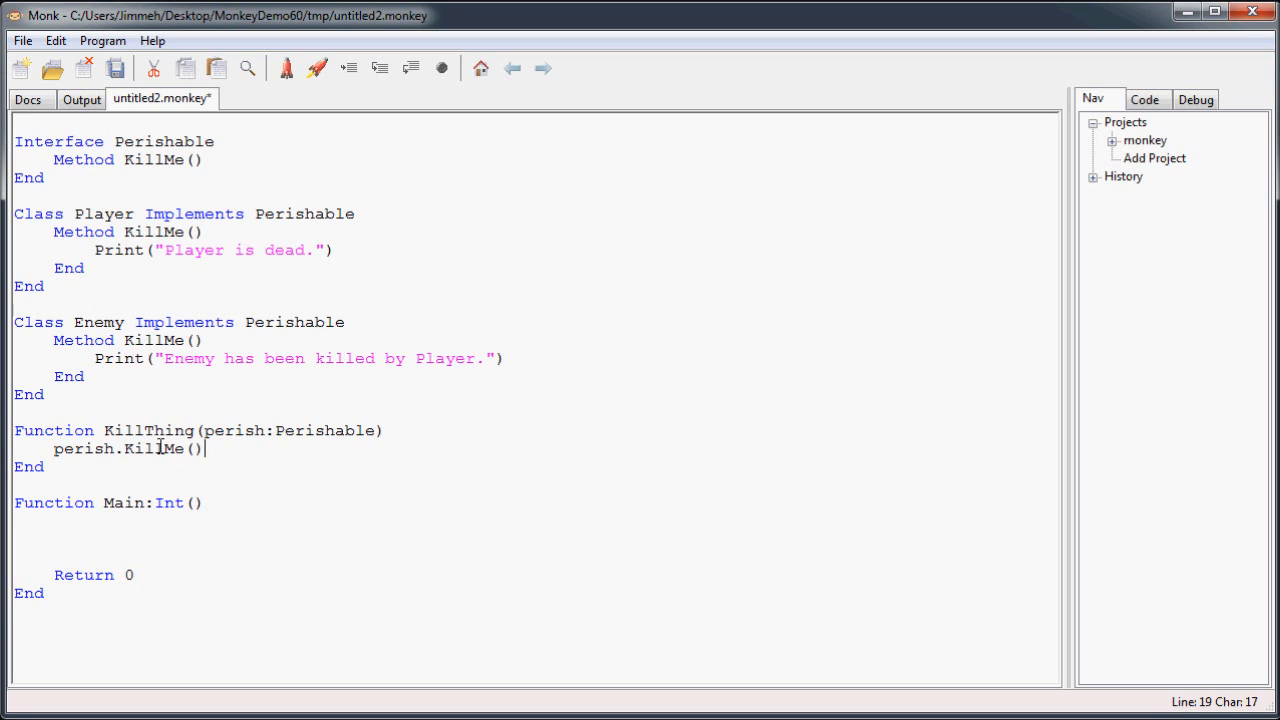
pyautogui.doubleClick(160, 448)
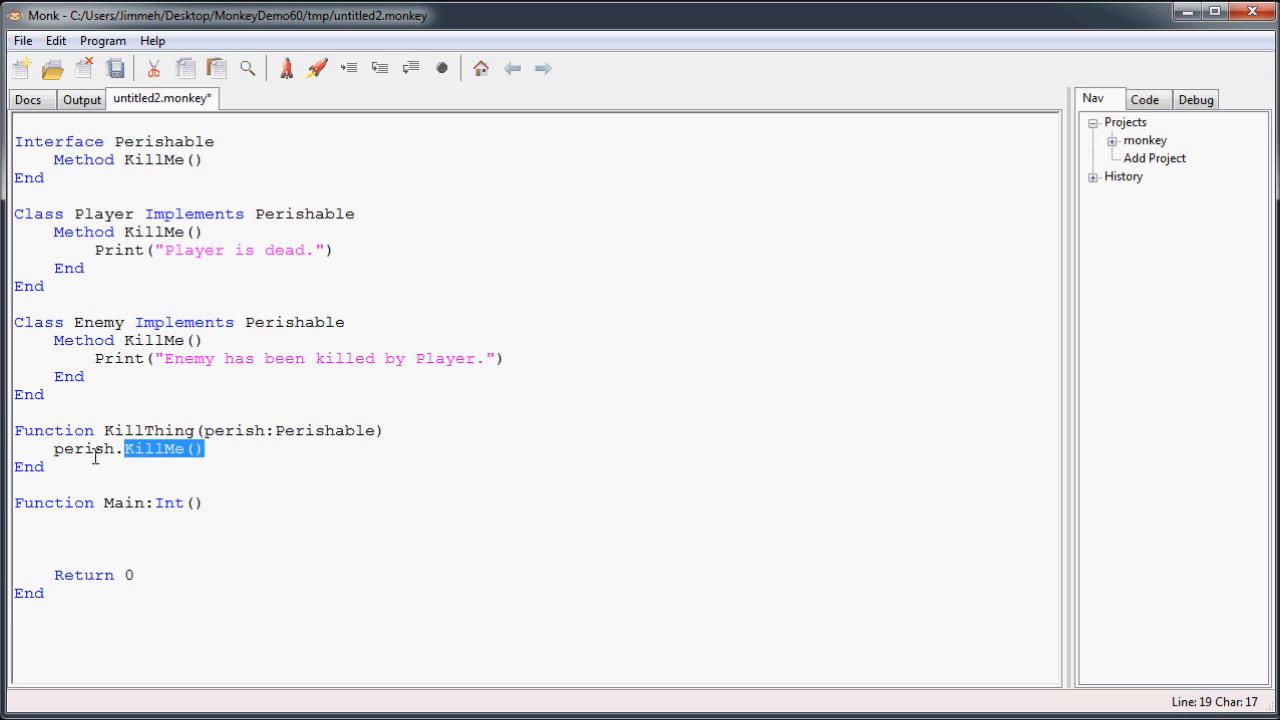
pyautogui.click(314, 430)
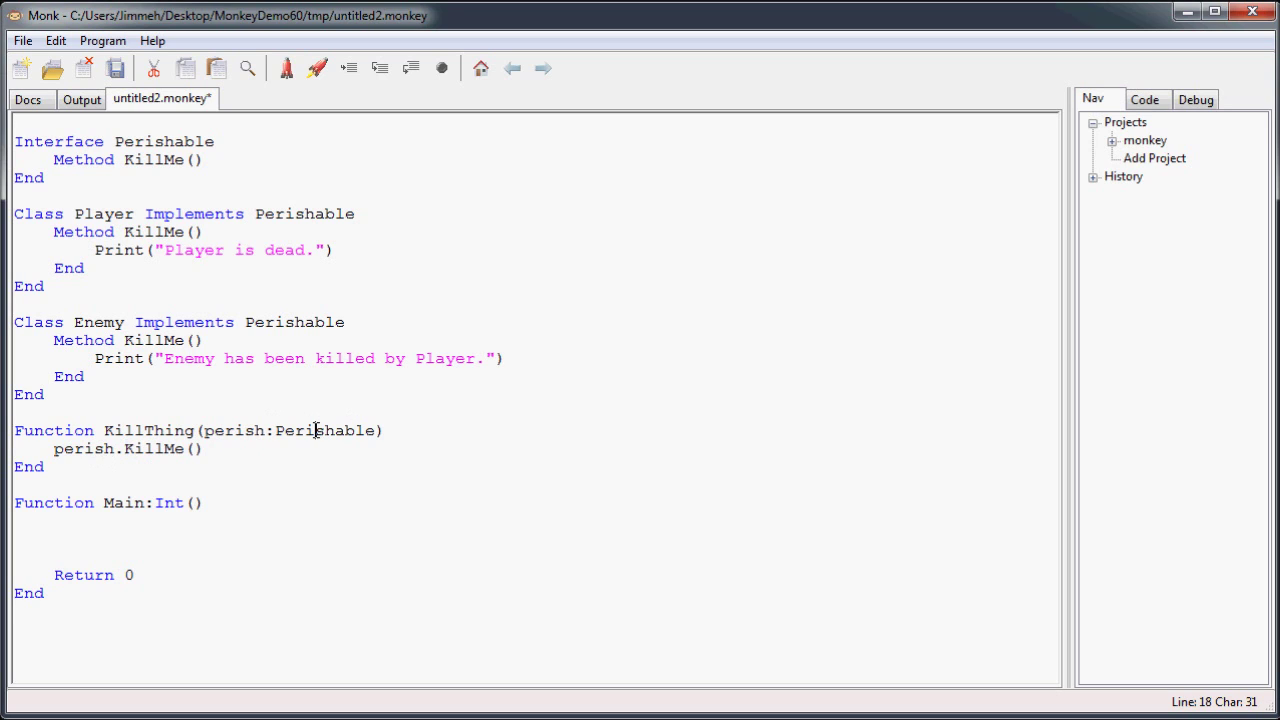
pyautogui.moveTo(300, 432)
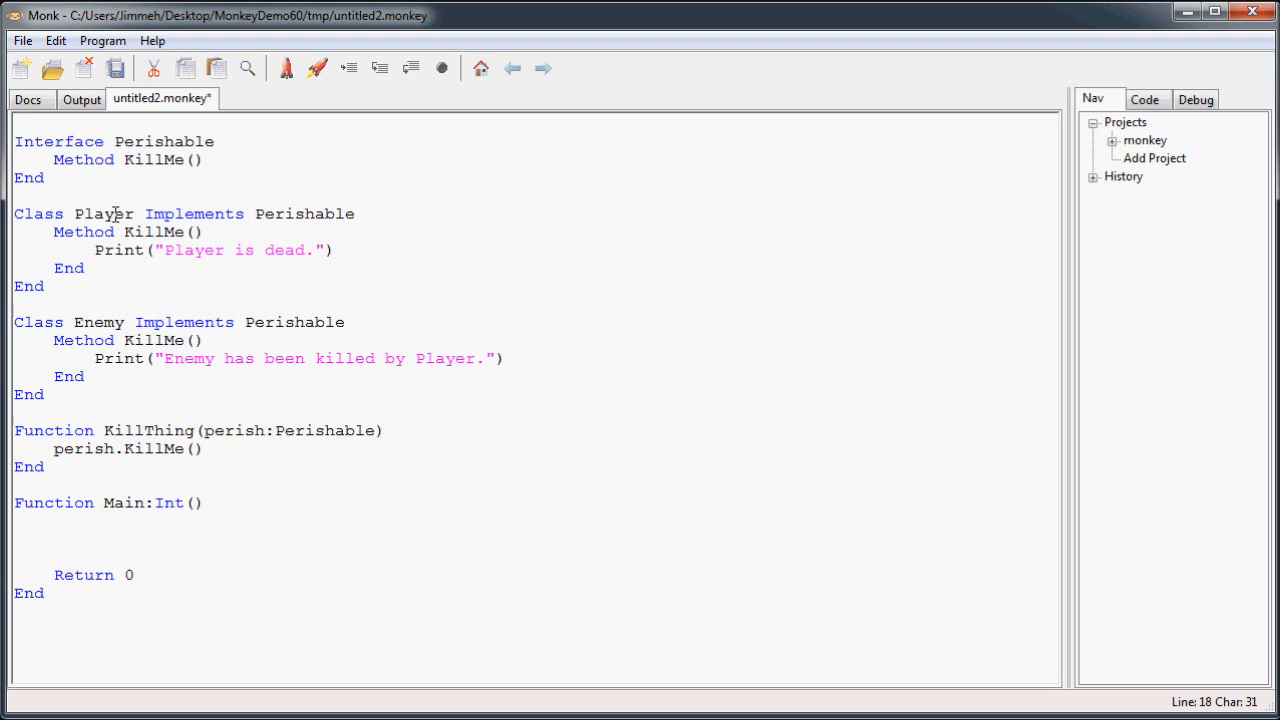
pyautogui.click(160, 448)
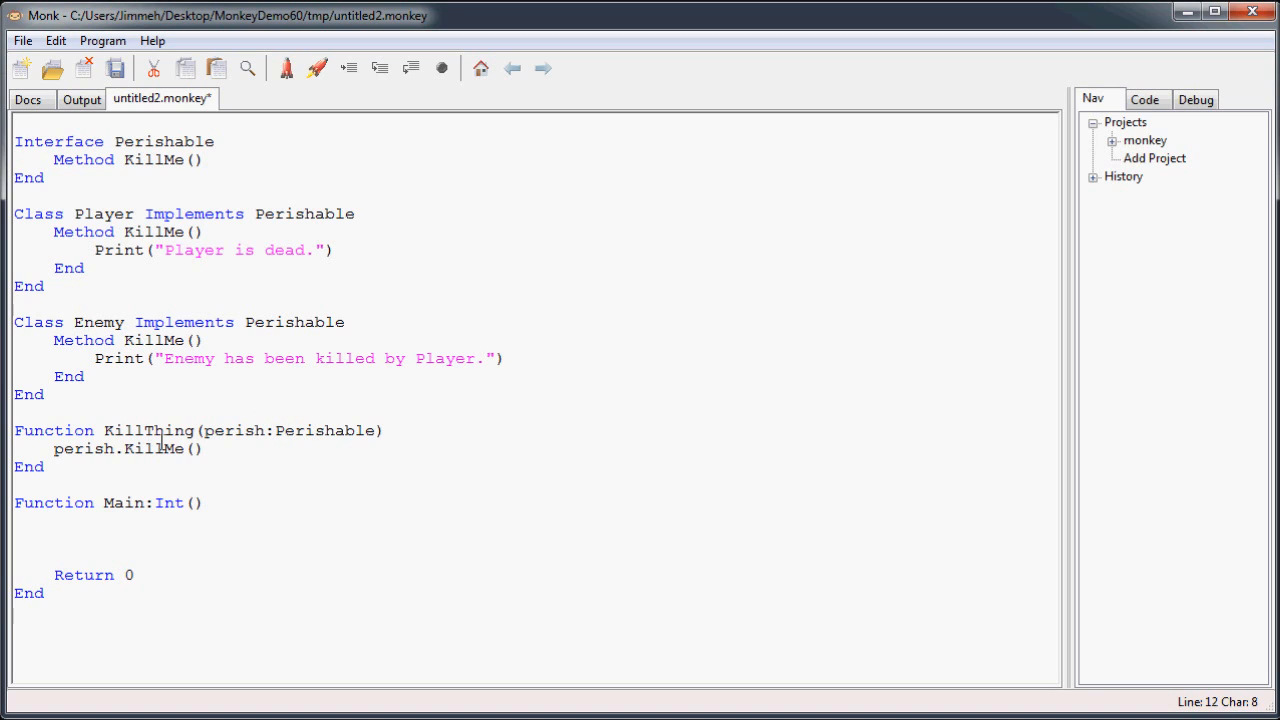
pyautogui.click(164, 432)
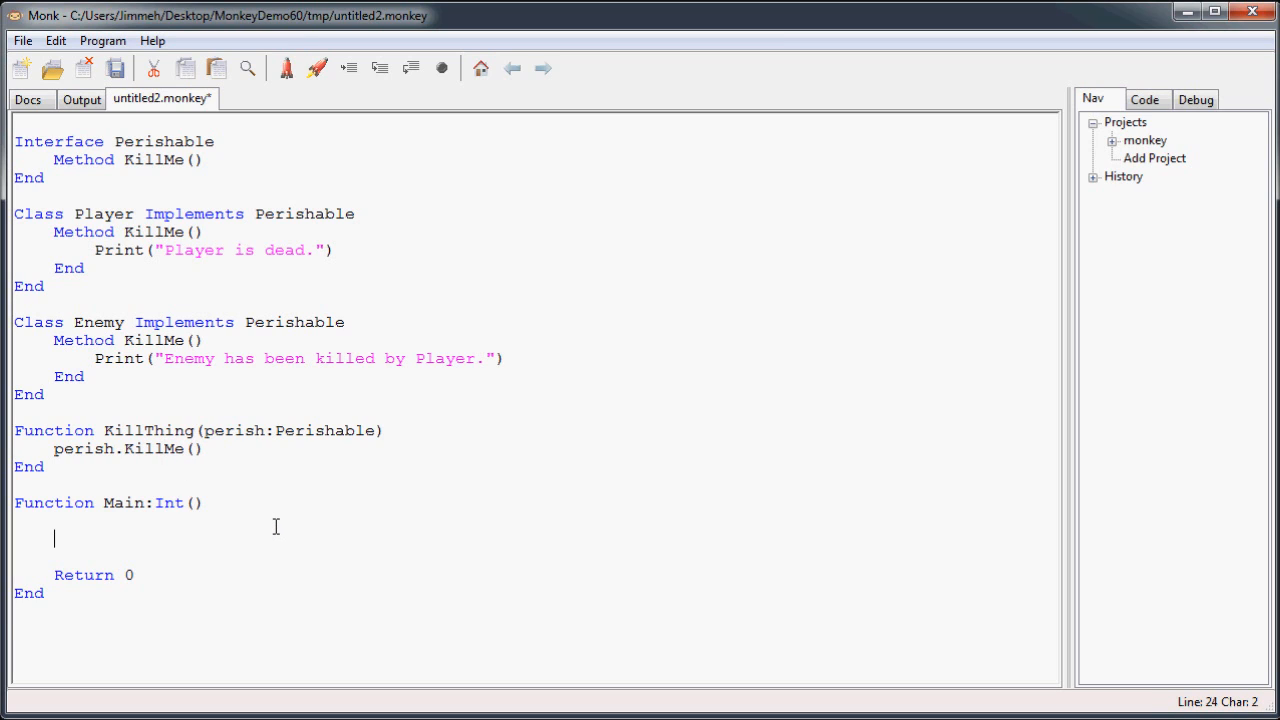
# In Main create 'Local p:Player = New Player()' and 'Local e:Enemy = New Enemy()'.
pyautogui.write('Local')
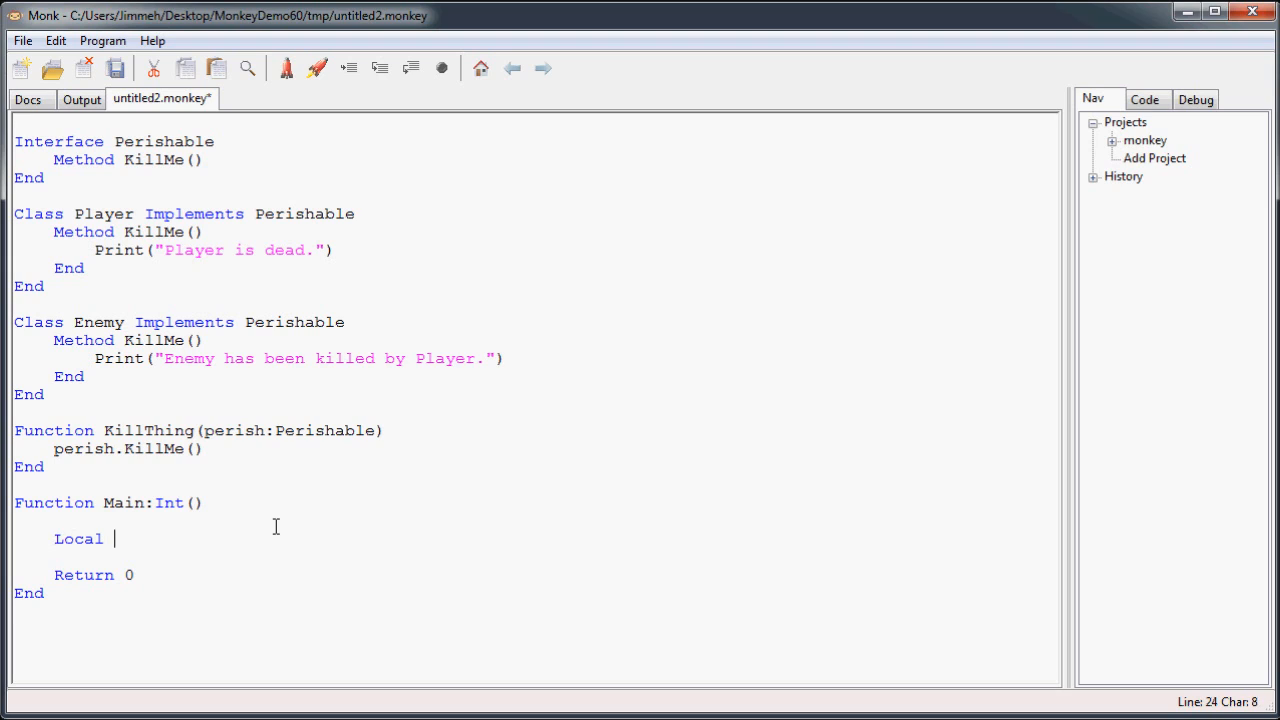
pyautogui.write('p')
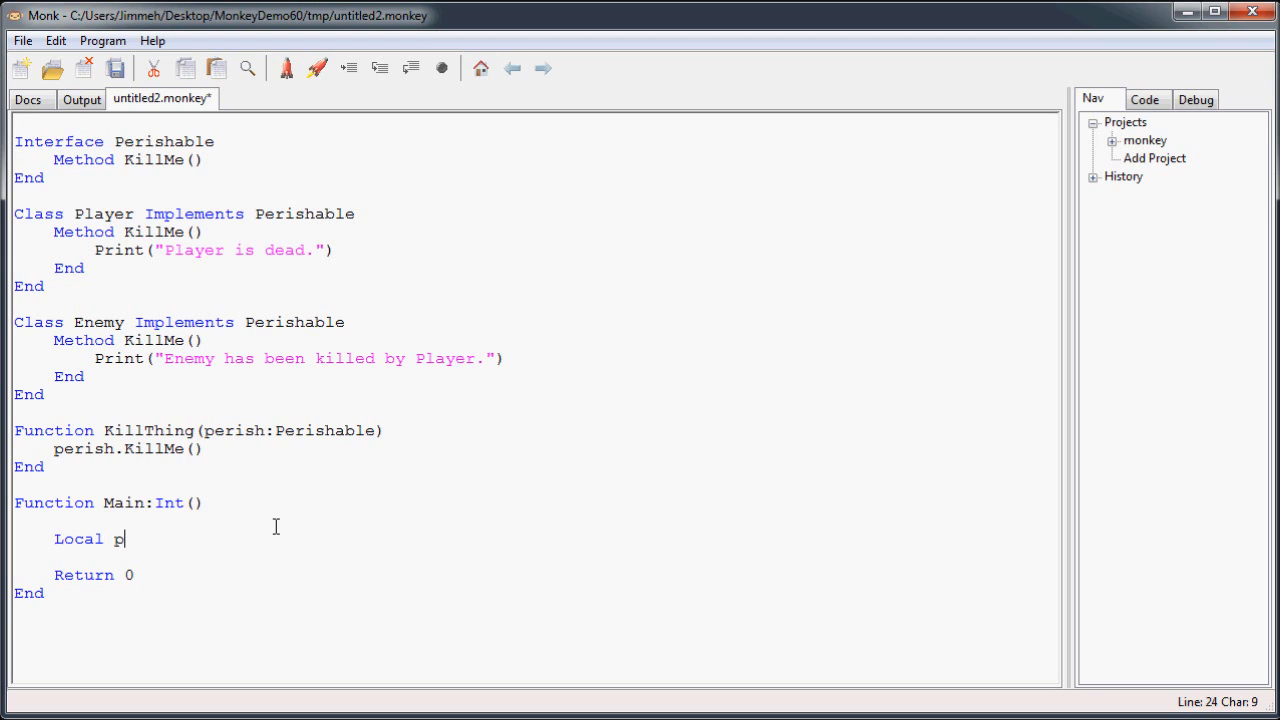
pyautogui.write(':Pla')
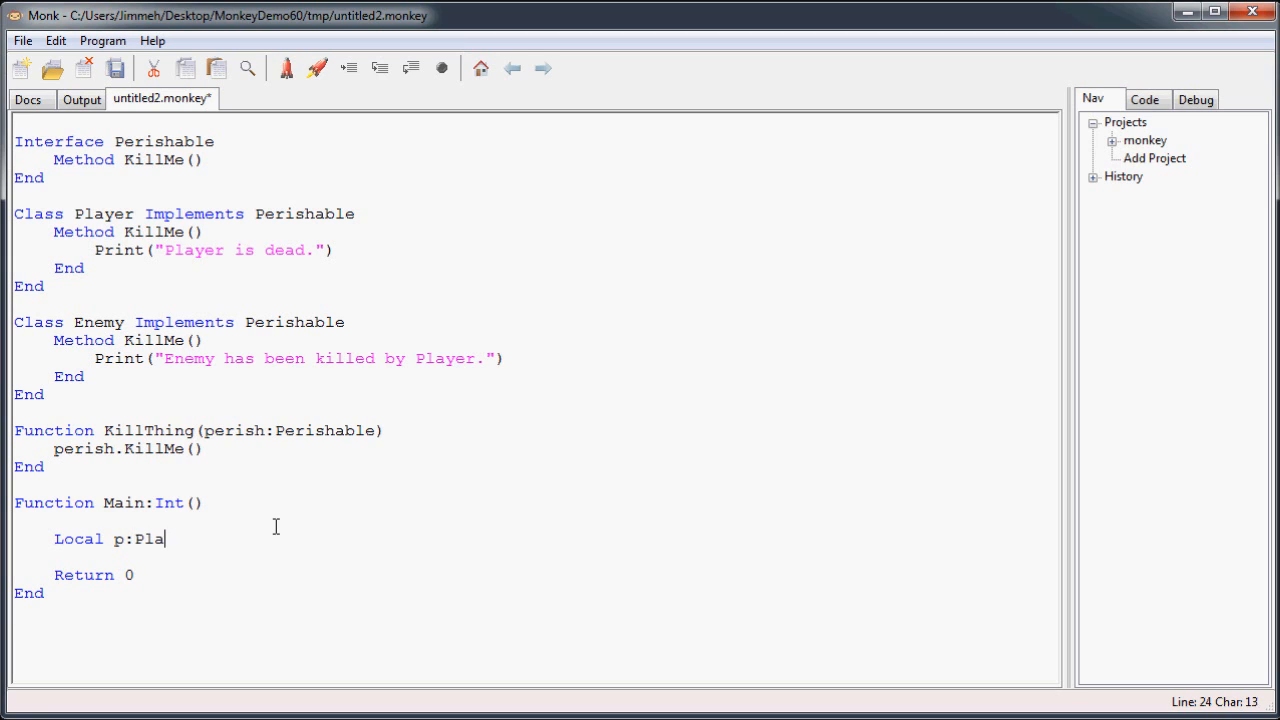
pyautogui.write('yer = New Player()')
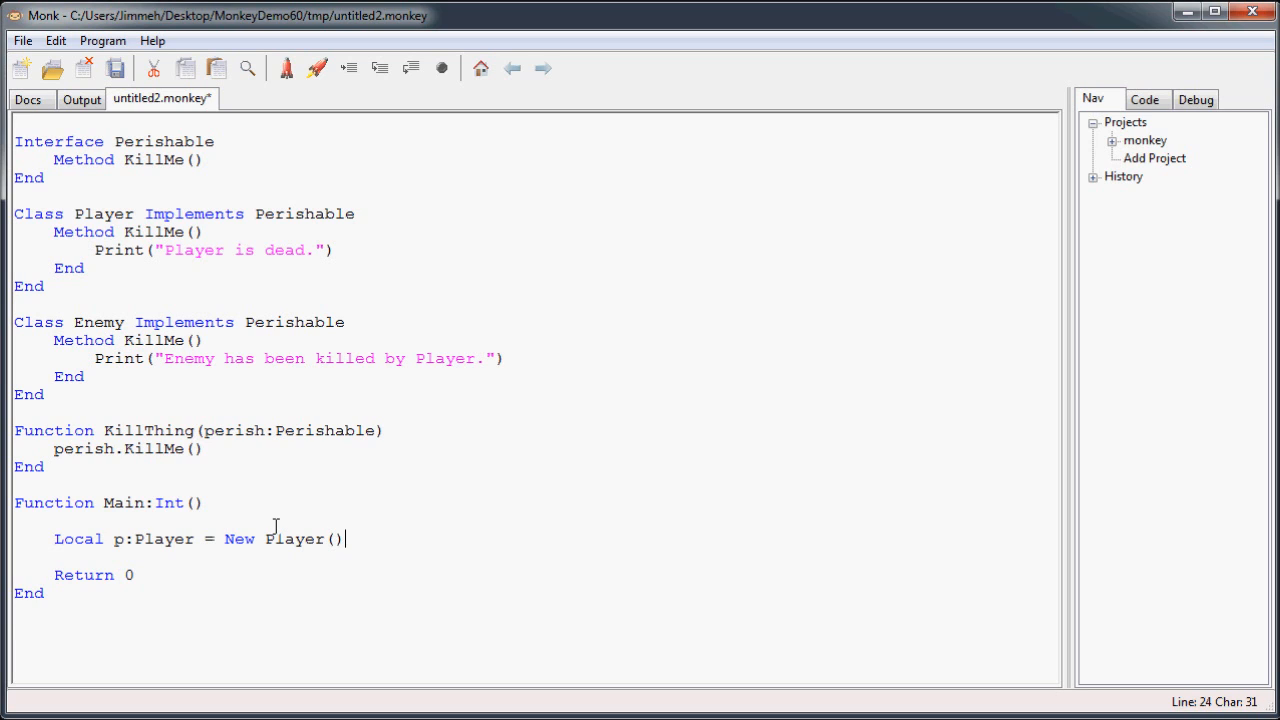
pyautogui.moveTo(238, 610)
pyautogui.write('Loc')
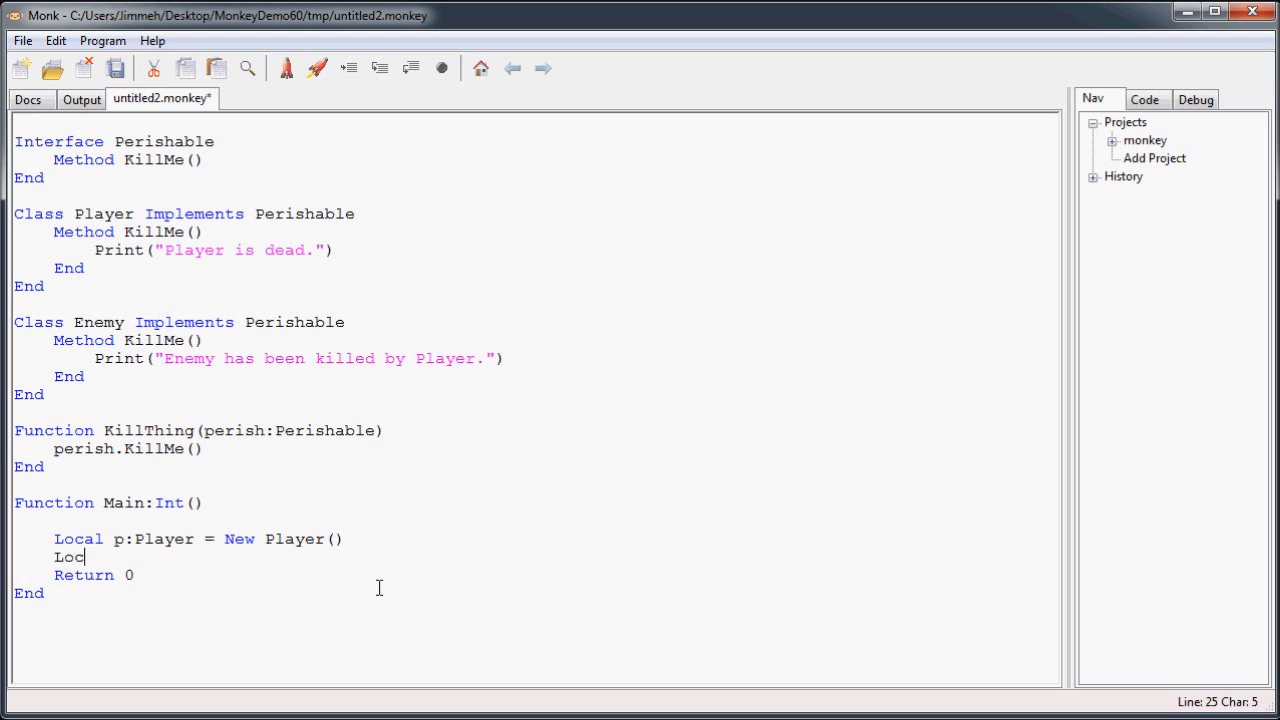
pyautogui.write('al e:Ene')
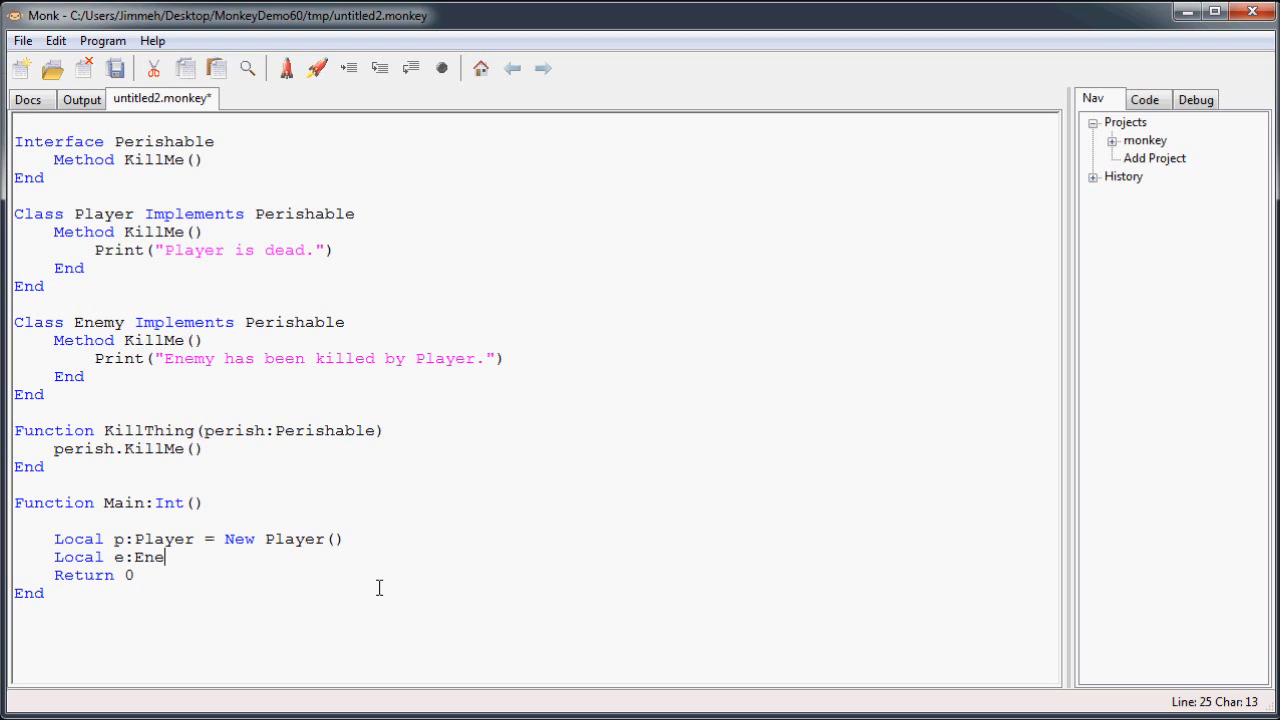
pyautogui.write('my =')
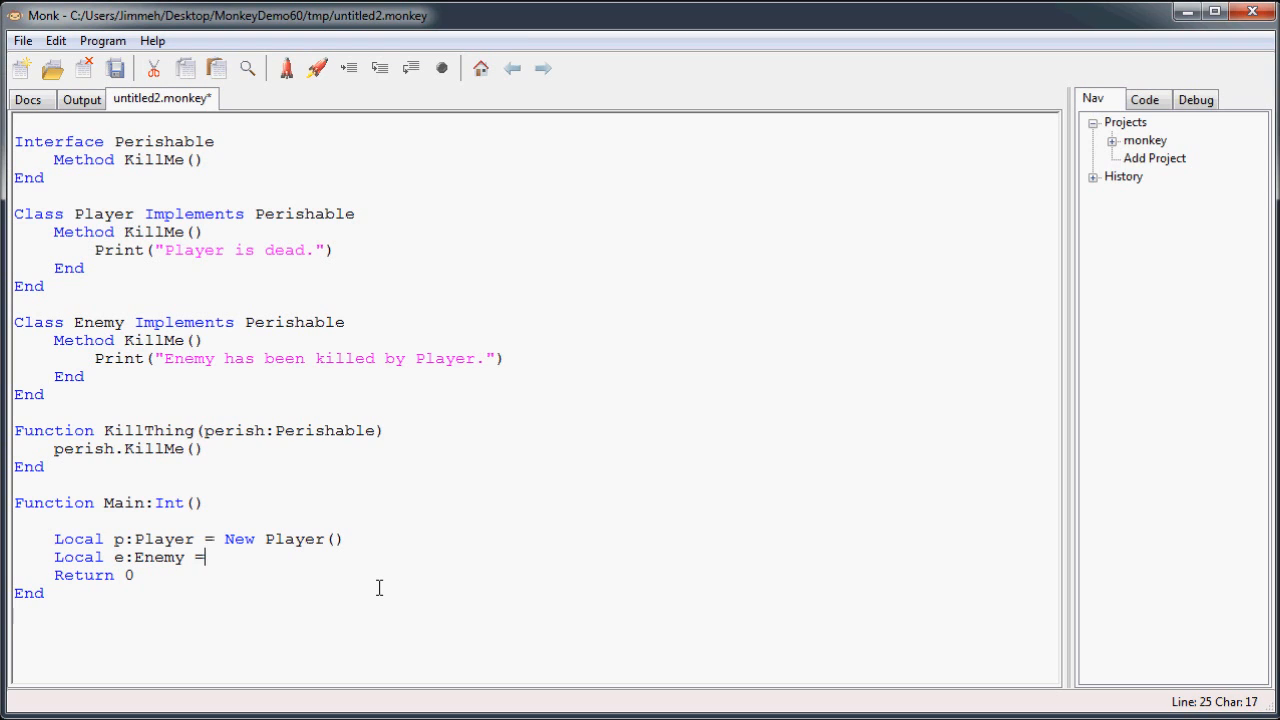
pyautogui.write('New Em')
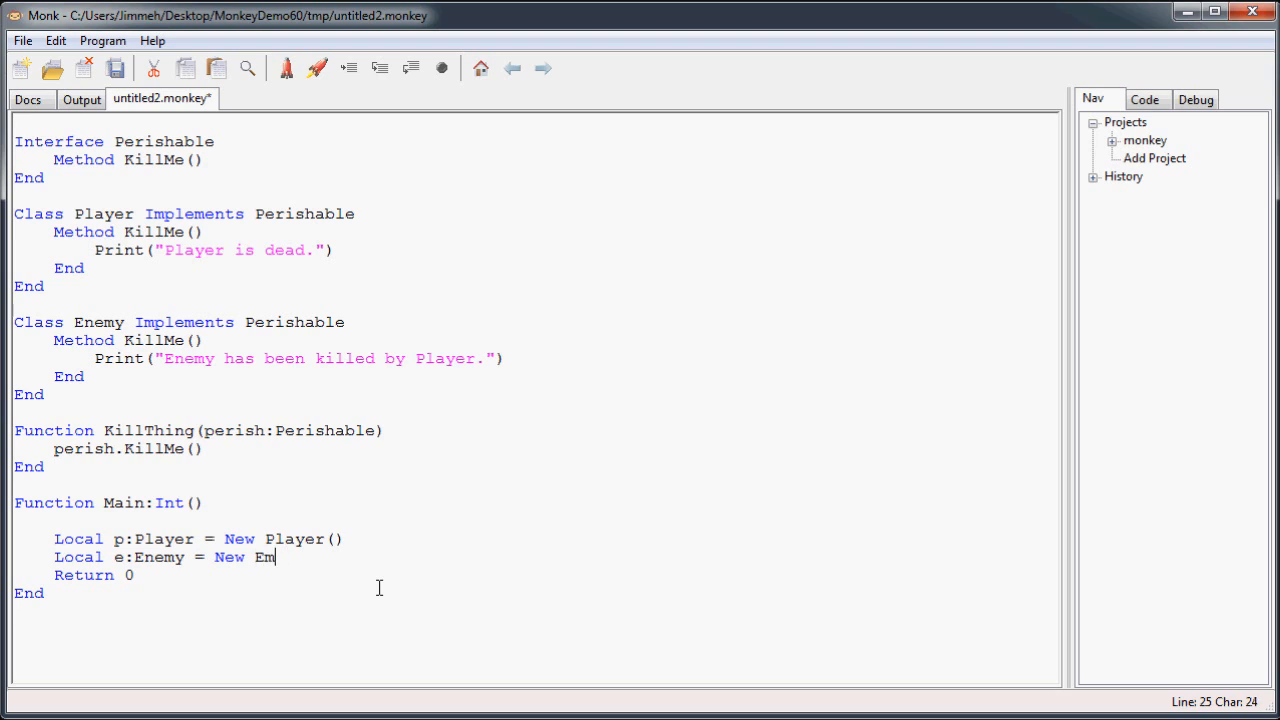
pyautogui.write('emy()')
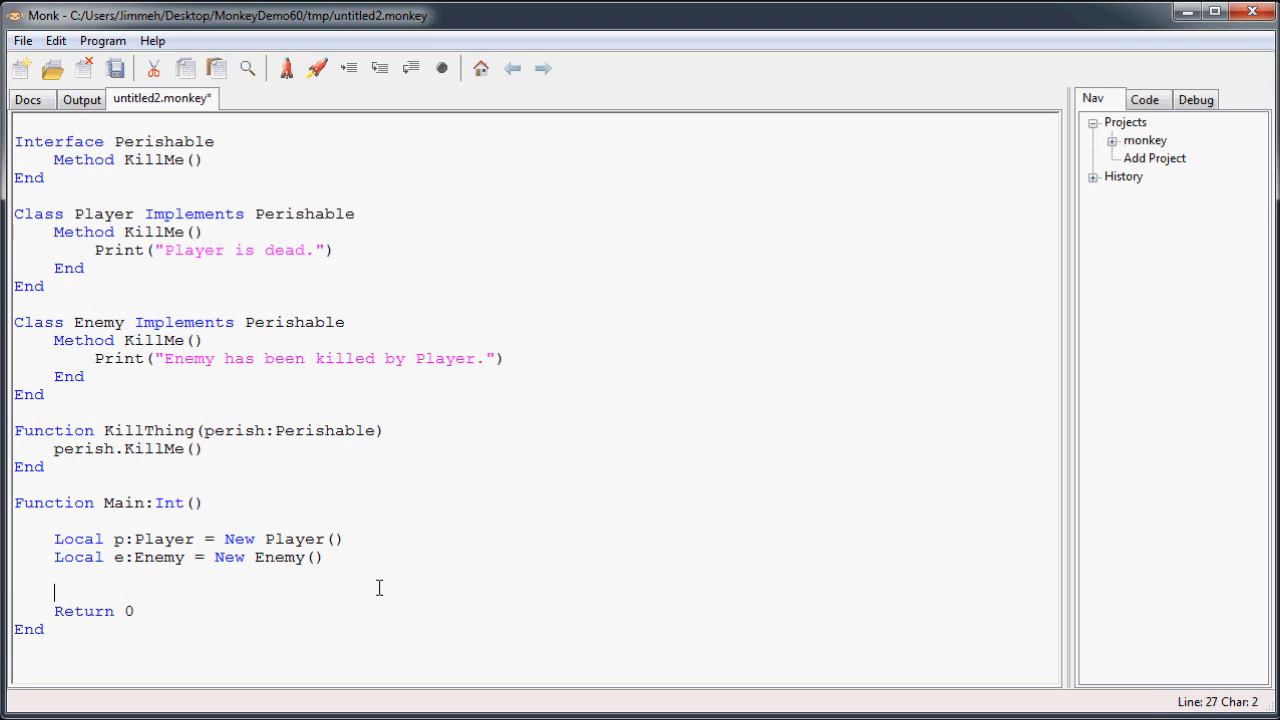
# Call KillThing(p) and KillThing(e) in Main and save the file.
pyautogui.write('KillThi')
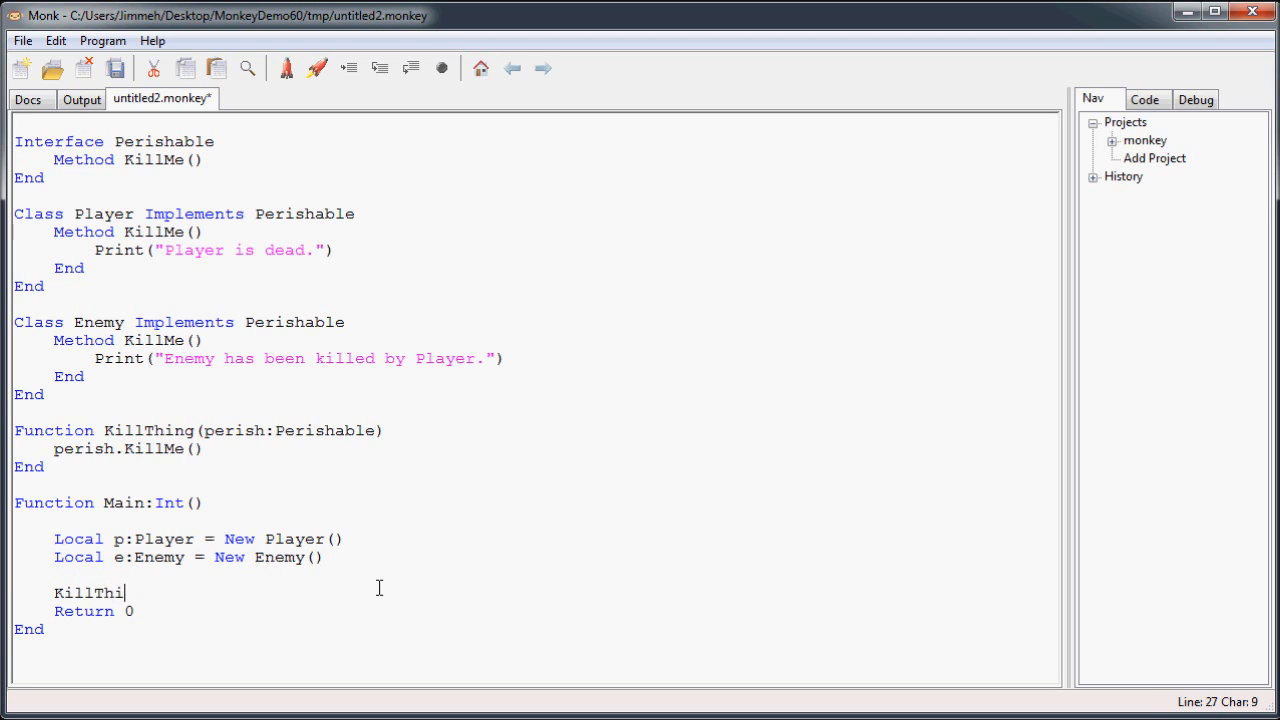
pyautogui.write('ng(p)')
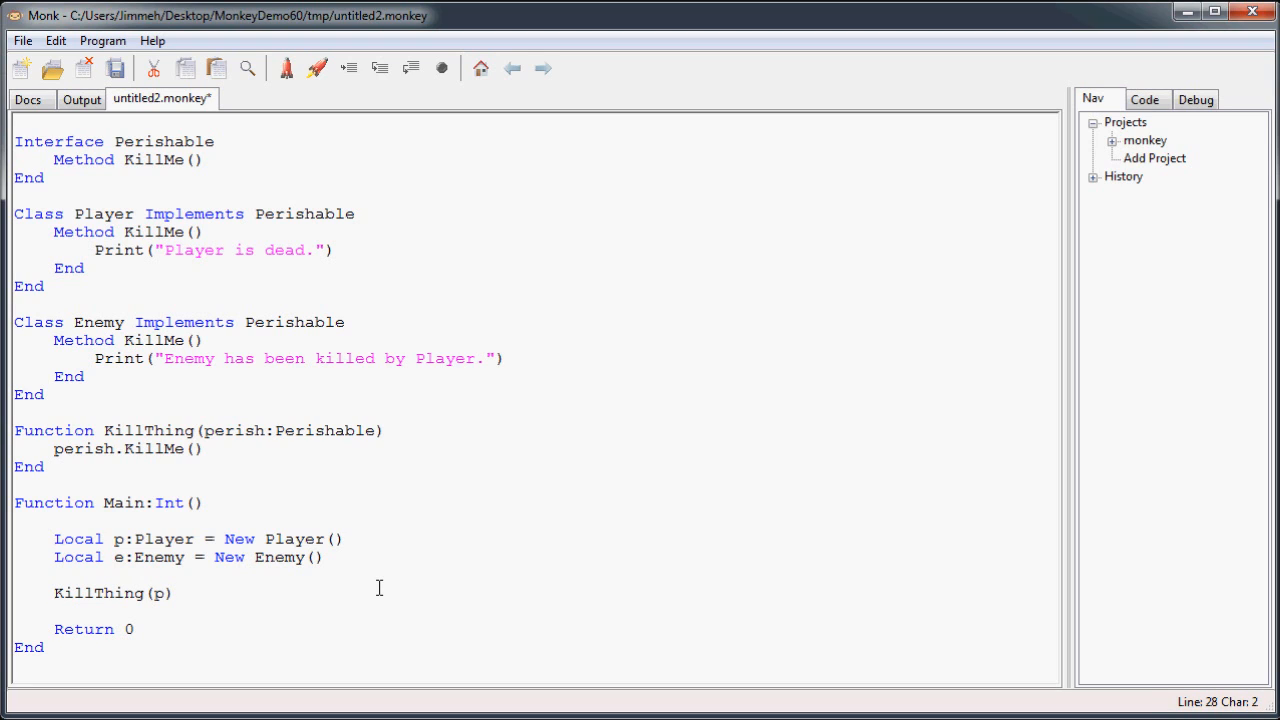
pyautogui.write('KillThing(e')
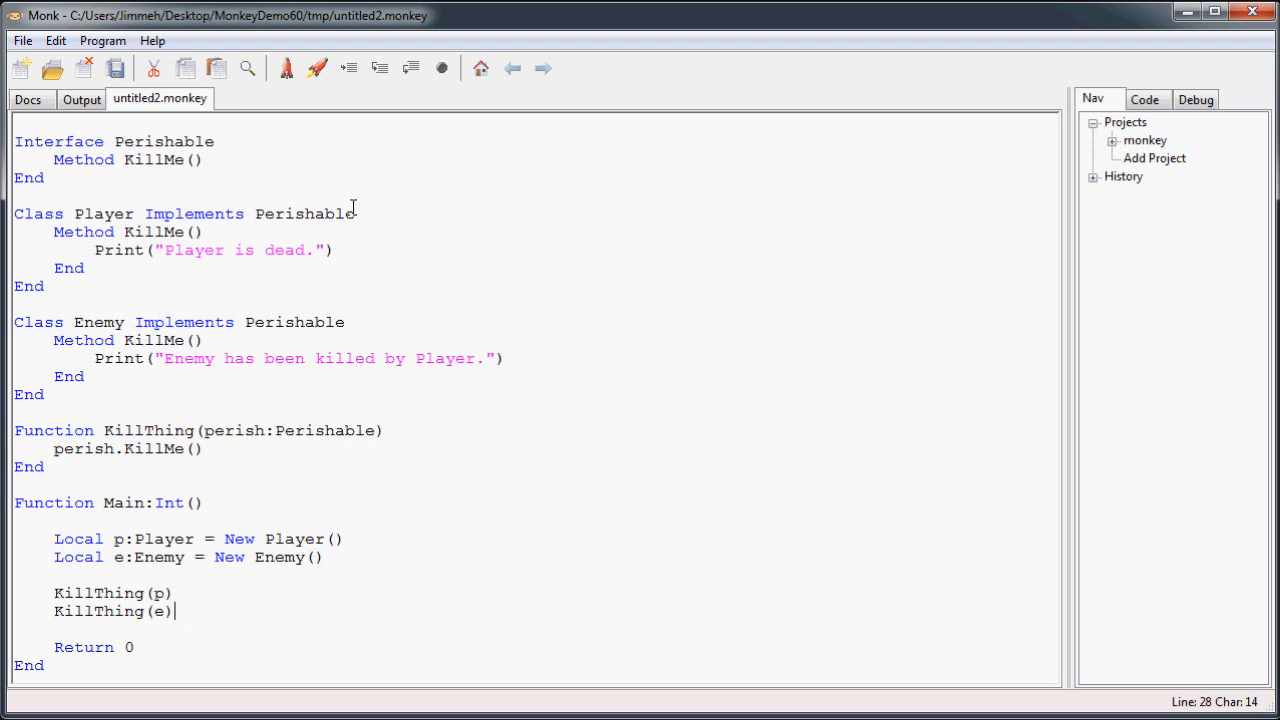
pyautogui.moveTo(456, 620)
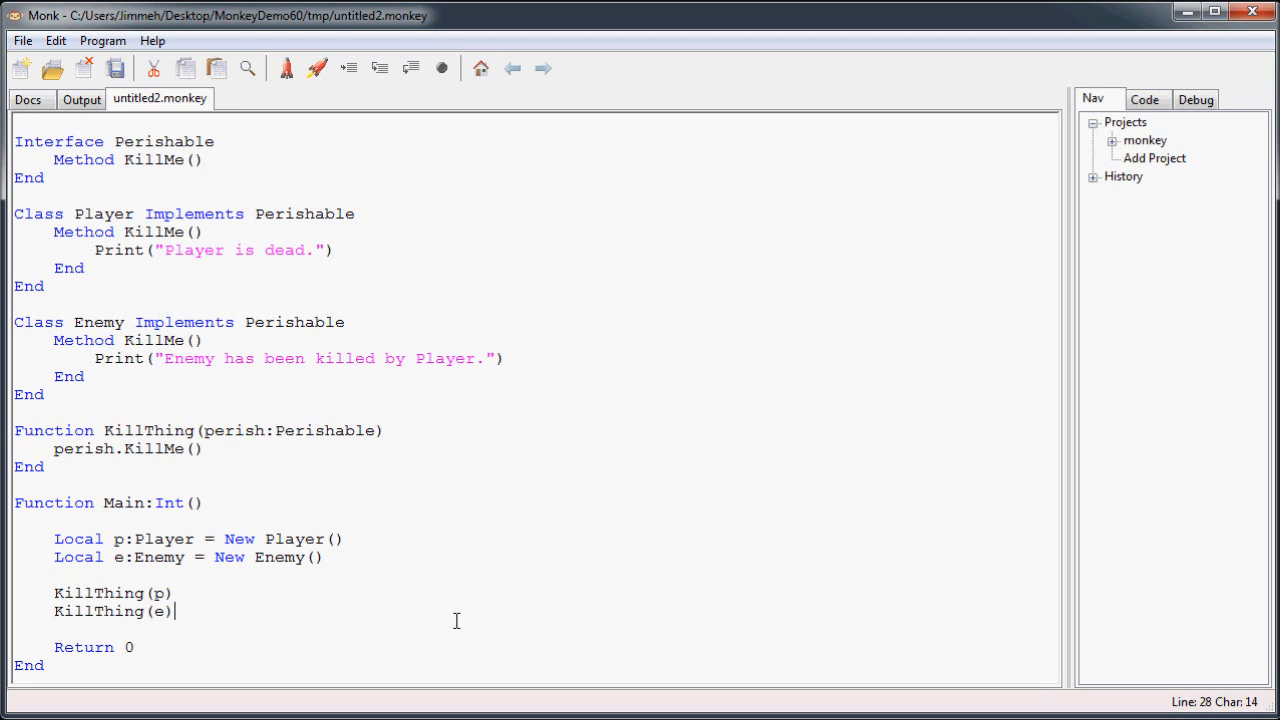
pyautogui.click(316, 68)
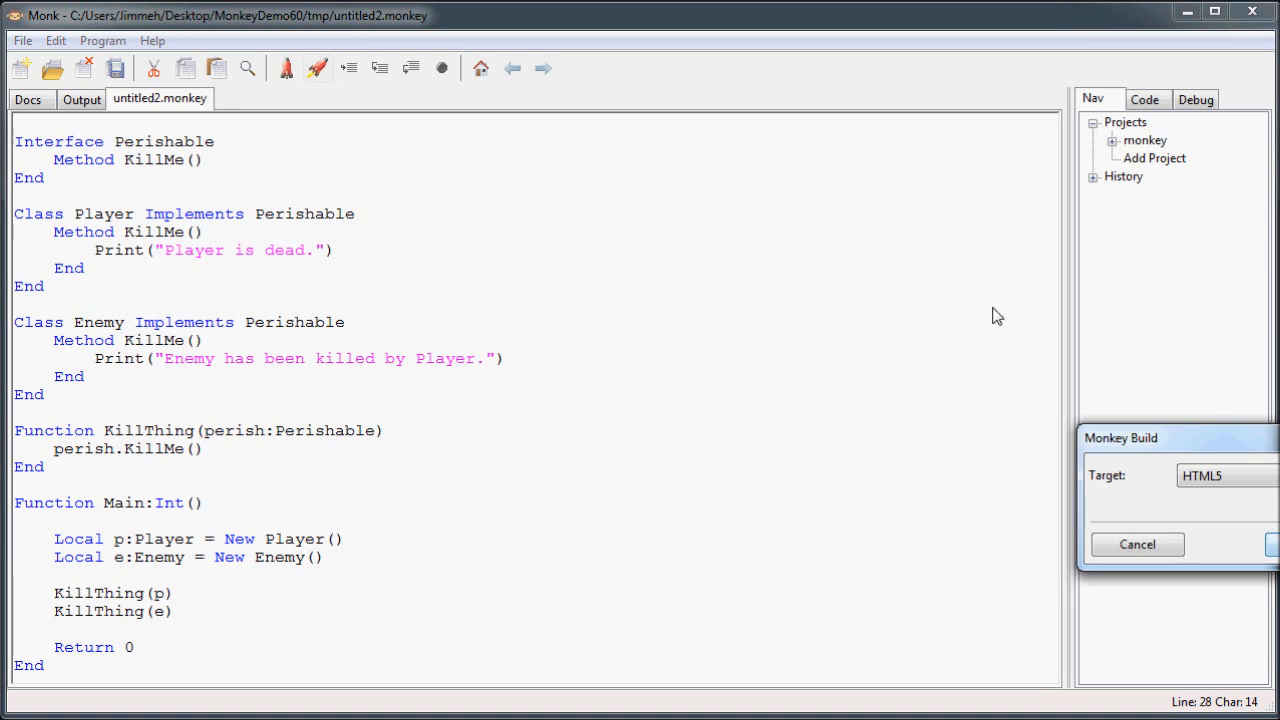
pyautogui.click(1270, 544)
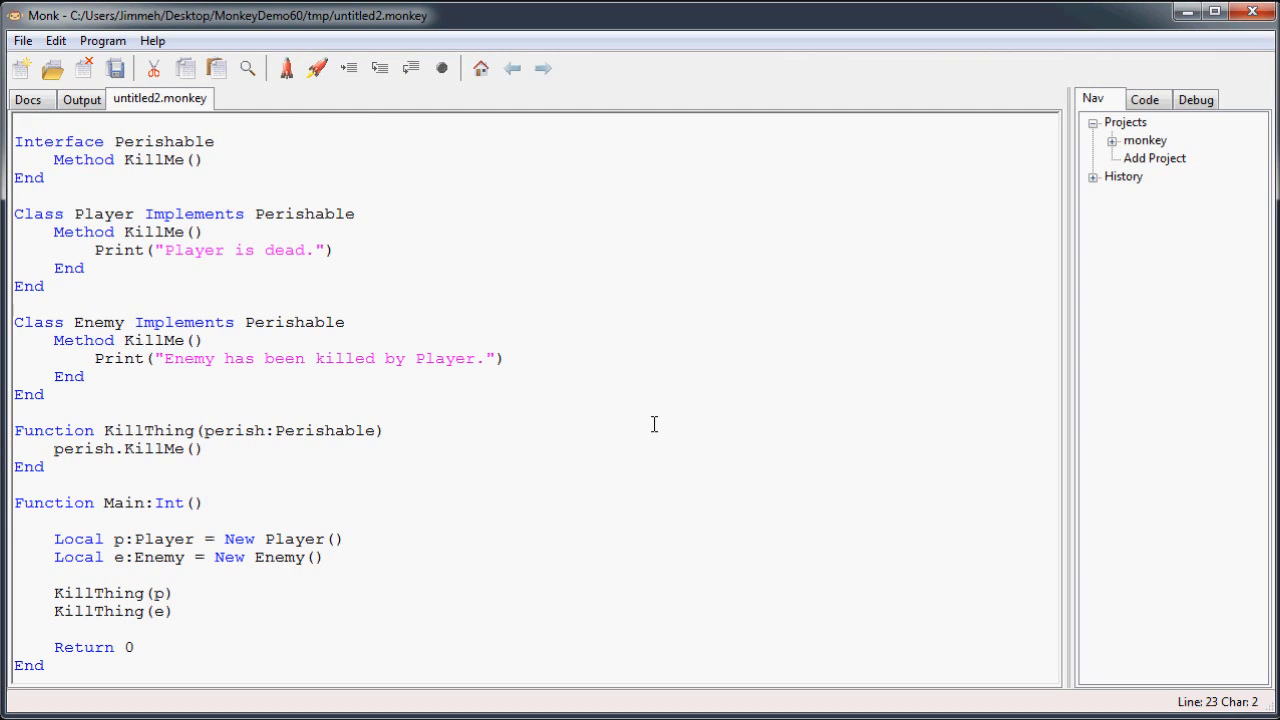
pyautogui.click(56, 520)
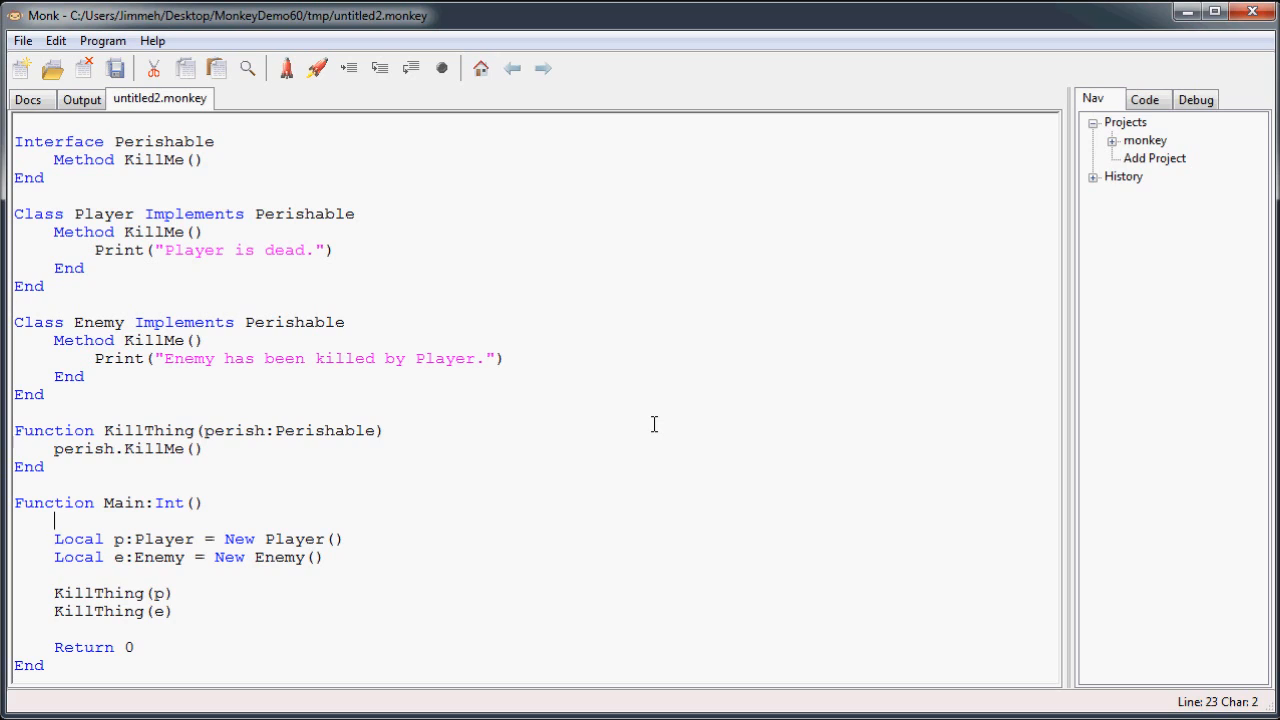
pyautogui.moveTo(156, 190)
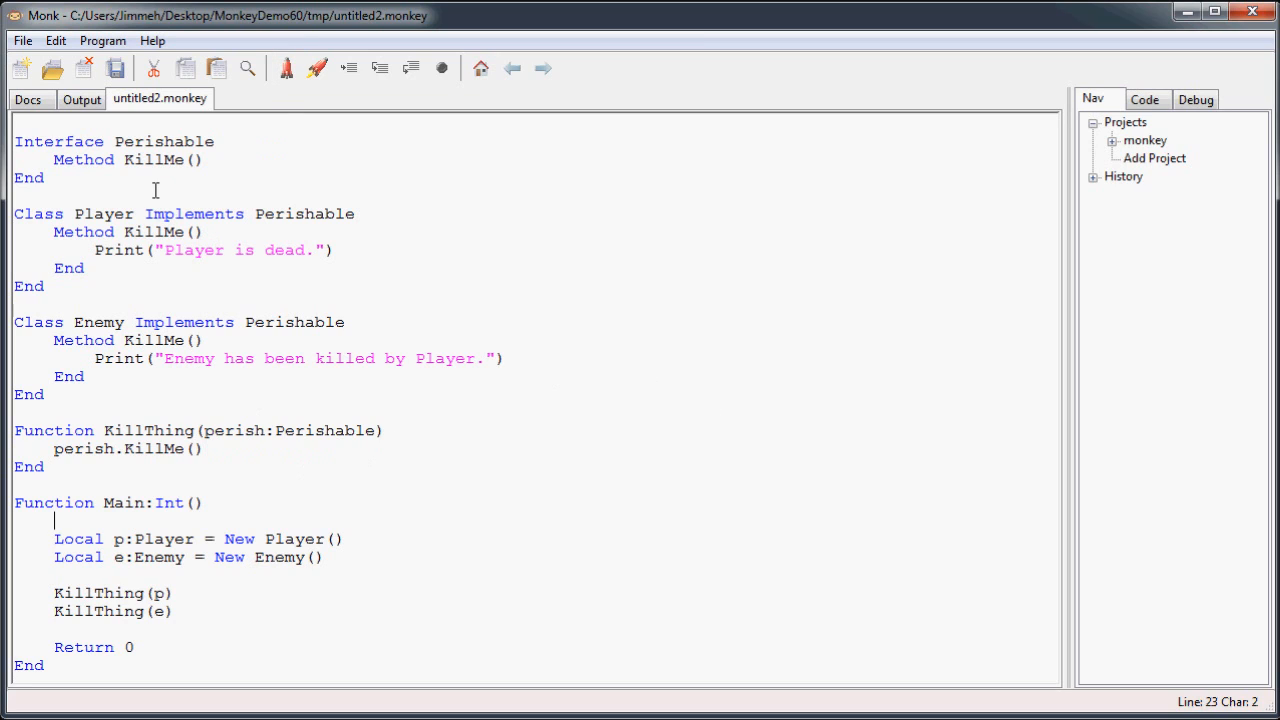
pyautogui.click(210, 250)
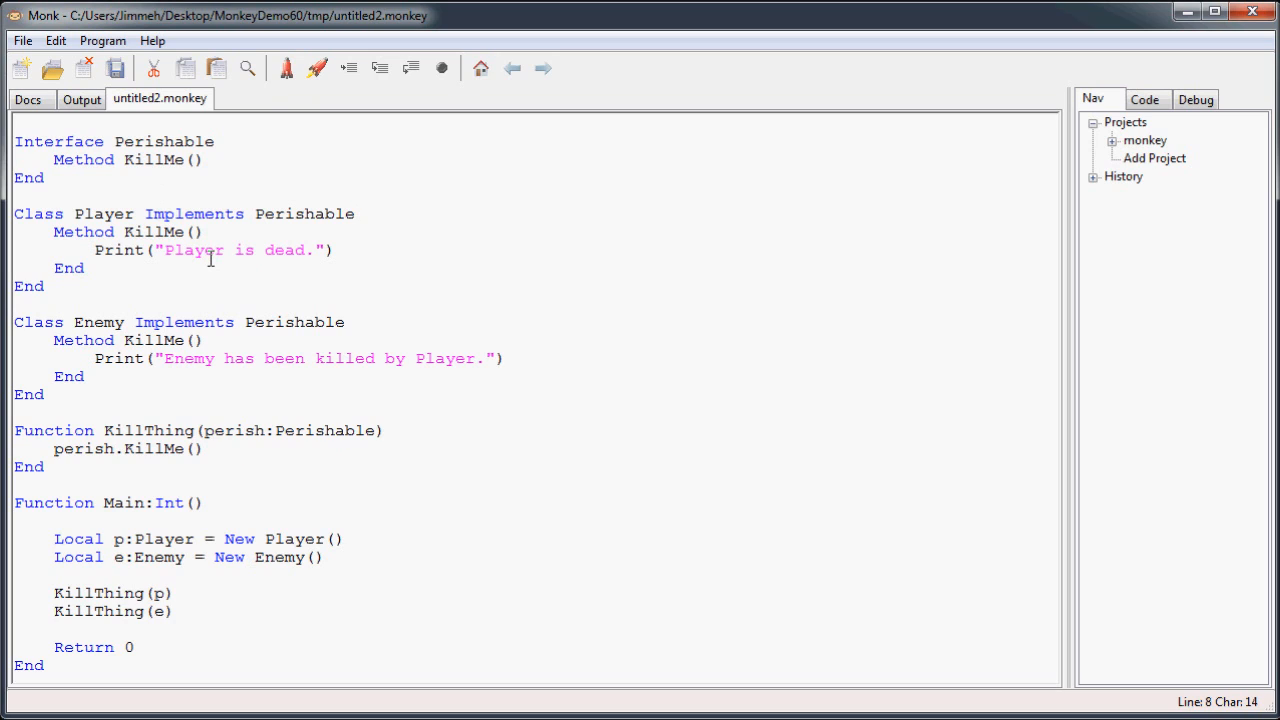
pyautogui.moveTo(318, 224)
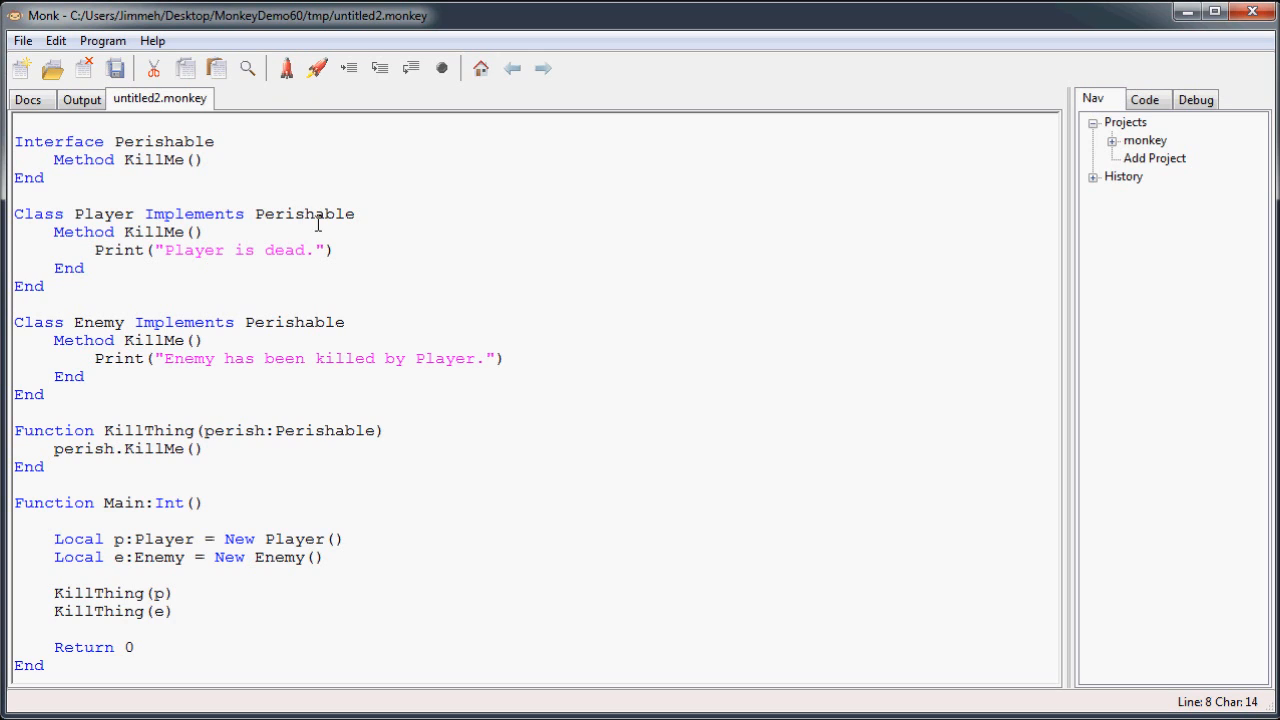
pyautogui.click(92, 250)
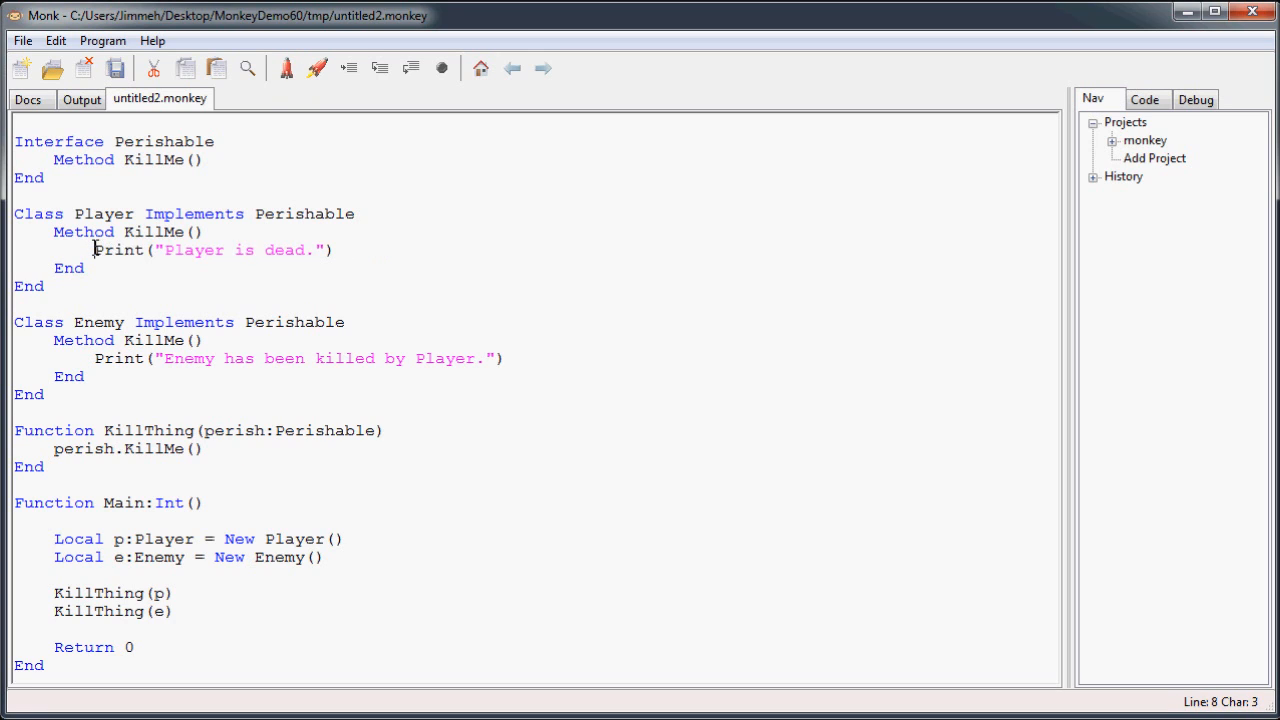
pyautogui.click(90, 268)
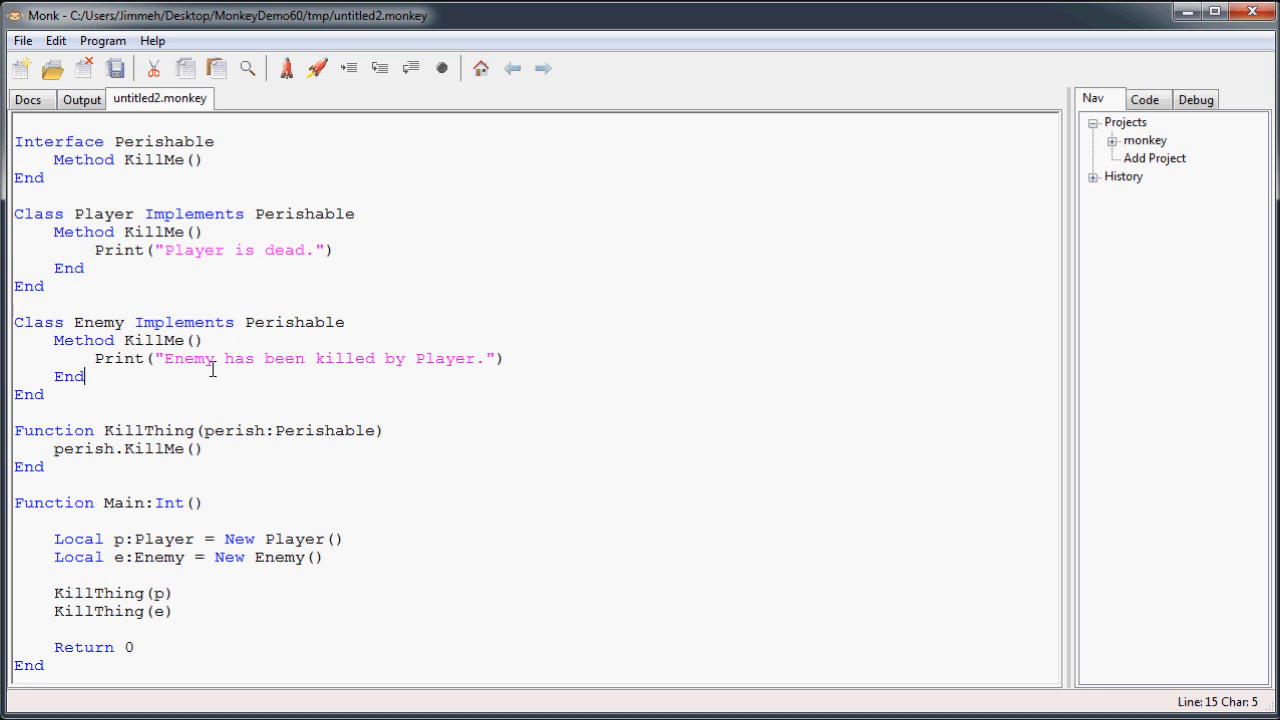
pyautogui.click(210, 448)
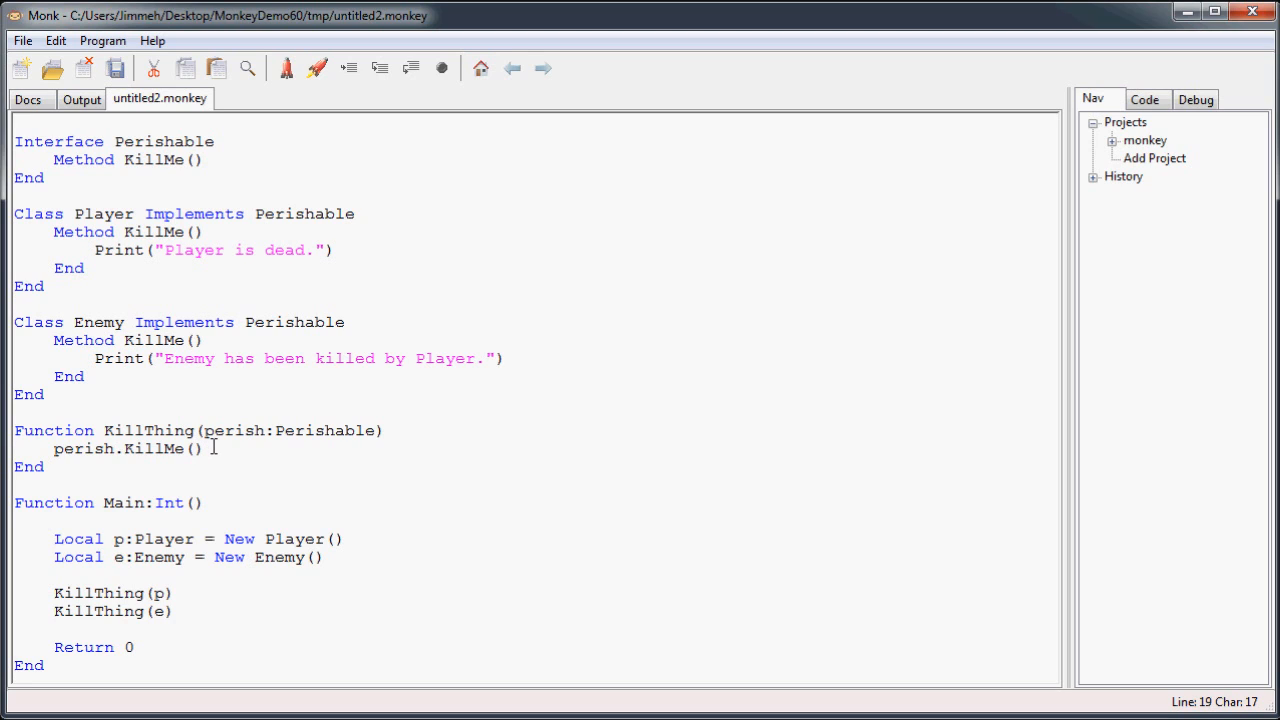
pyautogui.moveTo(132, 164)
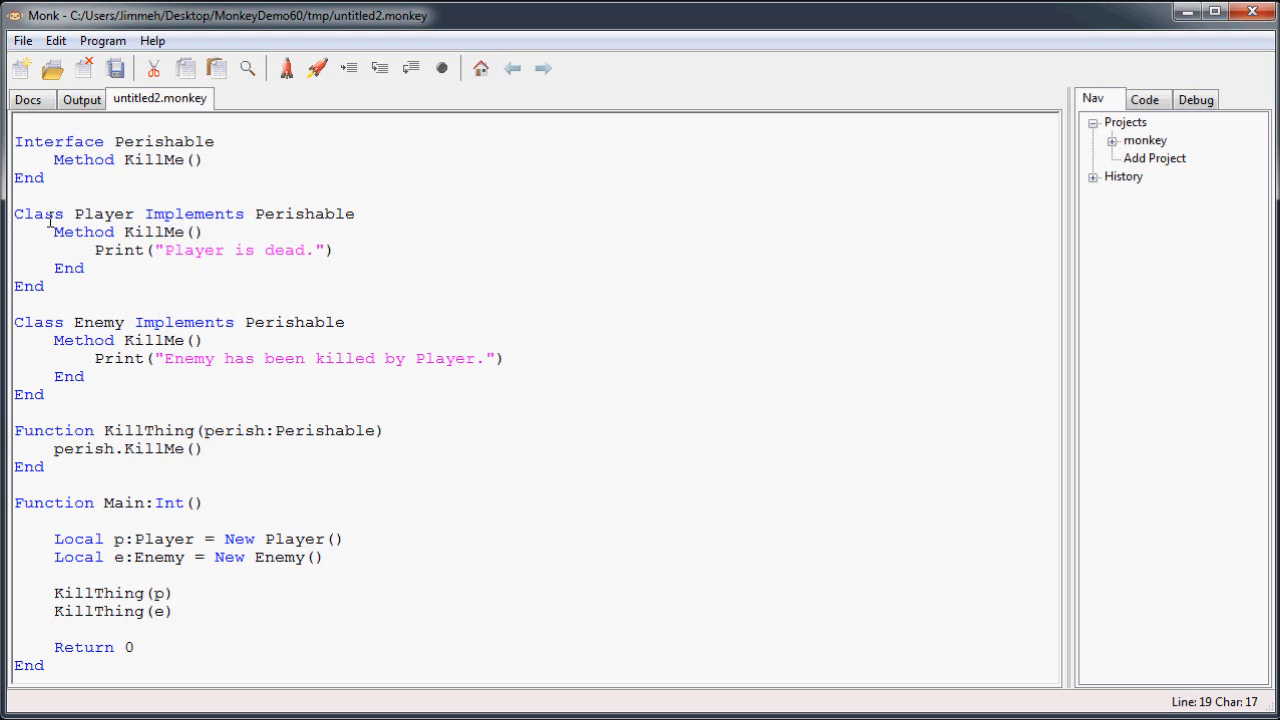
pyautogui.click(14, 412)
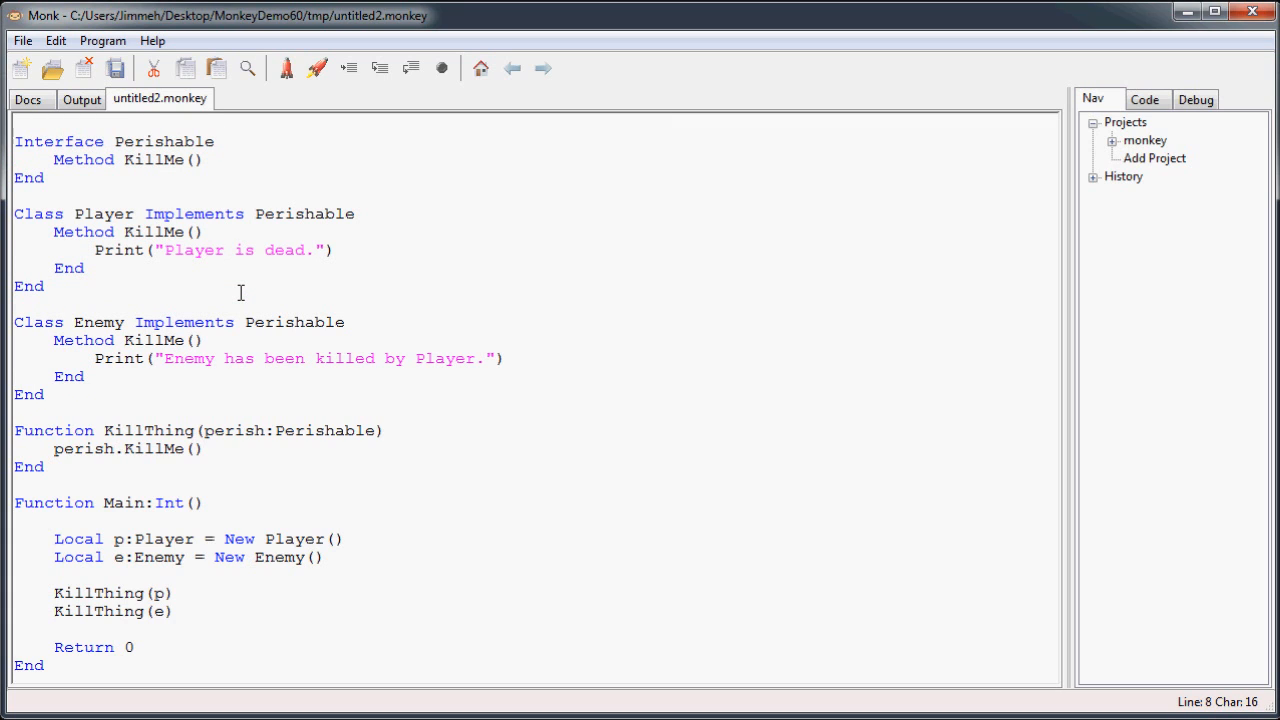
pyautogui.moveTo(156, 300)
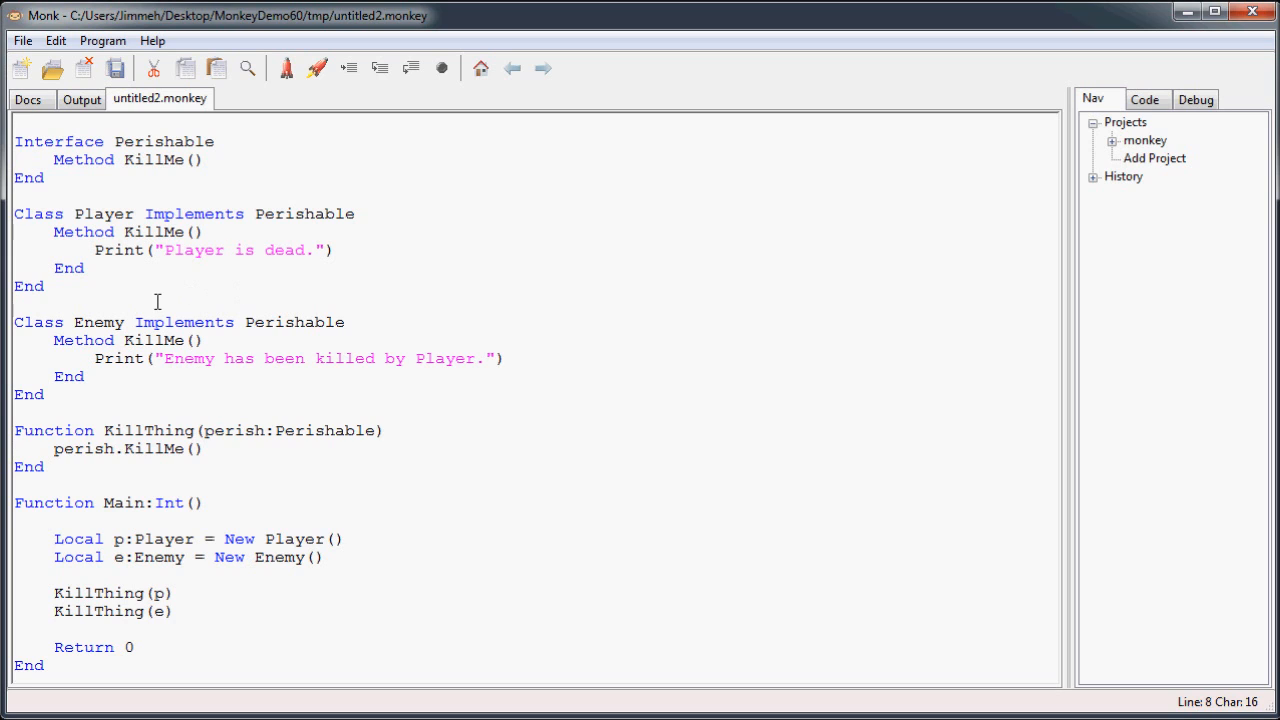
# Add an empty 'Method ReviveMe()' to Player, closed with End.
pyautogui.write('Met')
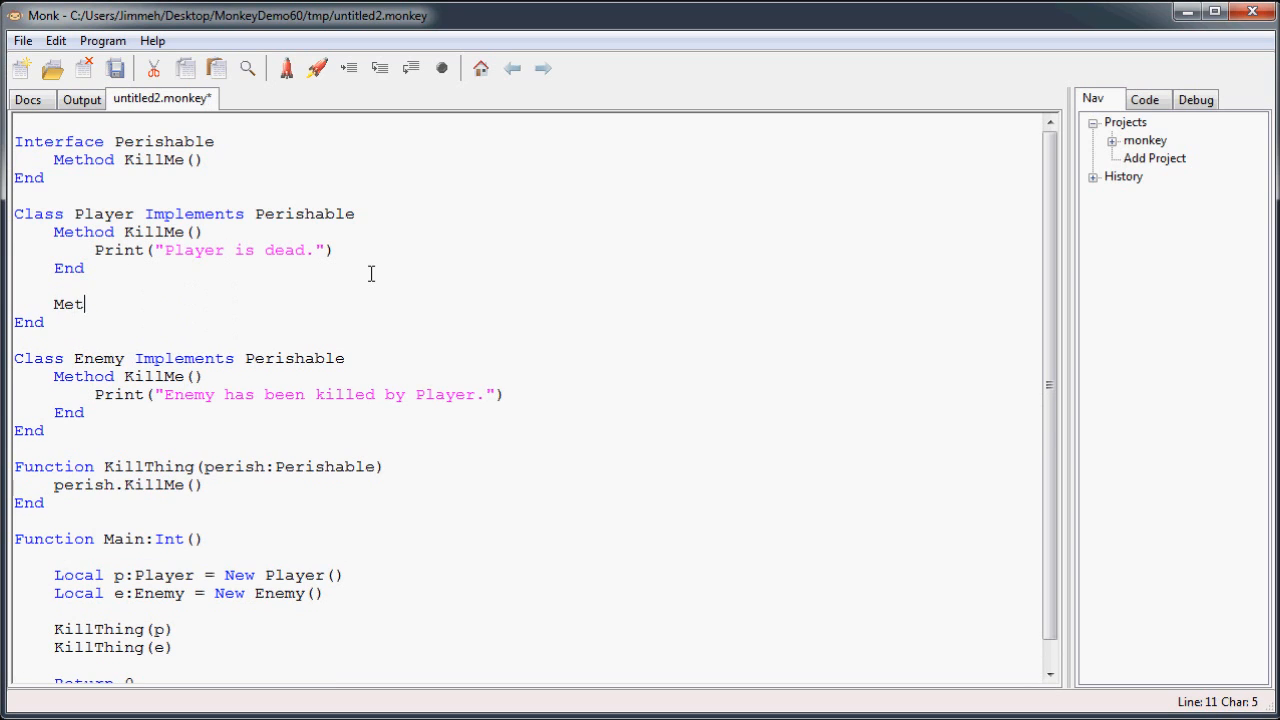
pyautogui.write('hod Reviv')
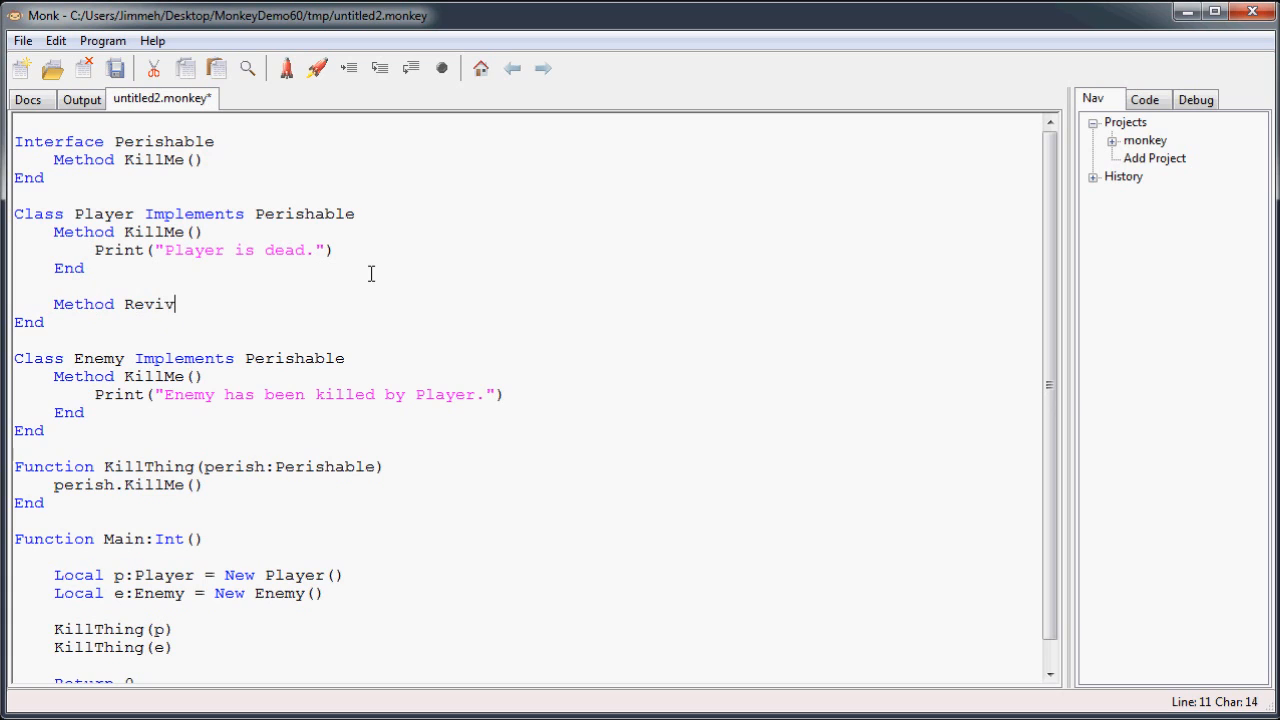
pyautogui.write('eMe()')
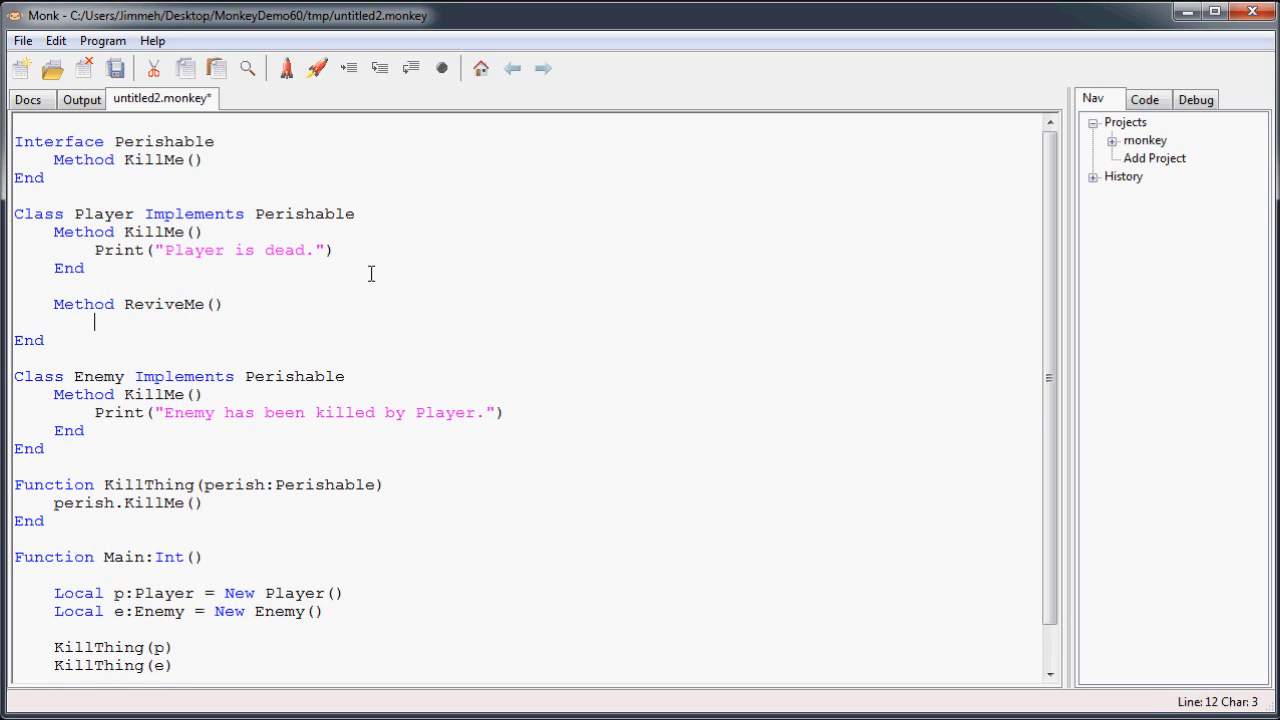
pyautogui.press('Return')
pyautogui.write('End')
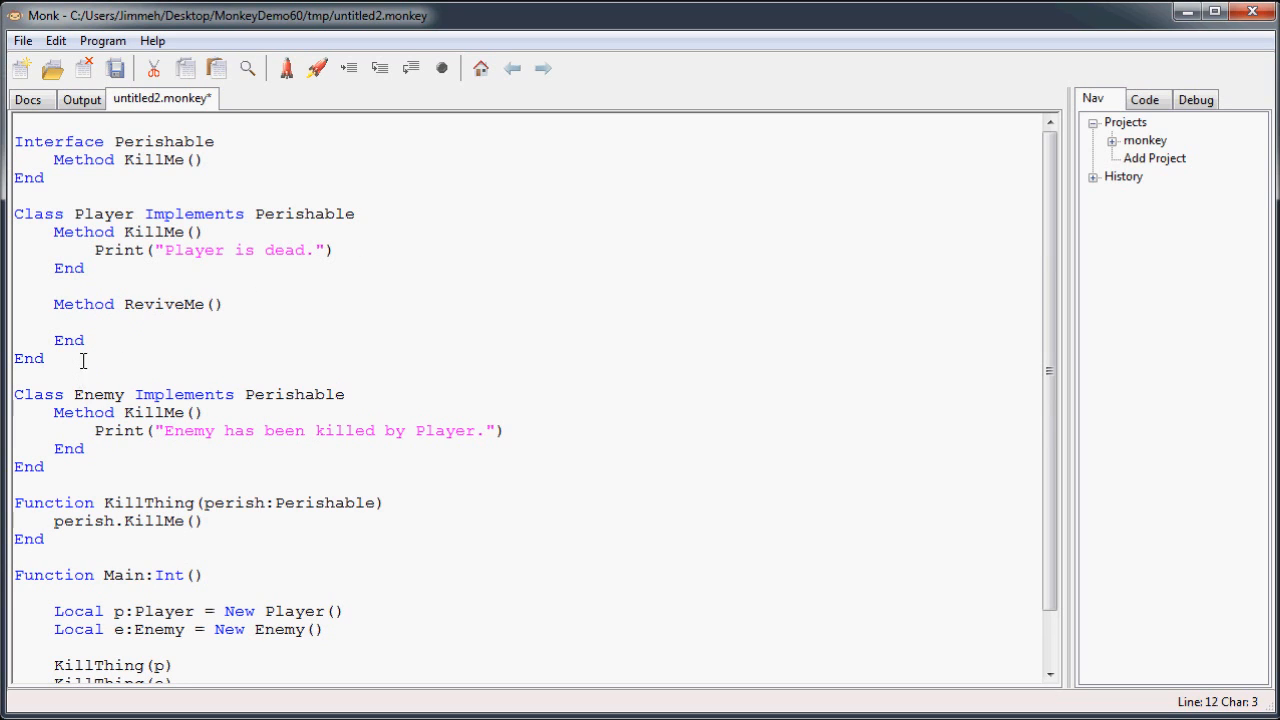
# Declare 'Method ReviveMe()' in the Perishable interface under KillMe.
pyautogui.moveTo(16, 212); pyautogui.dragTo(44, 358)
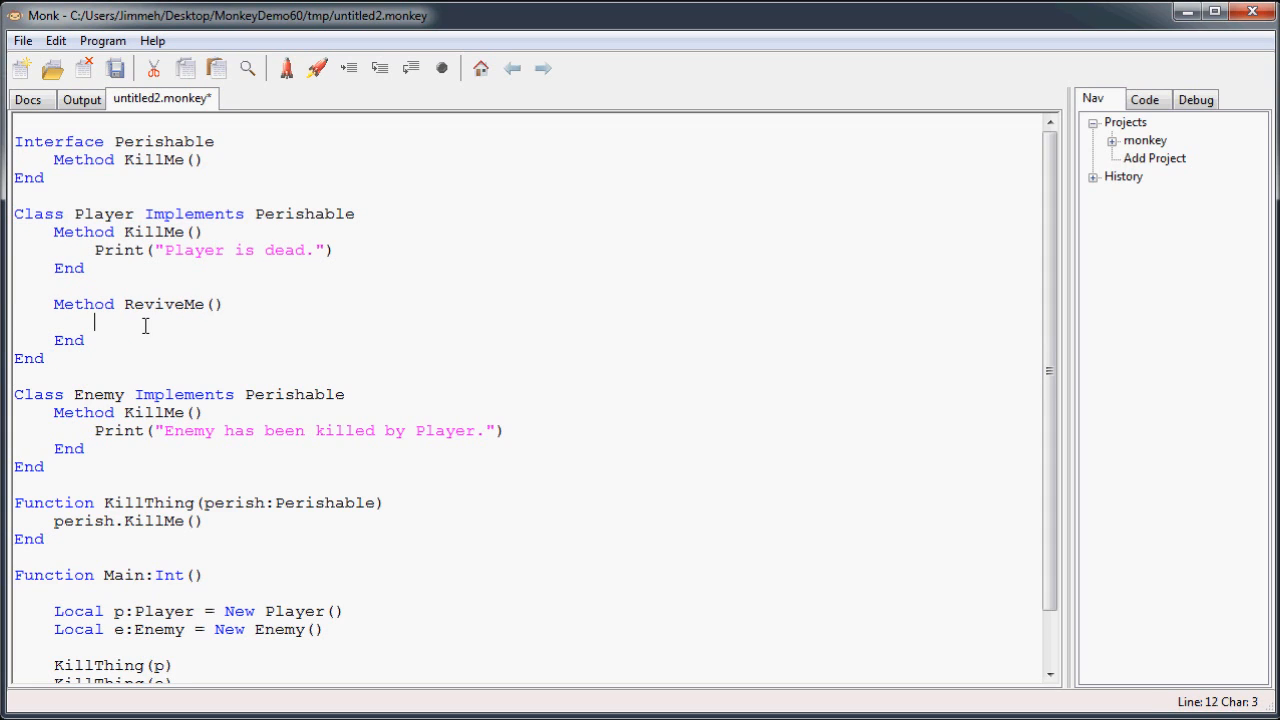
pyautogui.write('M')
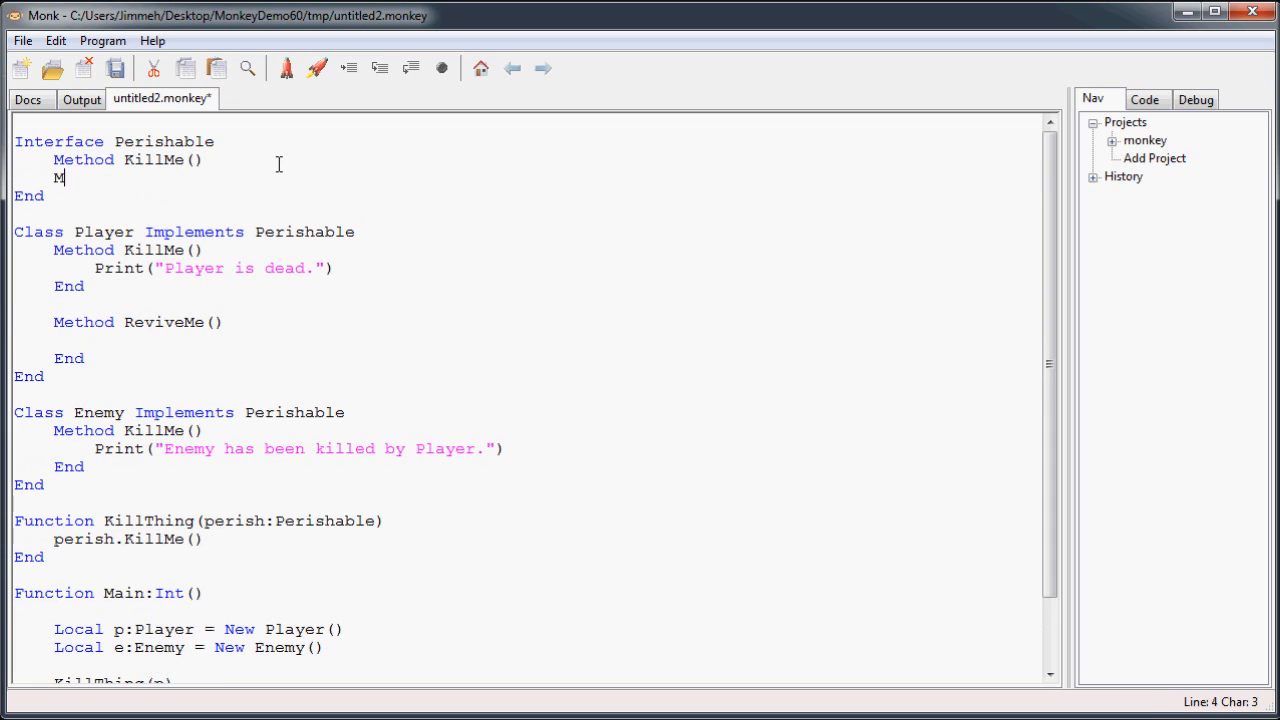
pyautogui.write('ethod Rev')
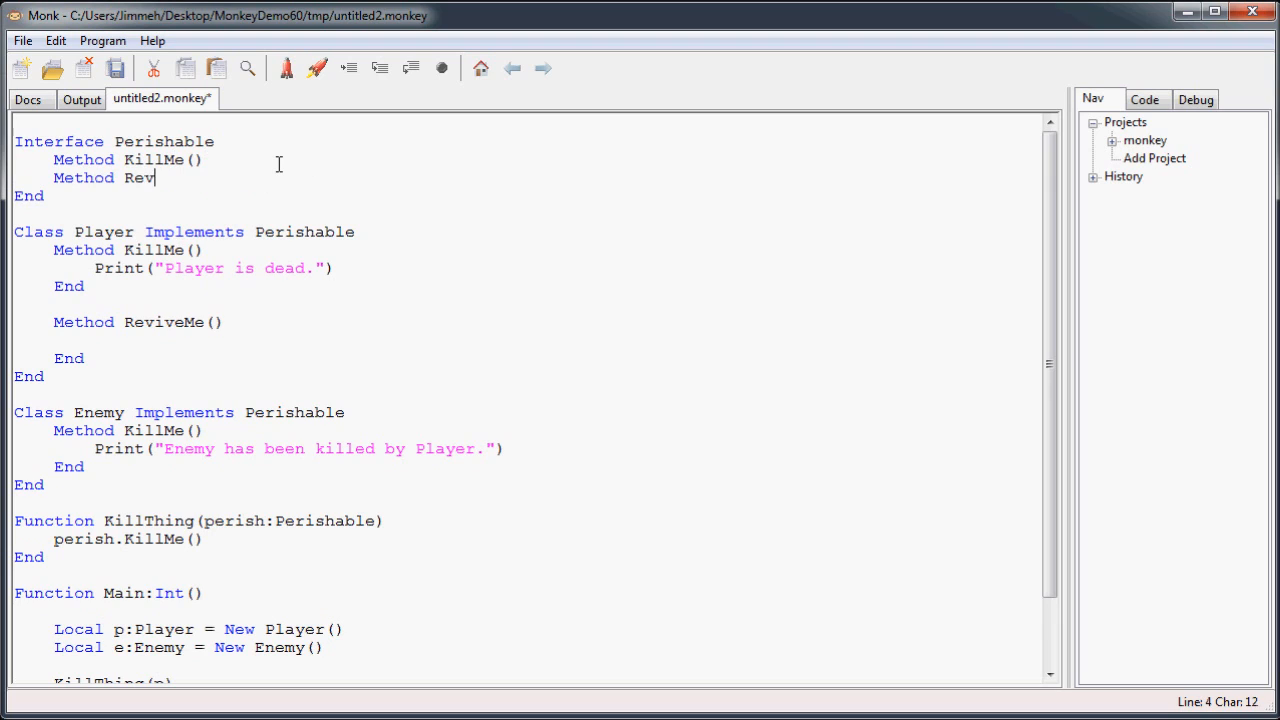
pyautogui.write('iveMe()')
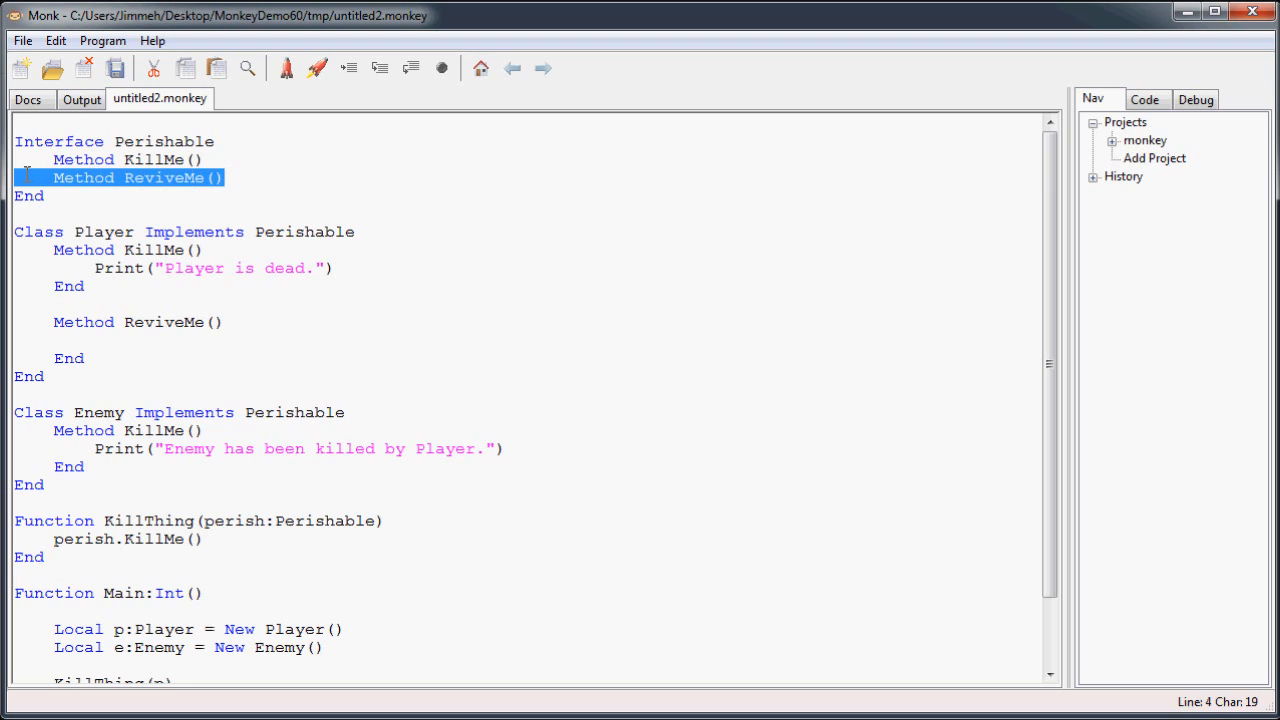
pyautogui.click(98, 592)
pyautogui.write('Function')
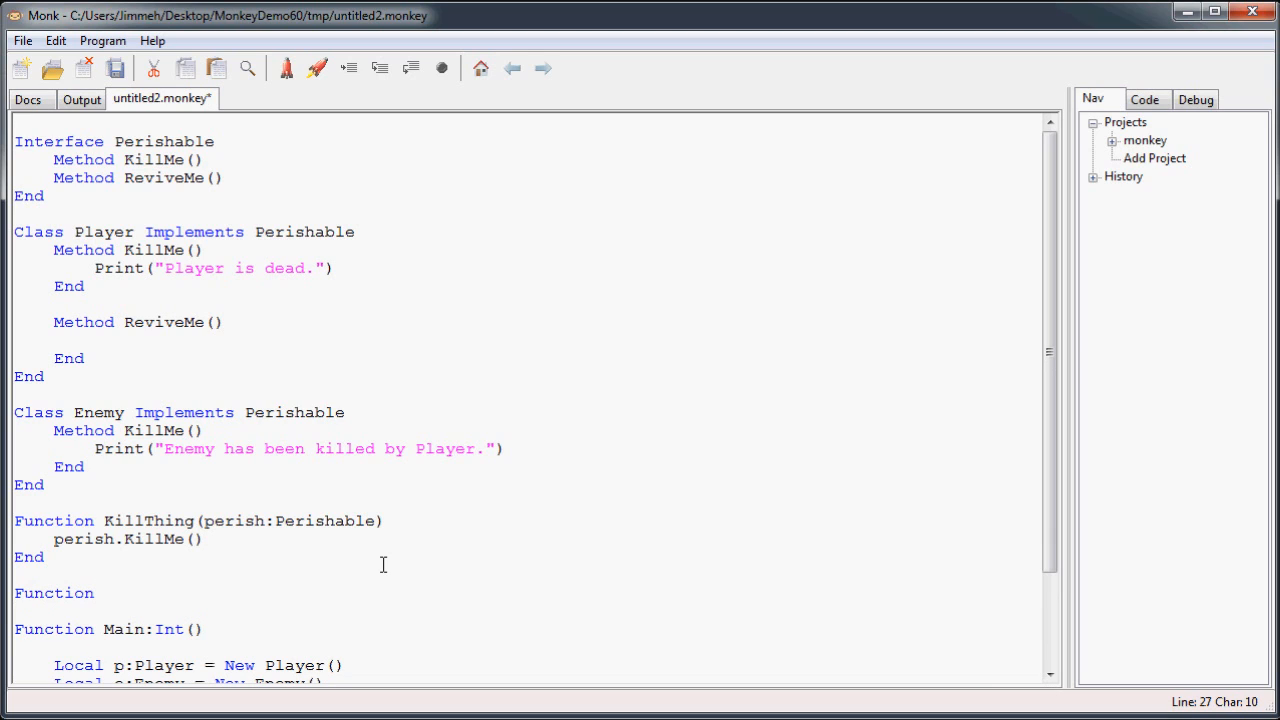
# Write ReviveThing(perish:Perishable) calling perish.ReviveMe(), and start a ReviveThing( call in Main.
pyautogui.write('ReviveThing(')
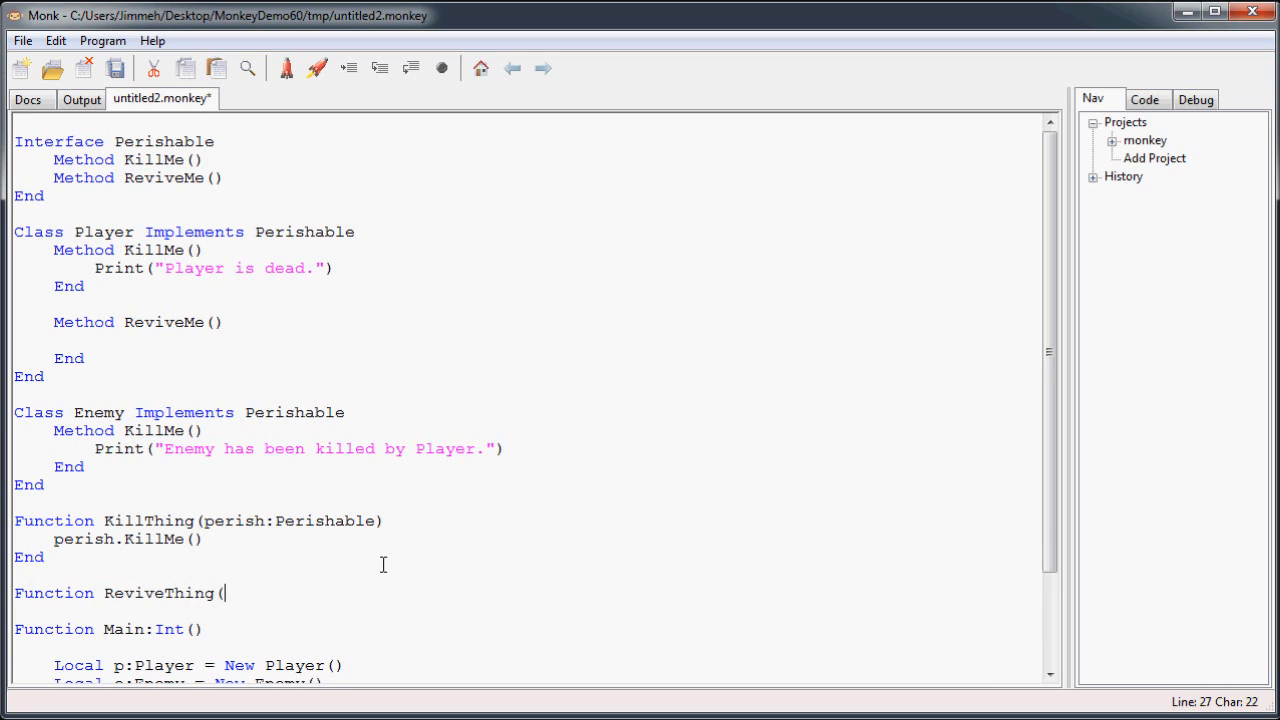
pyautogui.write('perish:Perishable')
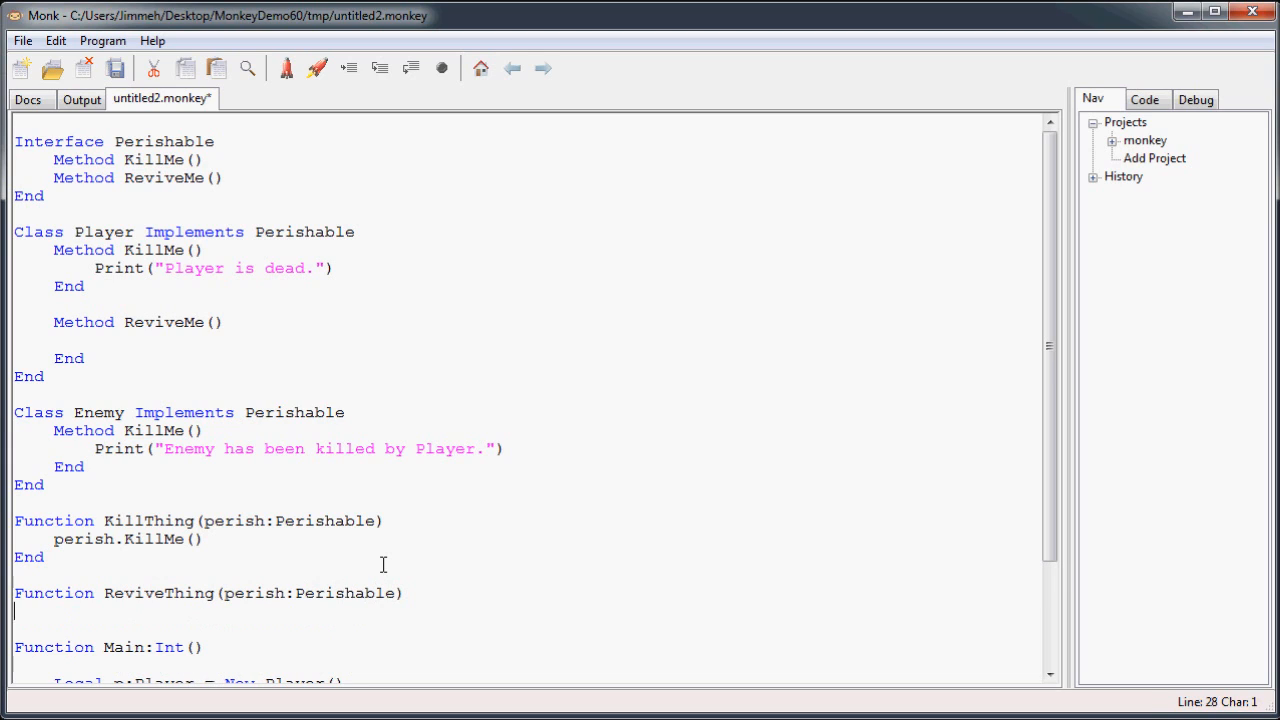
pyautogui.write('perish.')
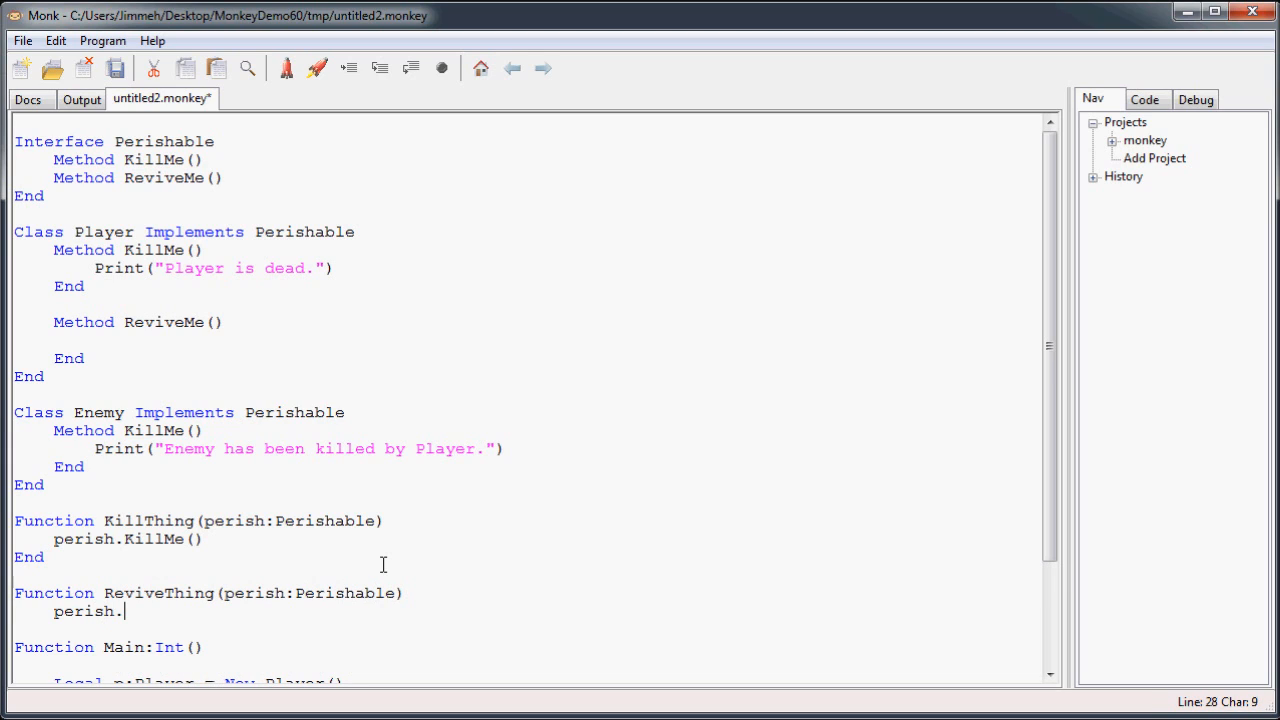
pyautogui.write('ReviveMe(')
pyautogui.click(526, 628)
pyautogui.write('End')
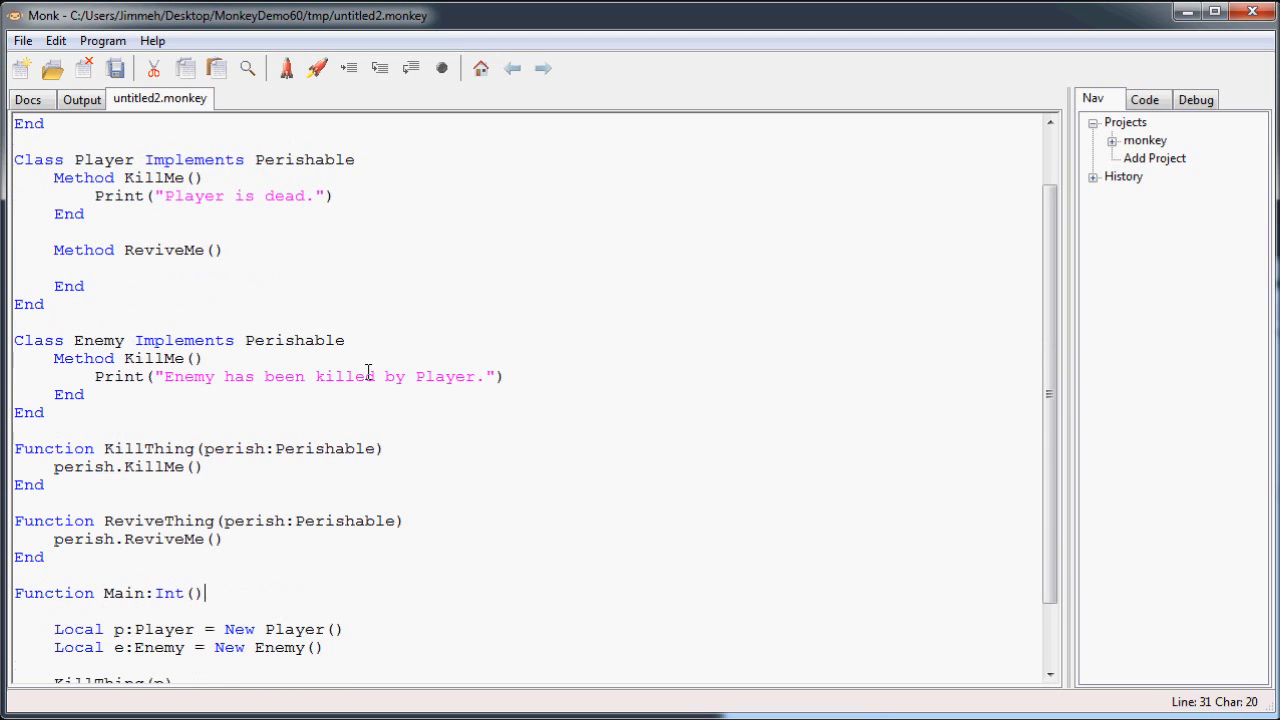
pyautogui.scroll(-3)
pyautogui.write('Revive')
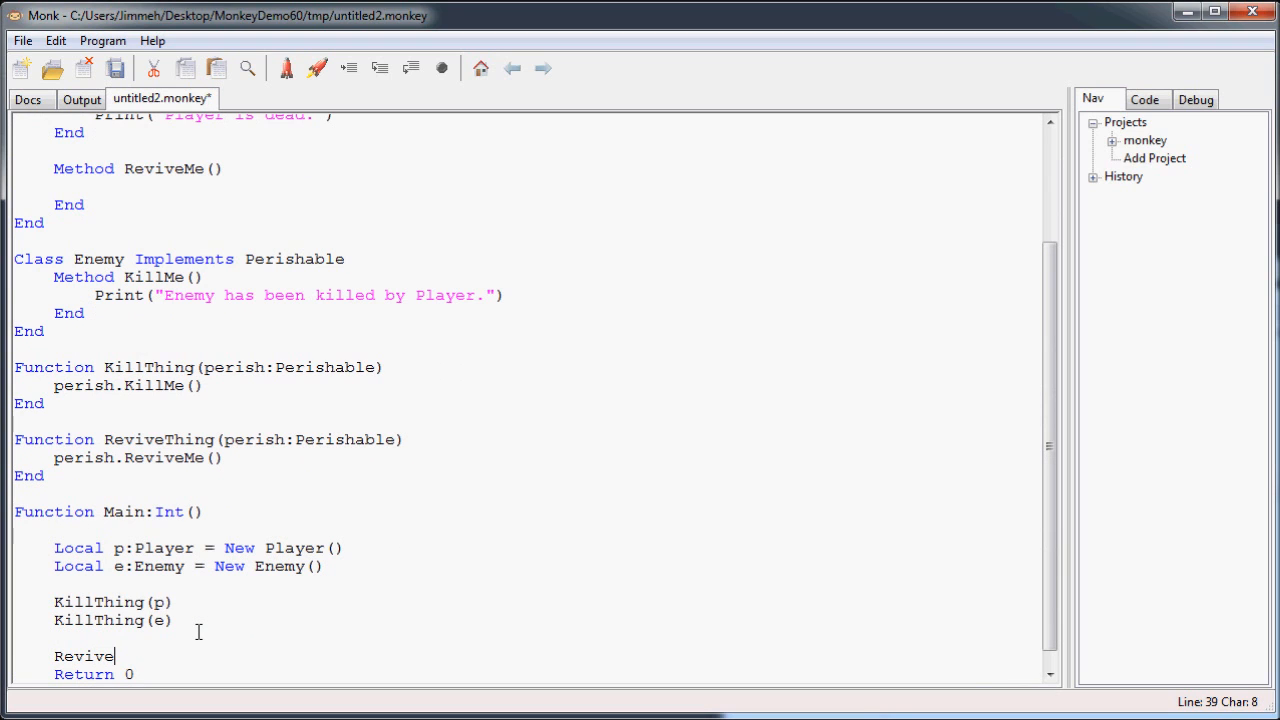
pyautogui.write('Thing(')
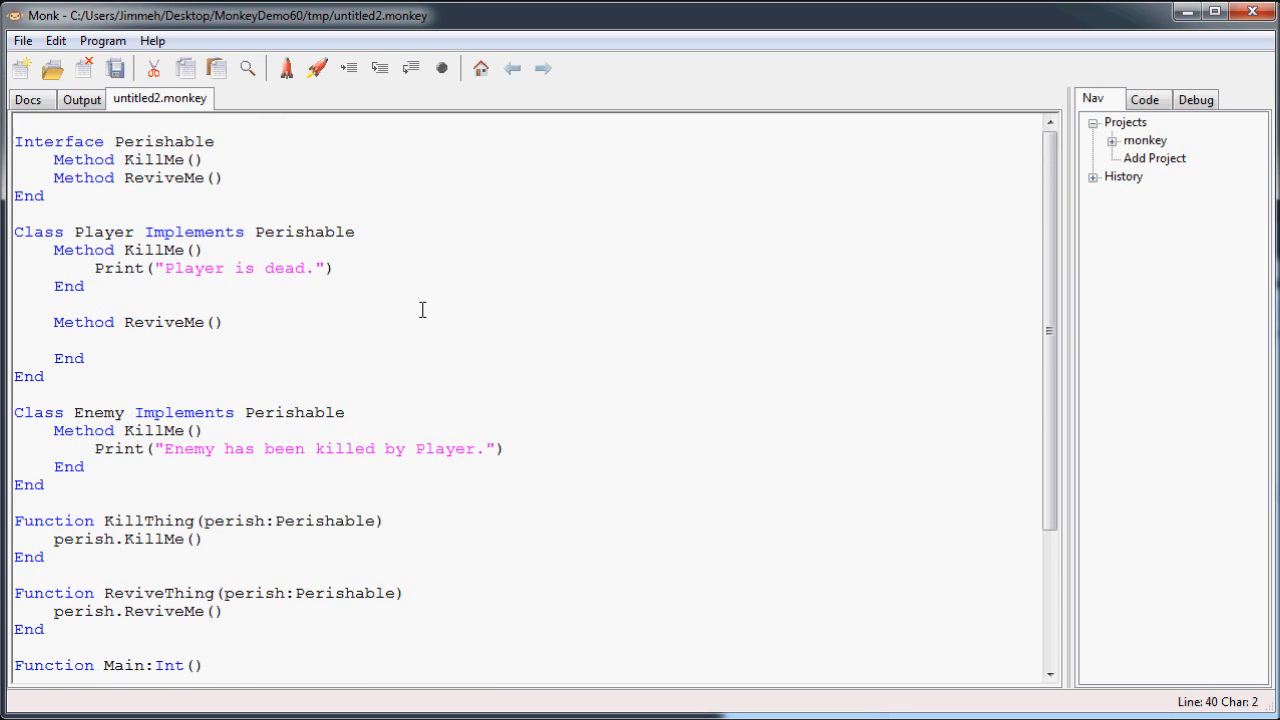
pyautogui.moveTo(156, 288)
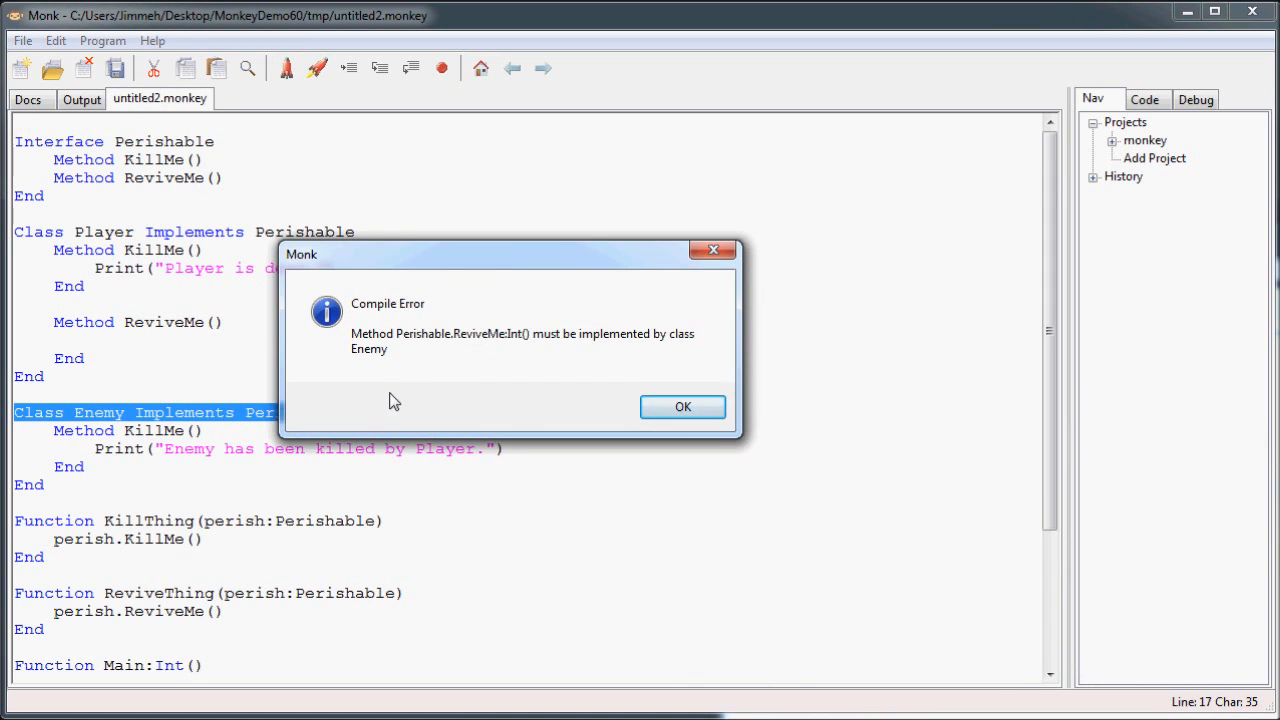
pyautogui.moveTo(500, 360)
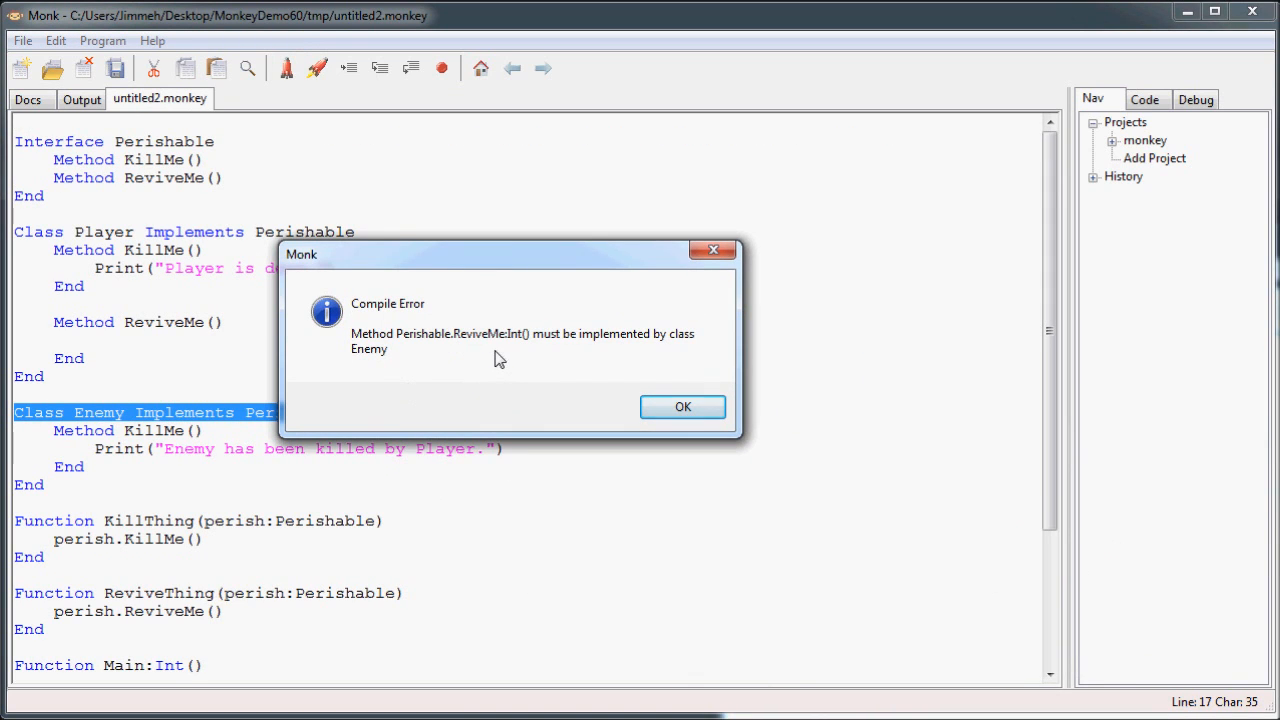
pyautogui.moveTo(648, 348)
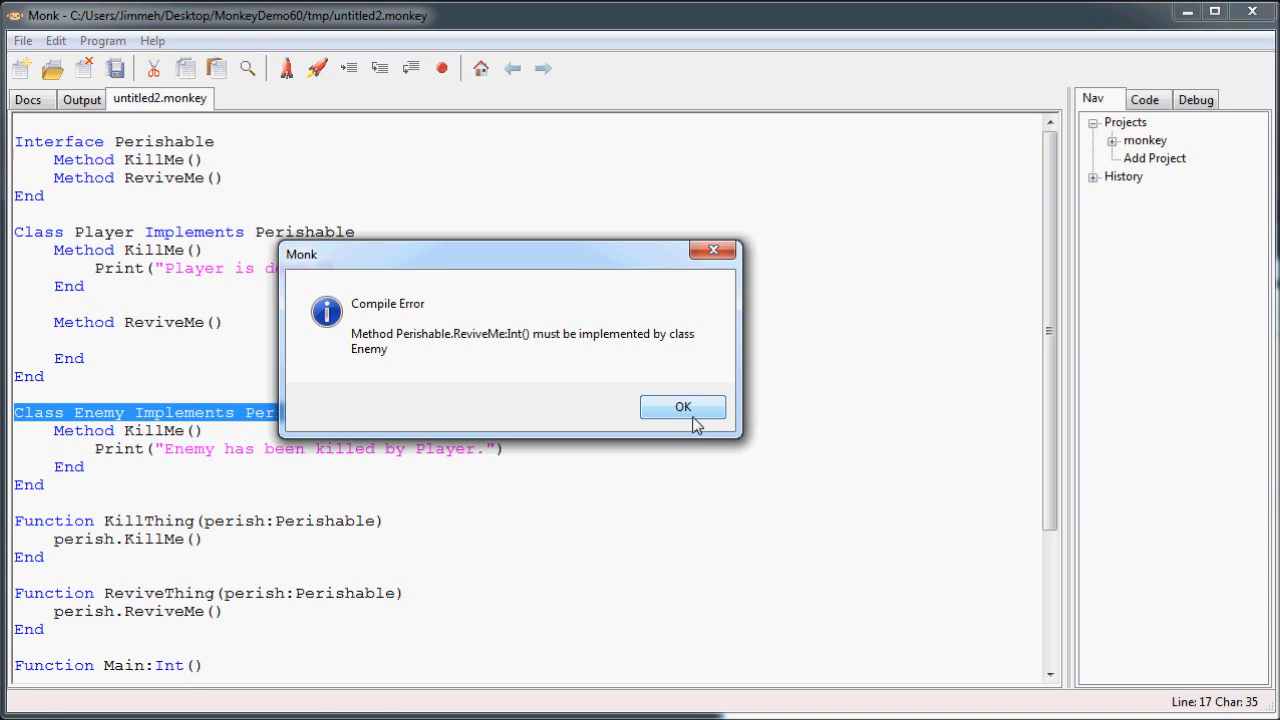
pyautogui.click(684, 408)
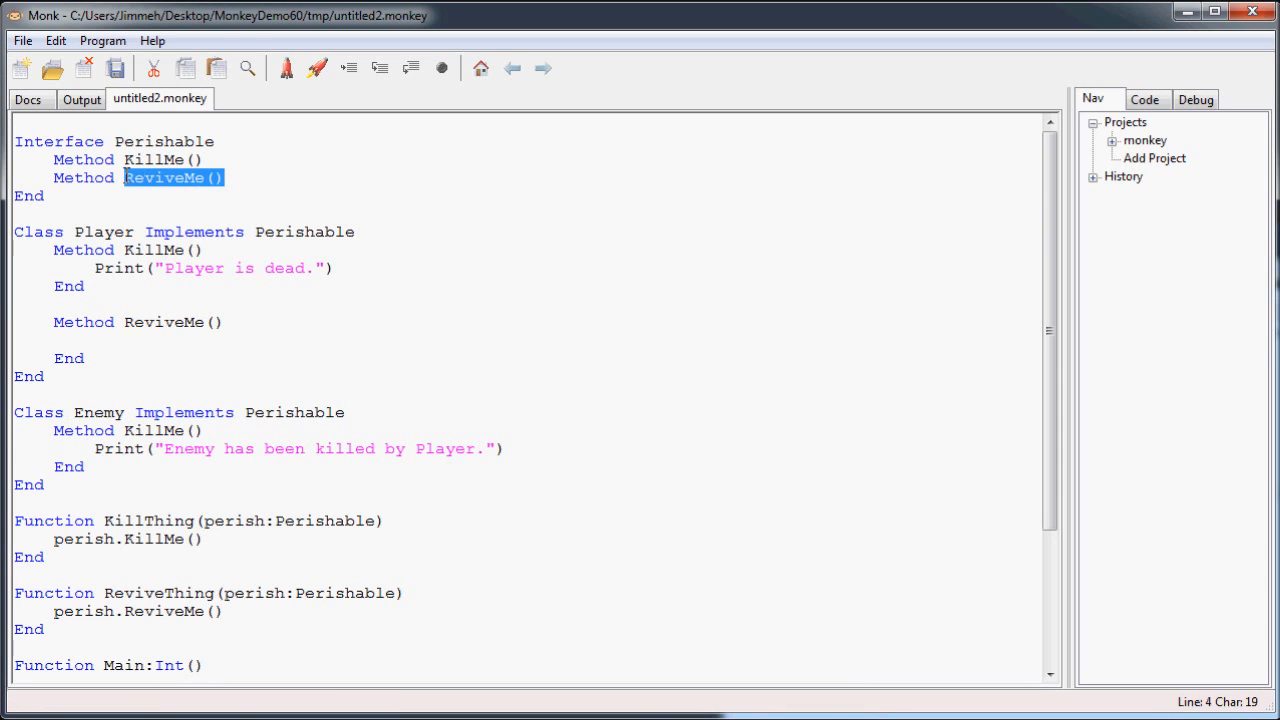
pyautogui.doubleClick(296, 412)
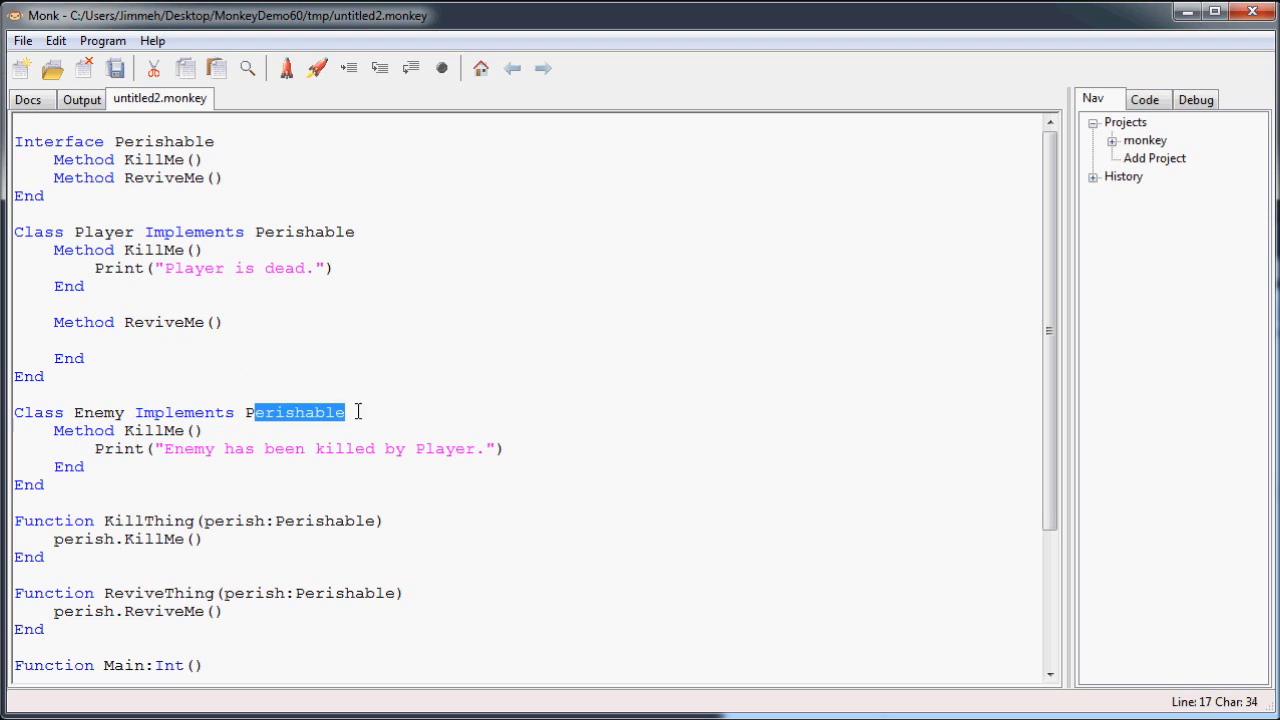
pyautogui.click(388, 484)
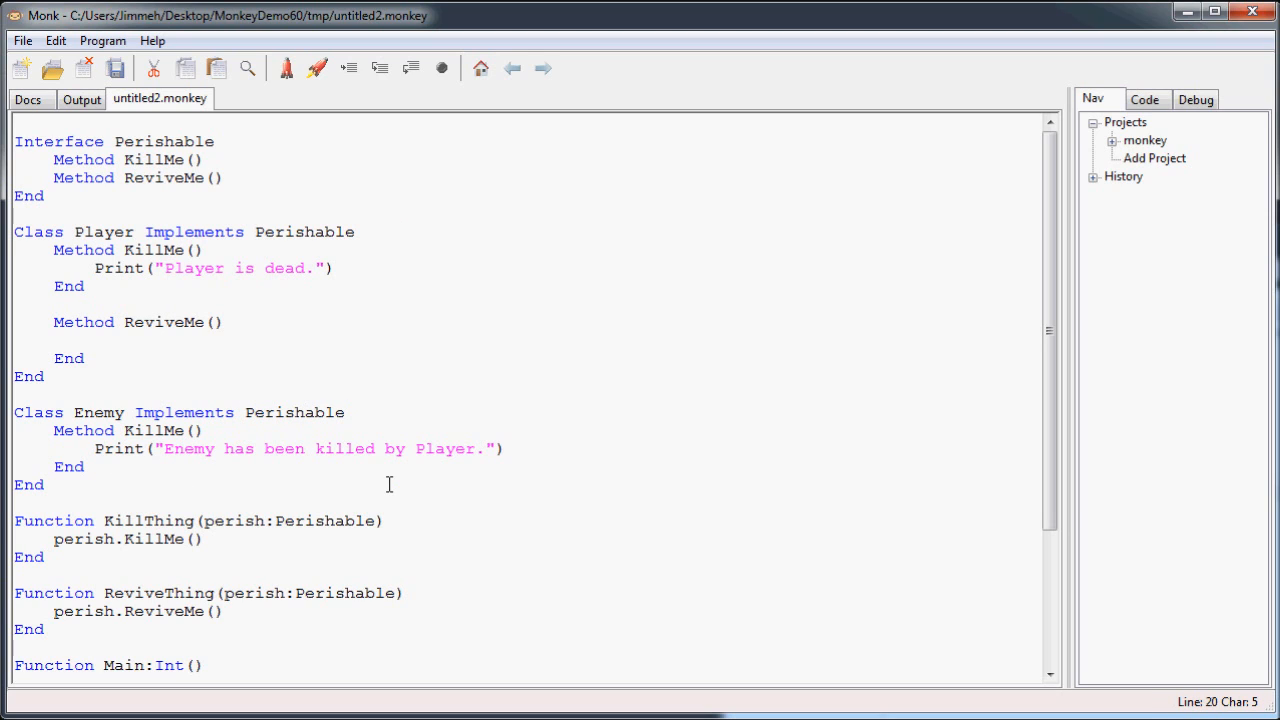
# Give Enemy a ReviveMe() method printing "Enemy is alive again", closed with End.
pyautogui.click(92, 412)
pyautogui.write('Method R')
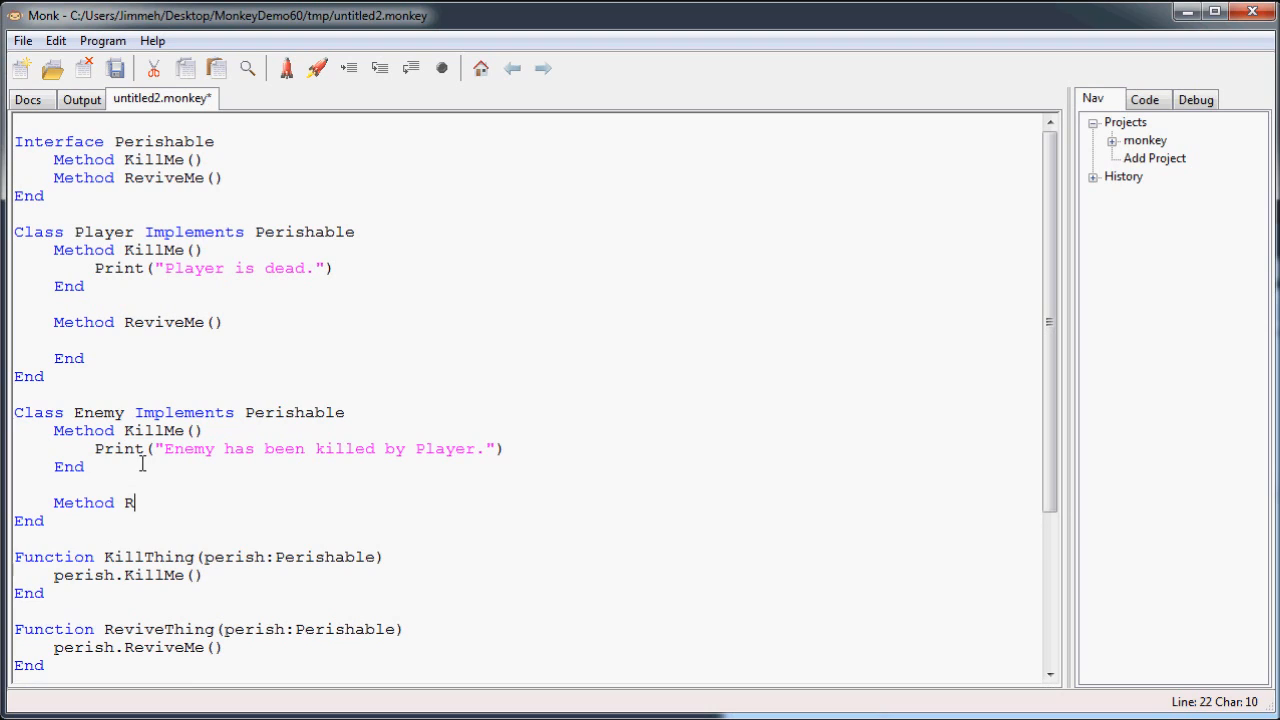
pyautogui.write('eviveMe()')
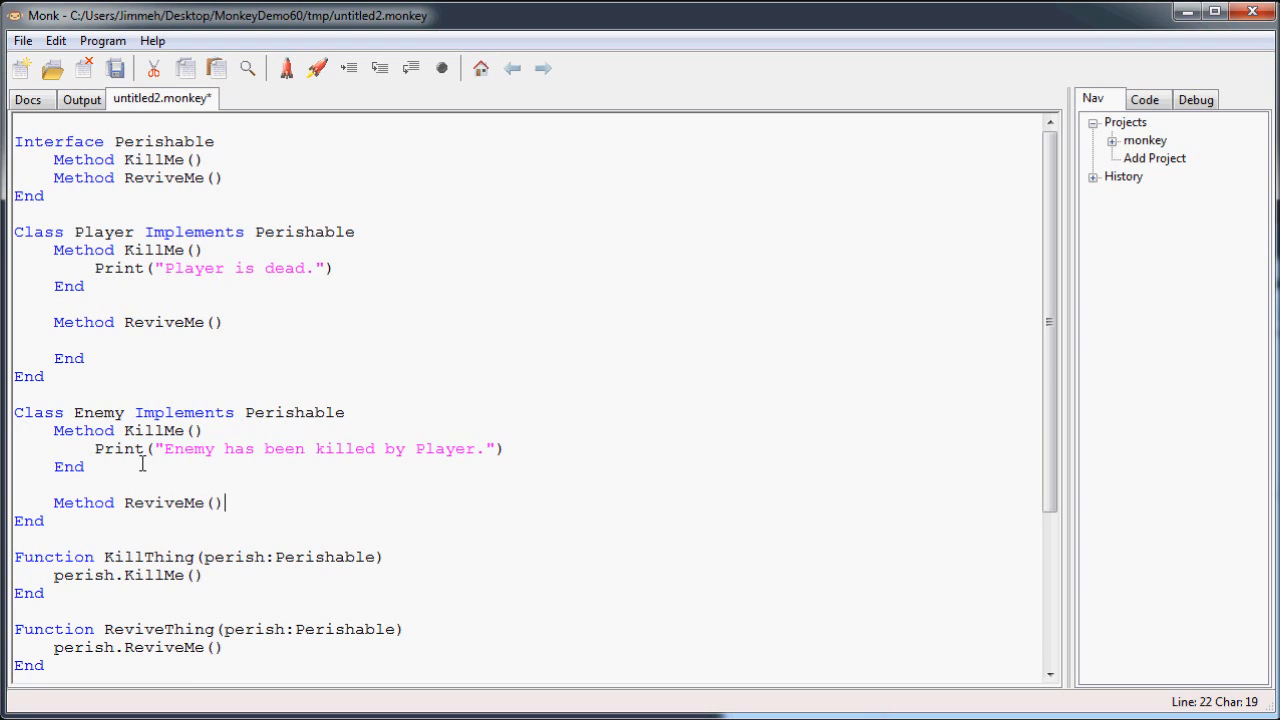
pyautogui.write('Print("E')
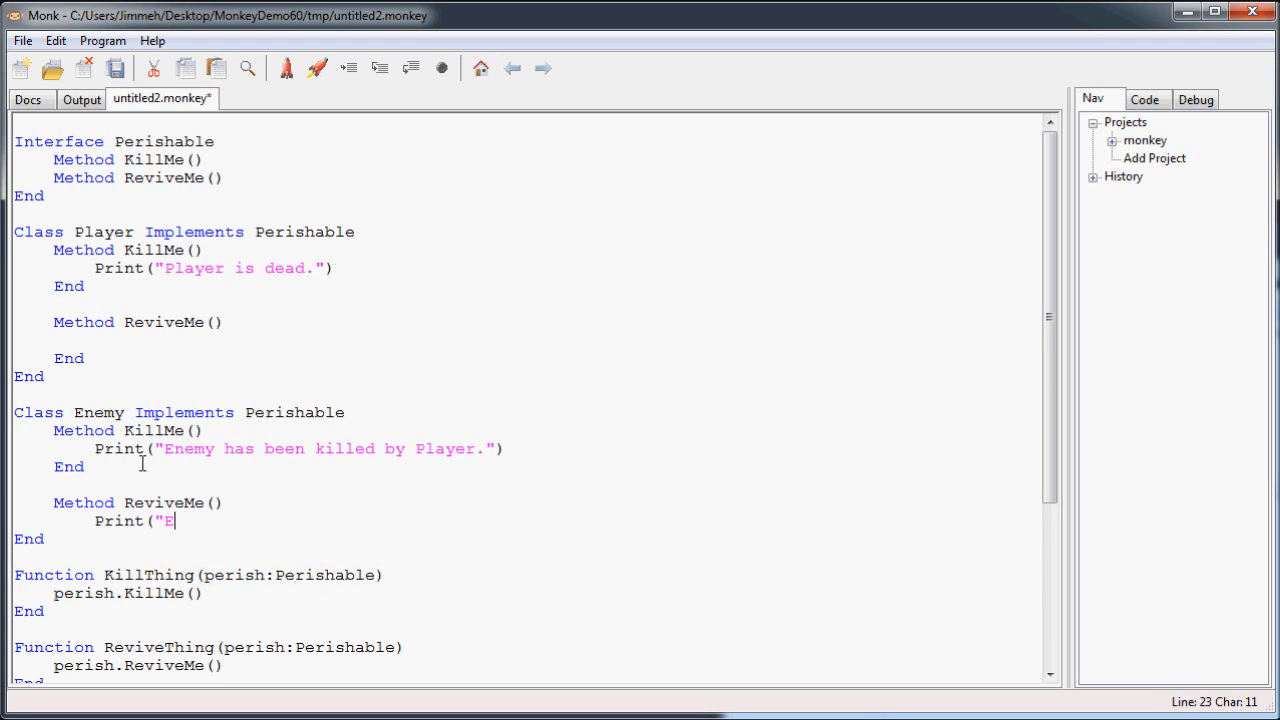
pyautogui.write('nemy is alive again')
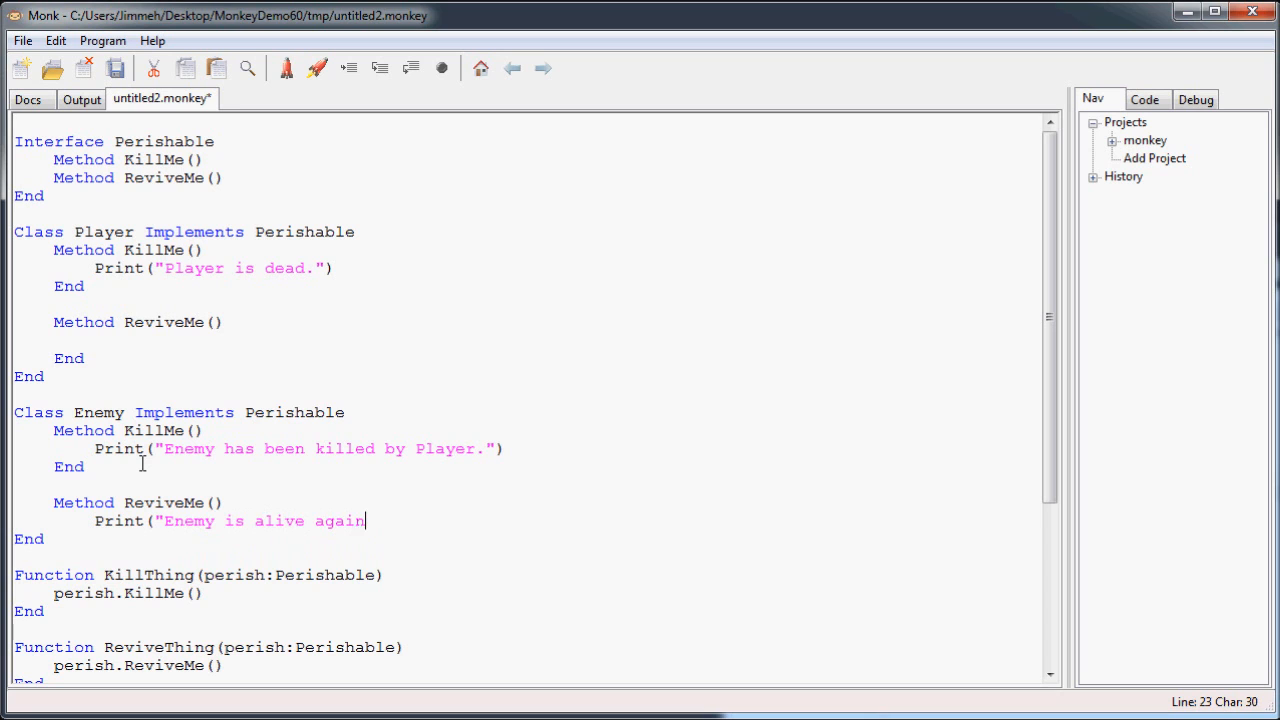
pyautogui.write('")')
pyautogui.write('End')
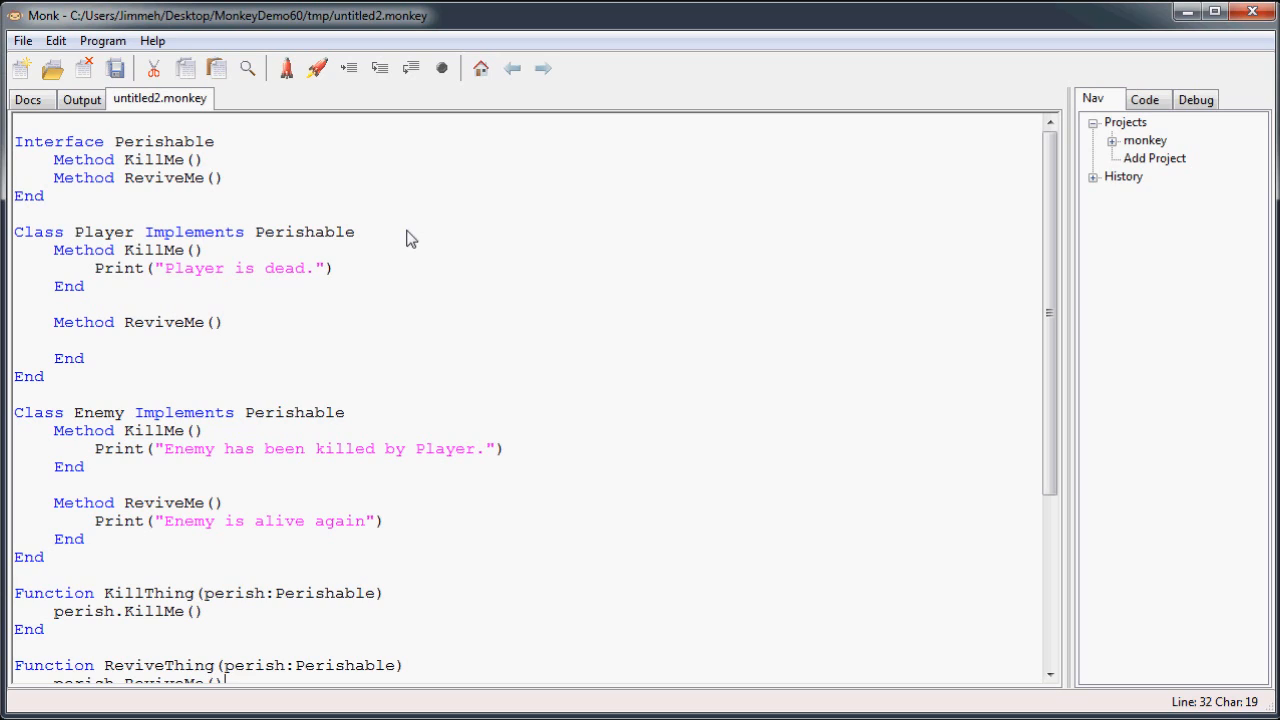
pyautogui.click(356, 232)
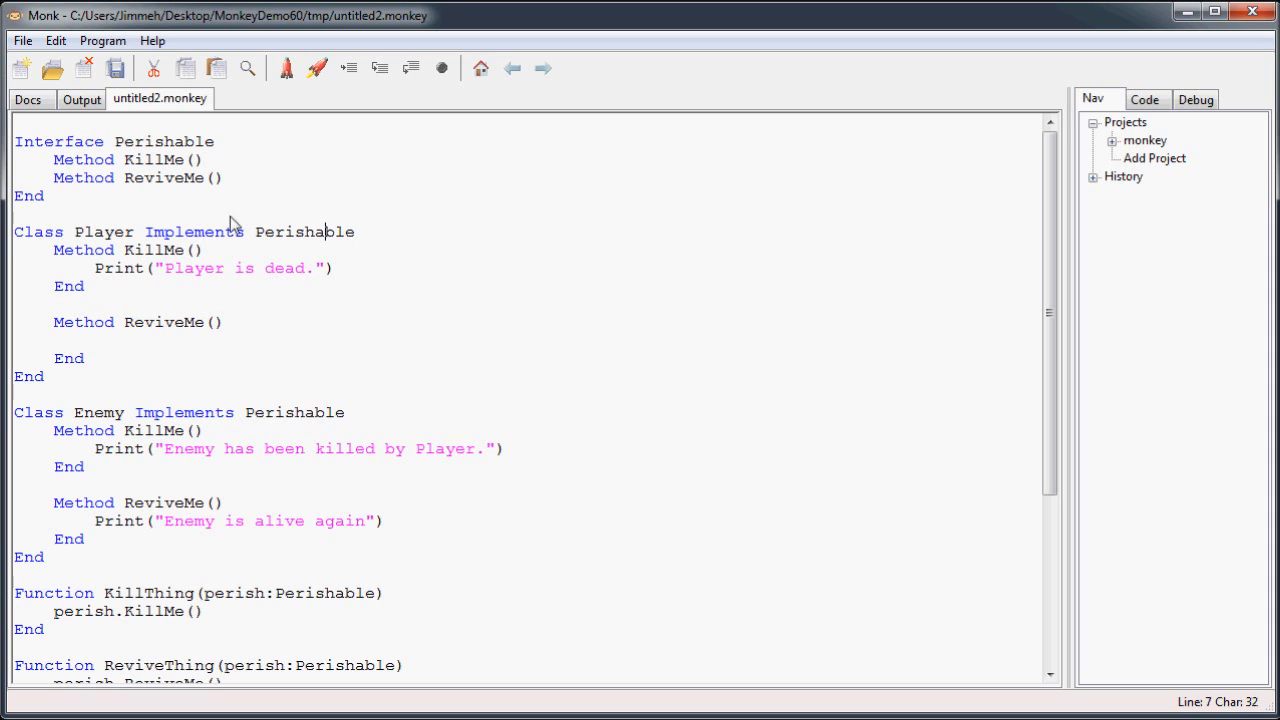
# Declare Interface Moveable with Method Move(), and list Moveable on Player's Implements line.
pyautogui.write('Inter')
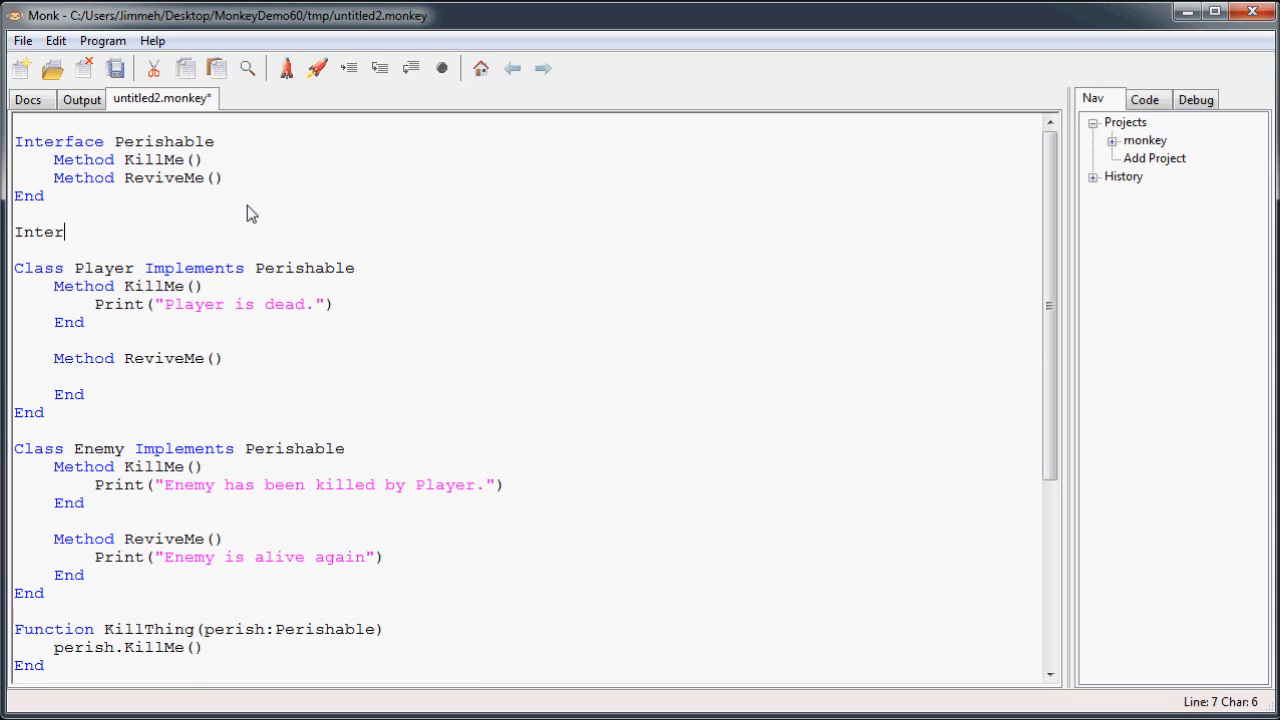
pyautogui.write('face')
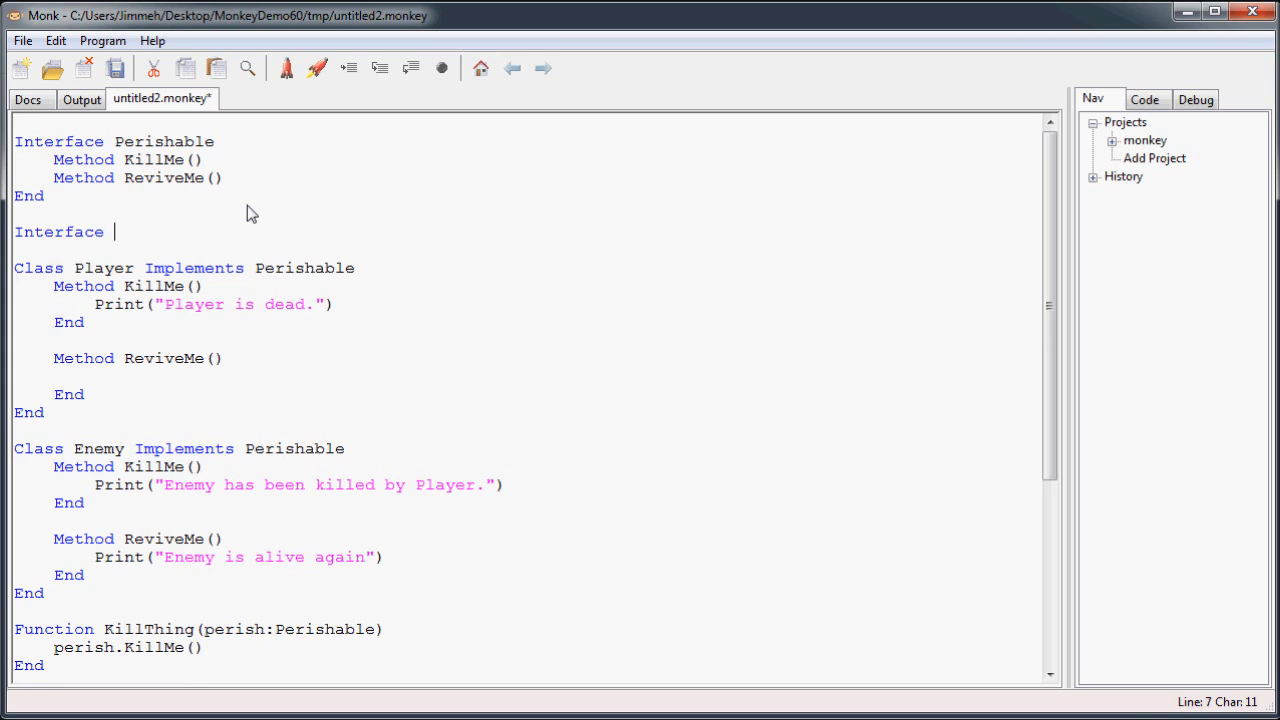
pyautogui.write('Moveabl')
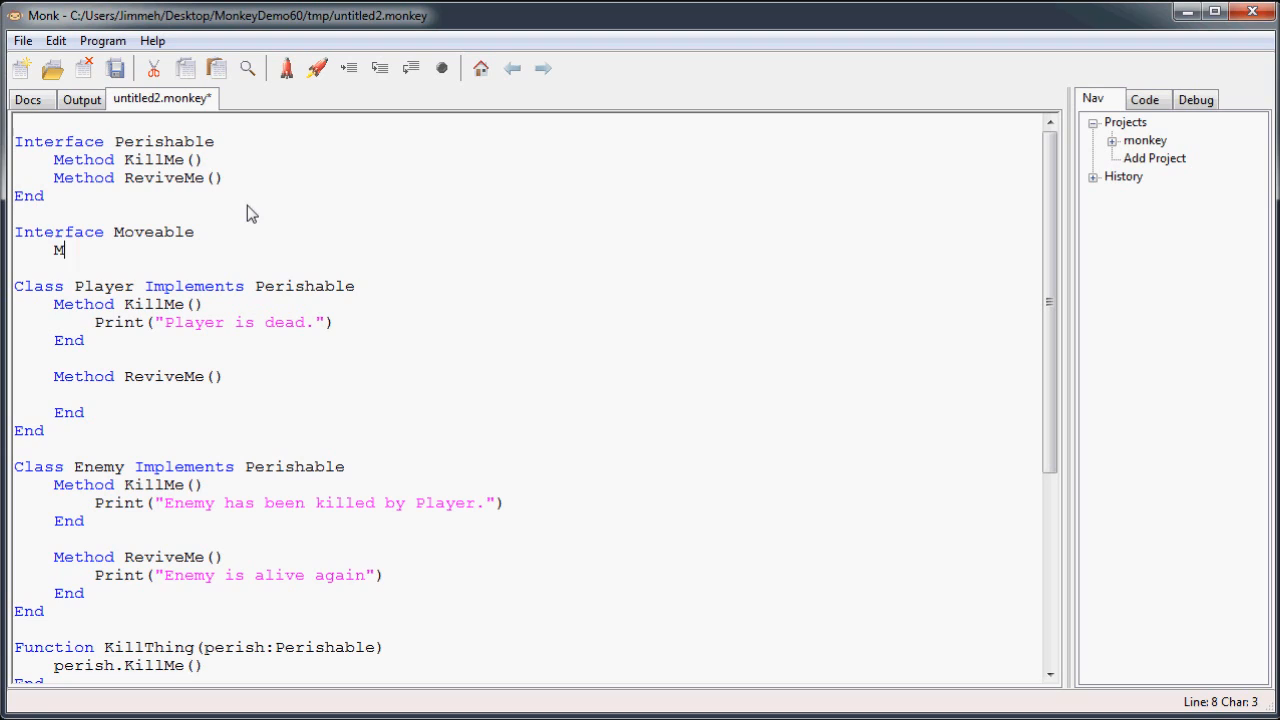
pyautogui.write('ethod')
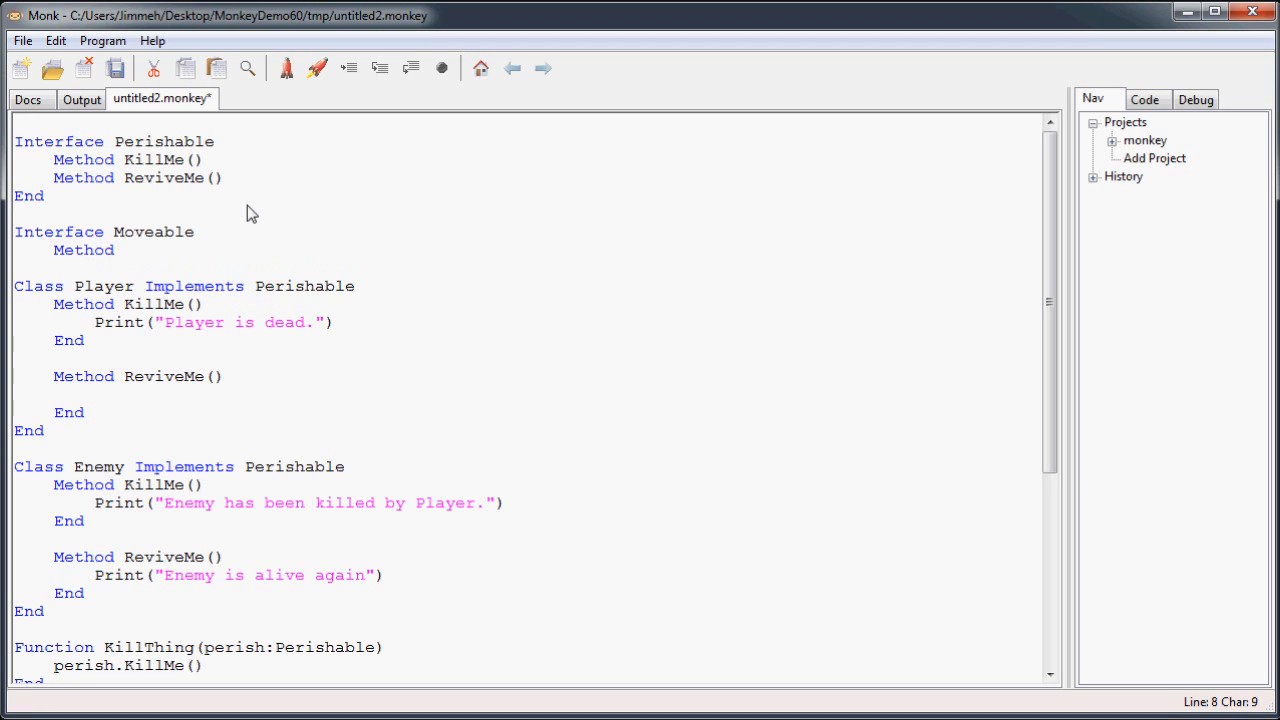
pyautogui.write('Move()')
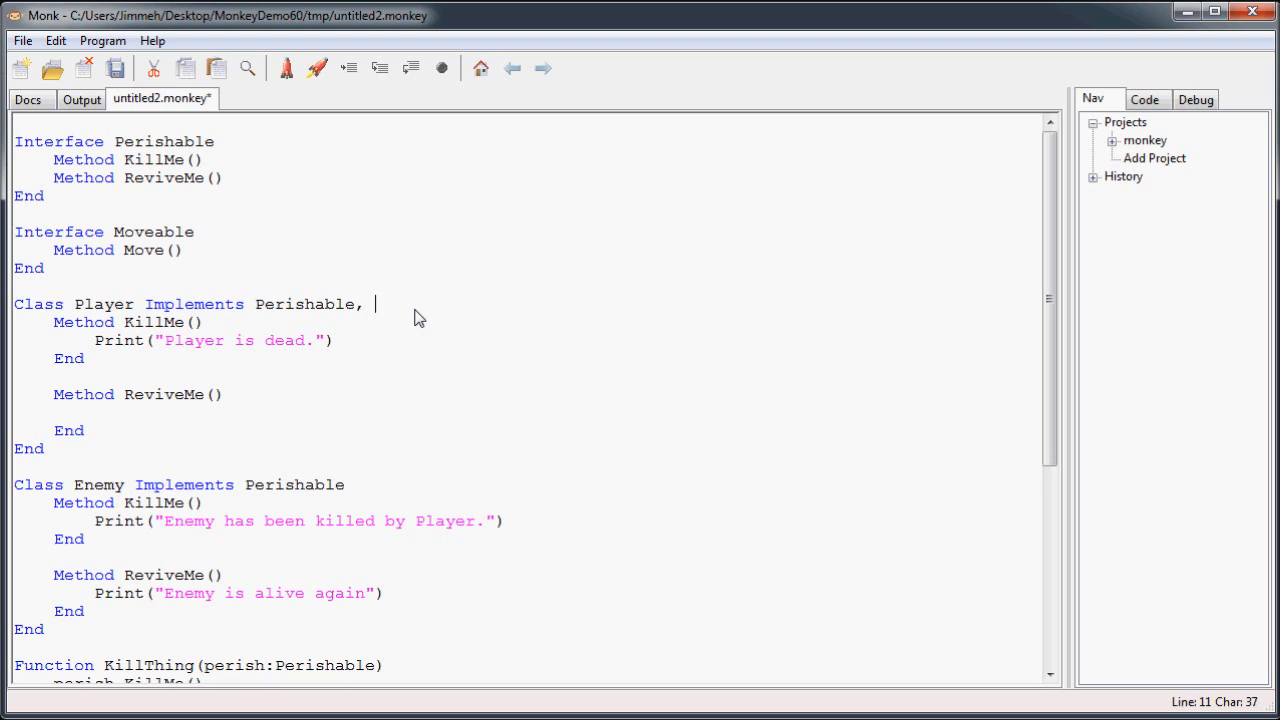
pyautogui.write('Moveable')
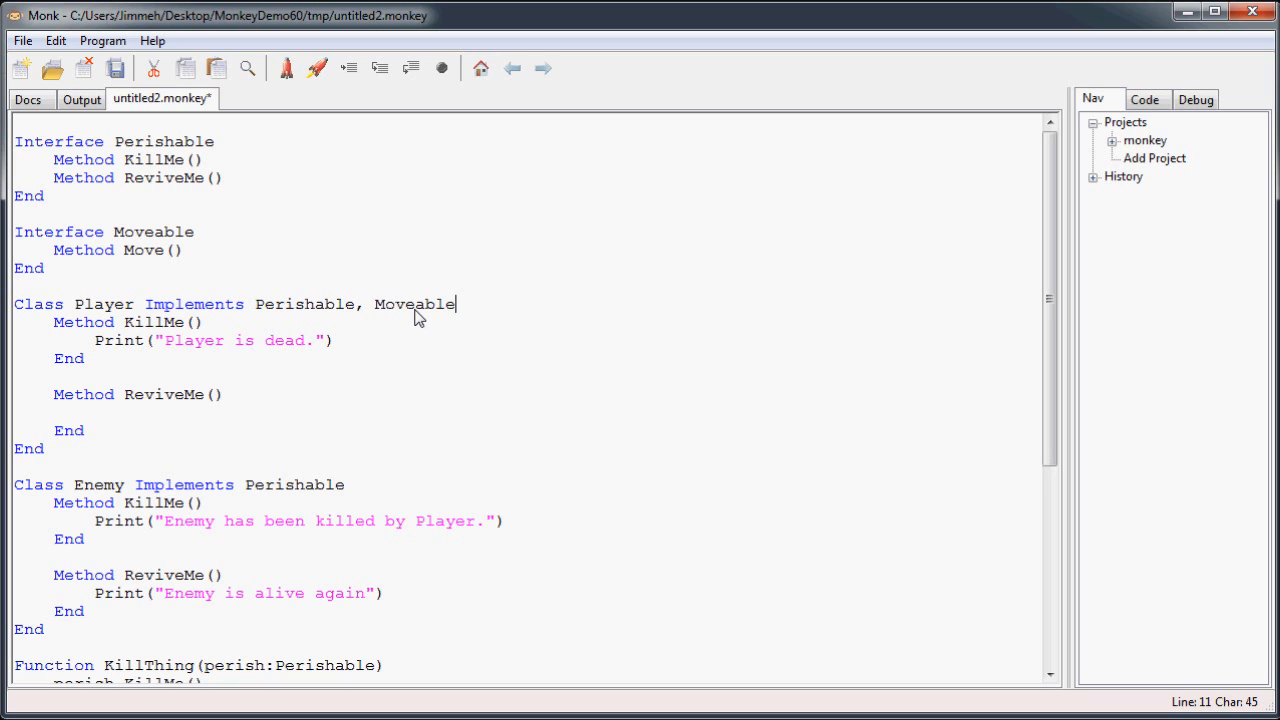
pyautogui.moveTo(360, 316)
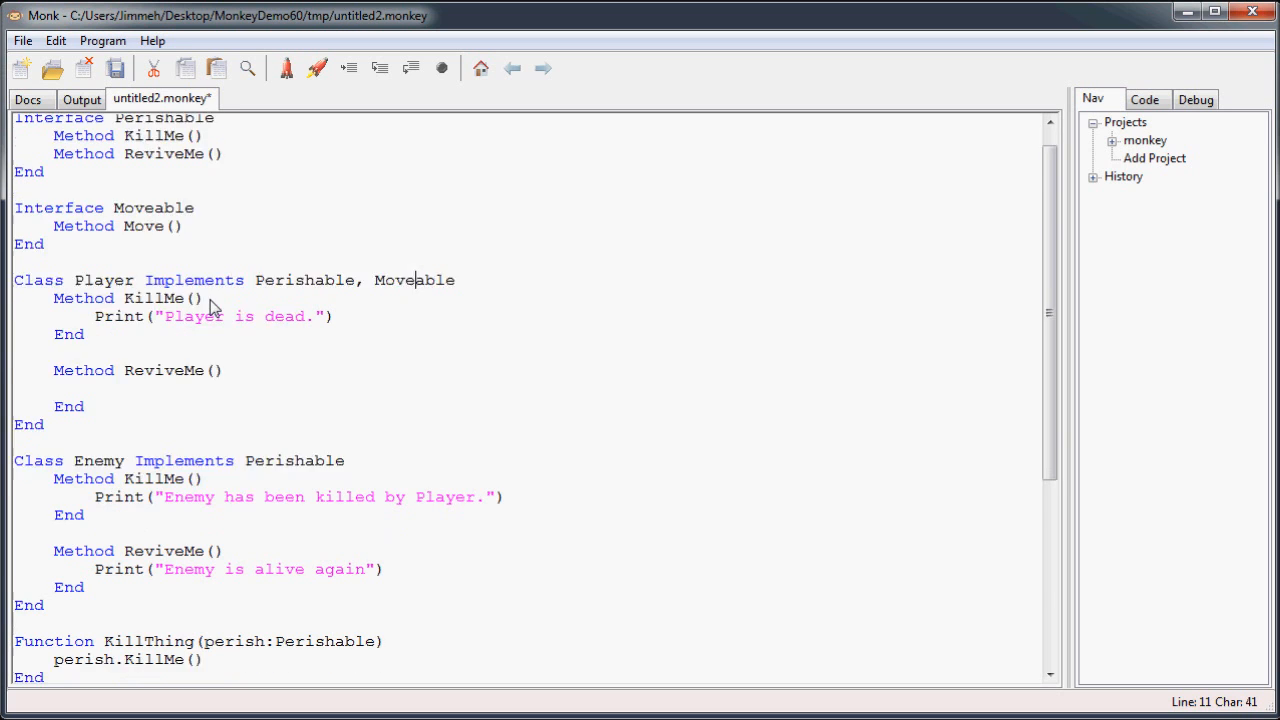
# Finish Player's Move method with a 'Move player comment and close it with End.
pyautogui.scroll(-3)
pyautogui.write('Method Move(')
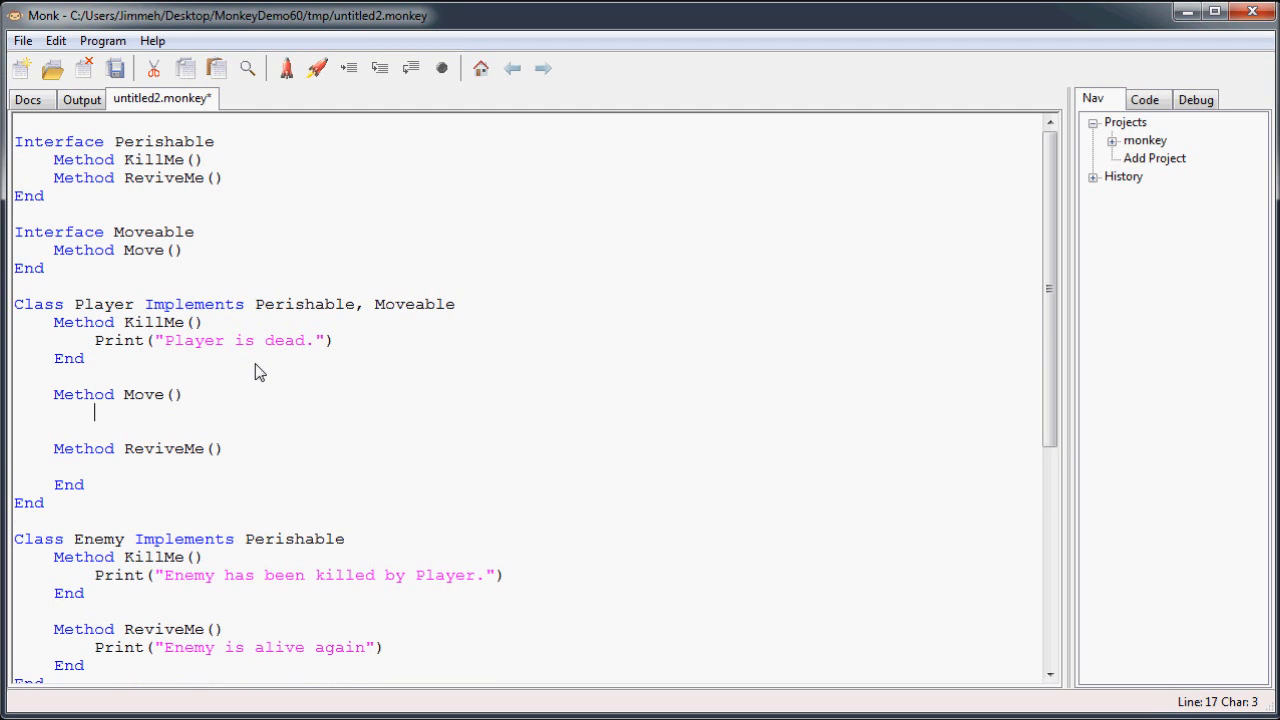
pyautogui.write("'Move player")
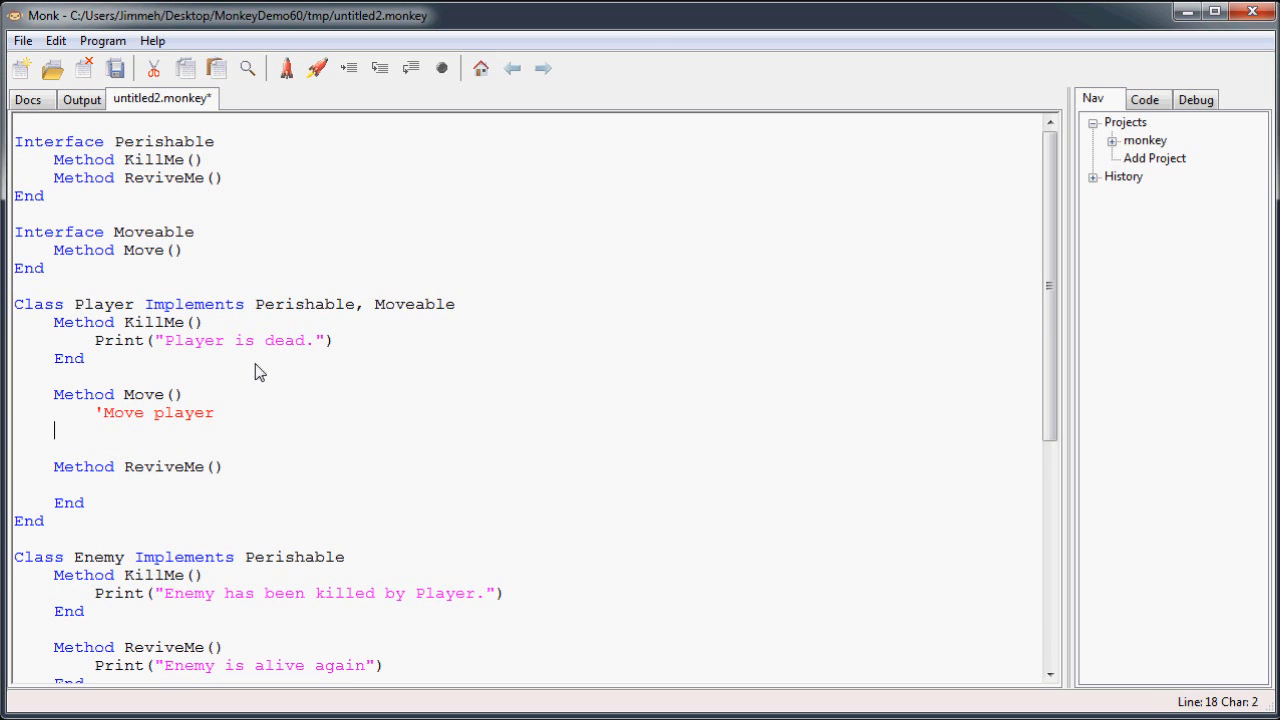
pyautogui.write('End')
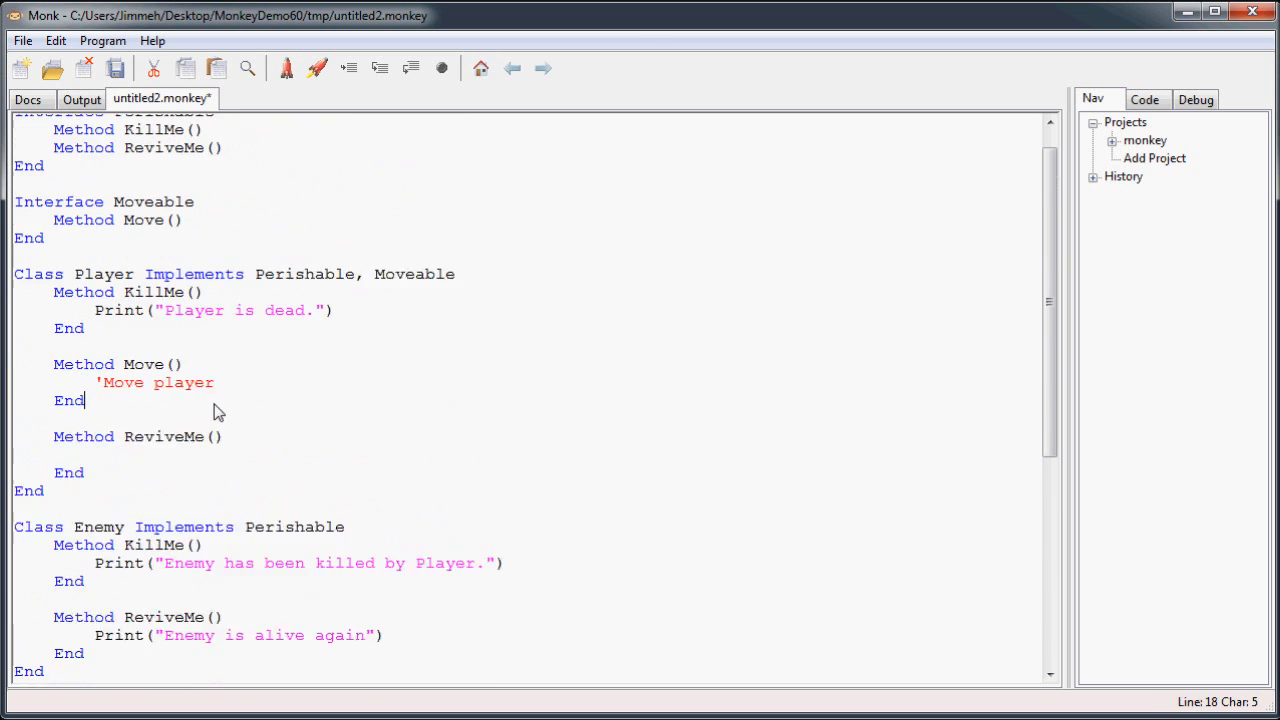
# Extend Enemy's class header to implement Perishable, Moveable.
pyautogui.scroll(3)
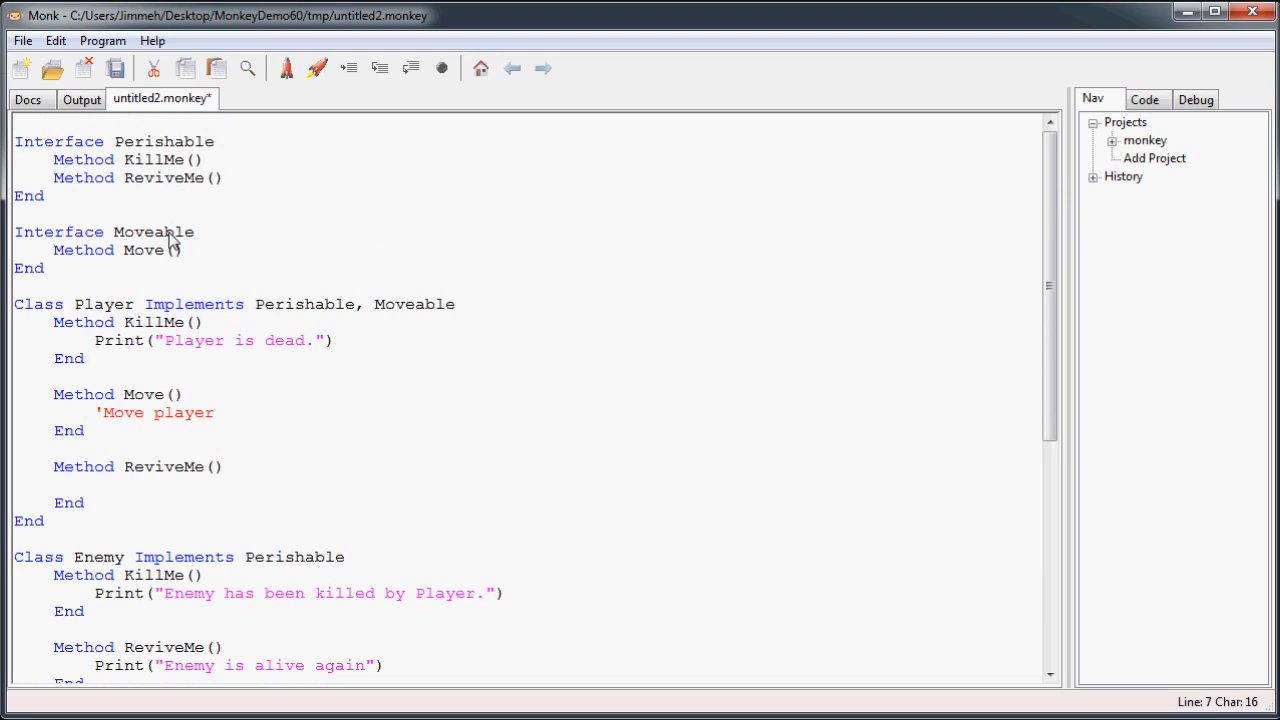
pyautogui.click(464, 570)
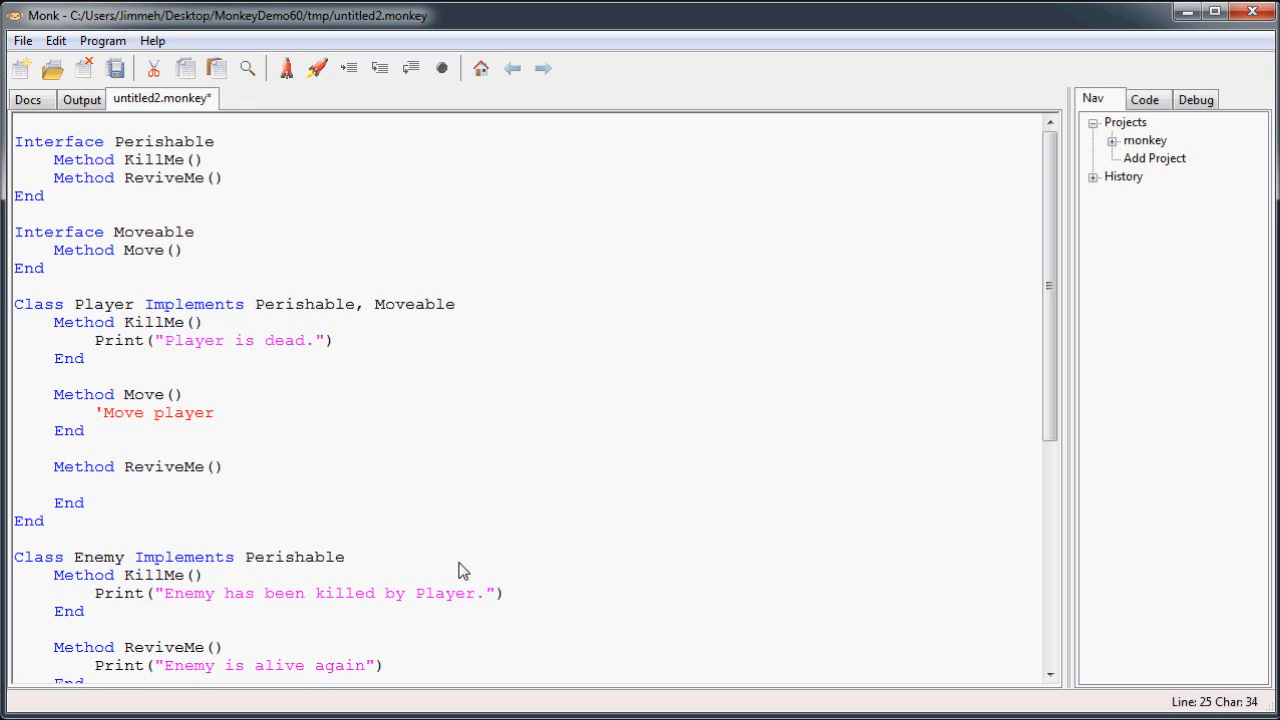
pyautogui.write(', Moveable')
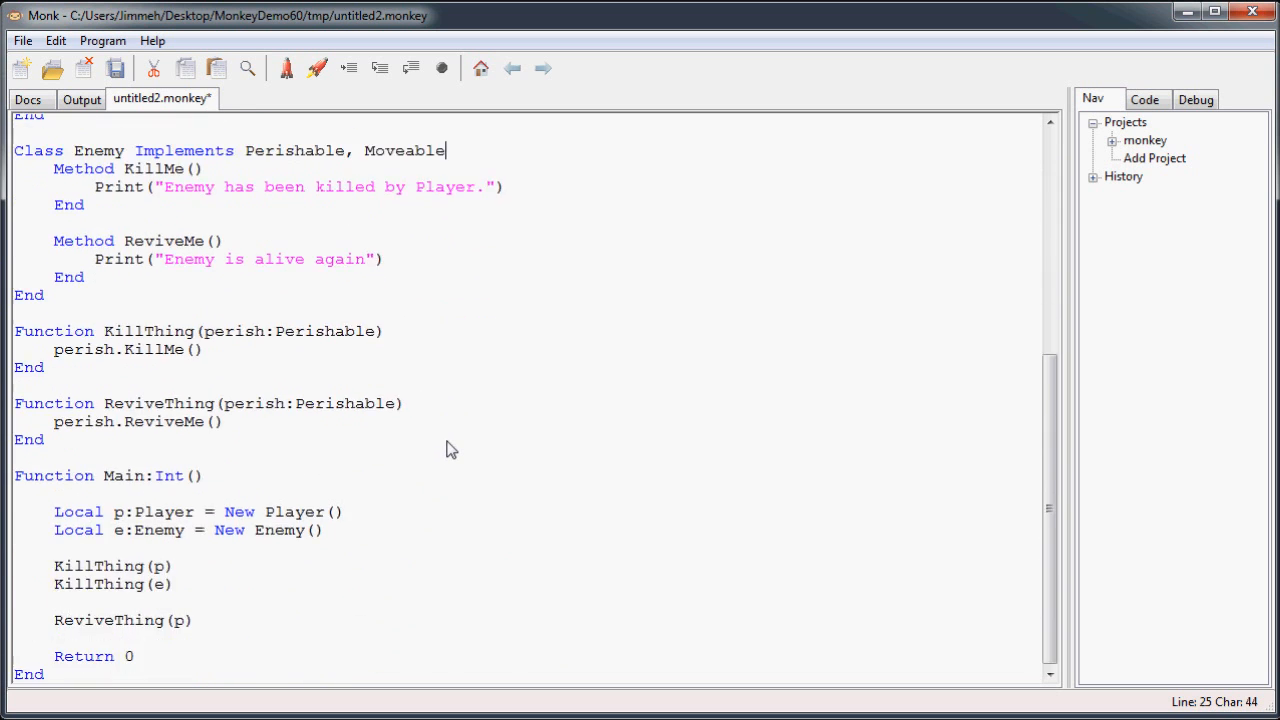
pyautogui.scroll(3)
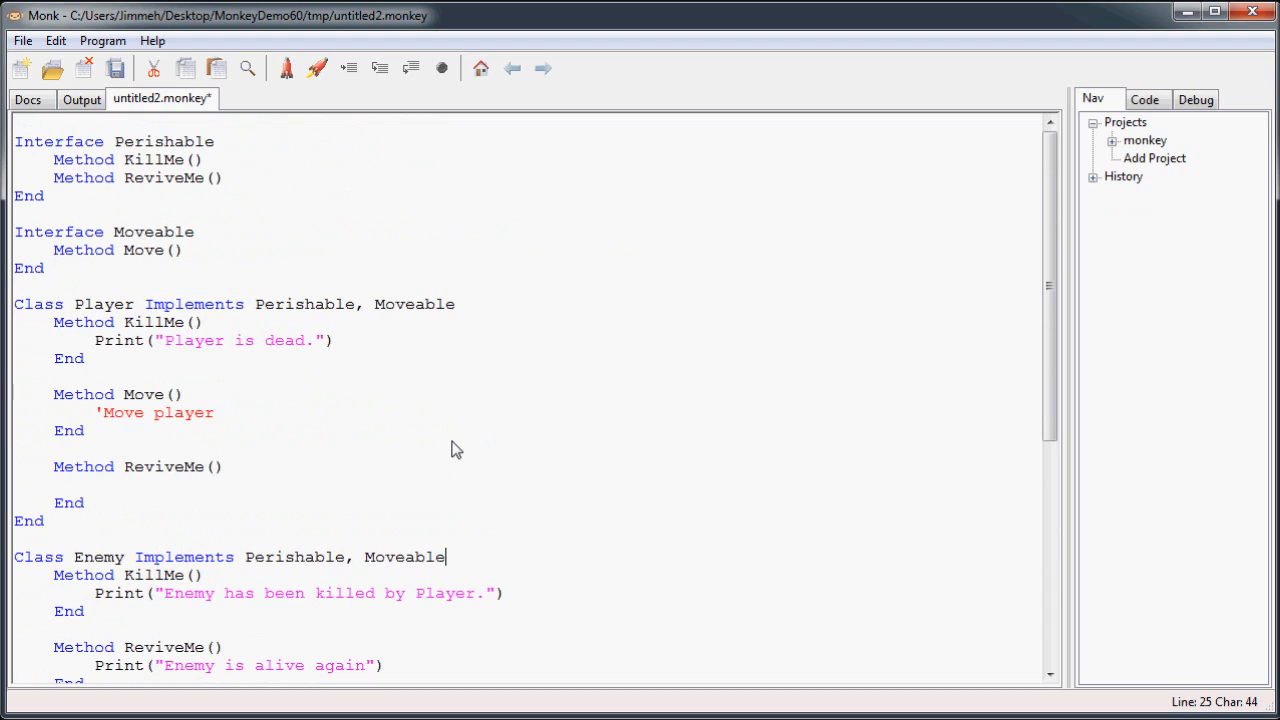